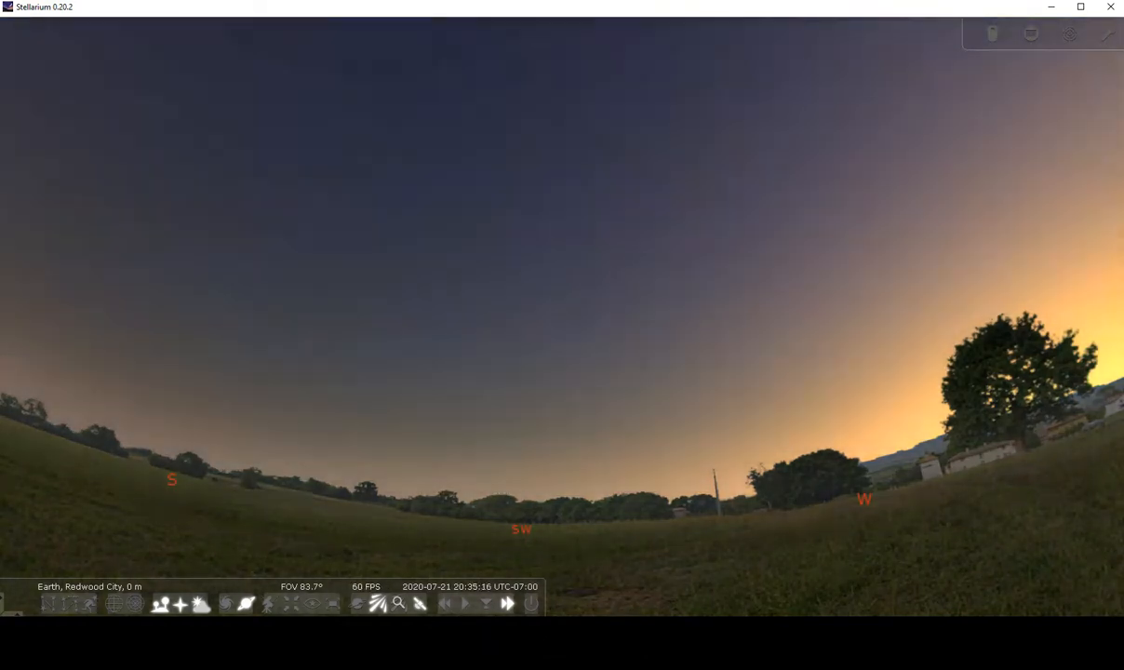
# - Switch to the browser showing the stellarium.org download page
pyautogui.click(506, 603)
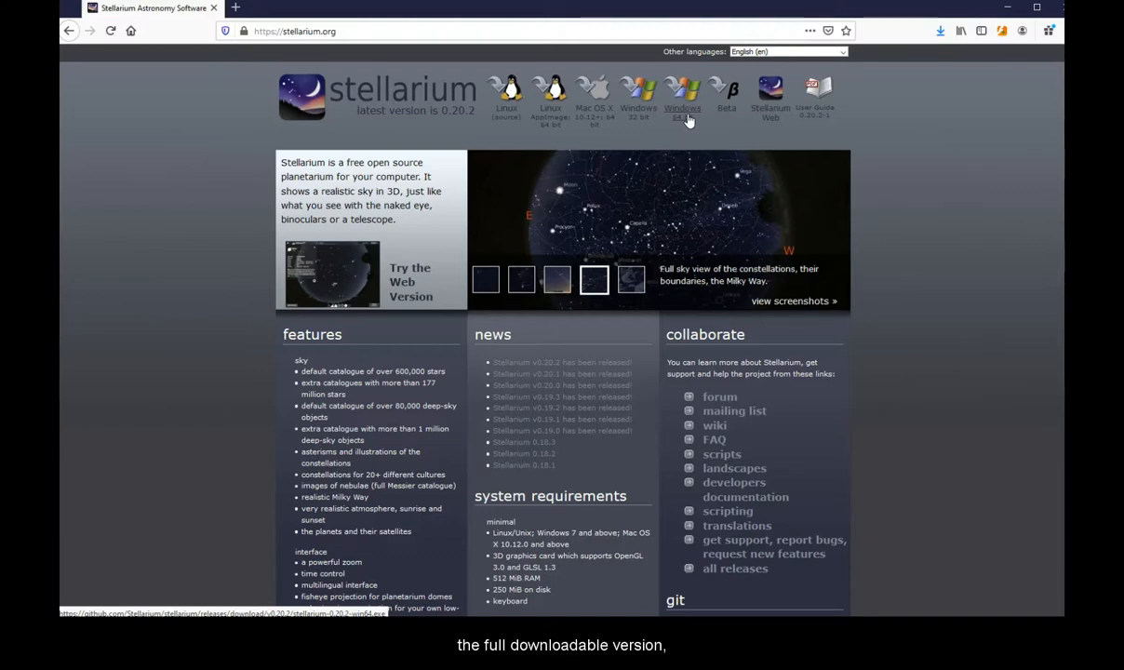
# - Cancel the Windows 64-bit installer download and launch Stellarium Web instead
pyautogui.click(682, 93)
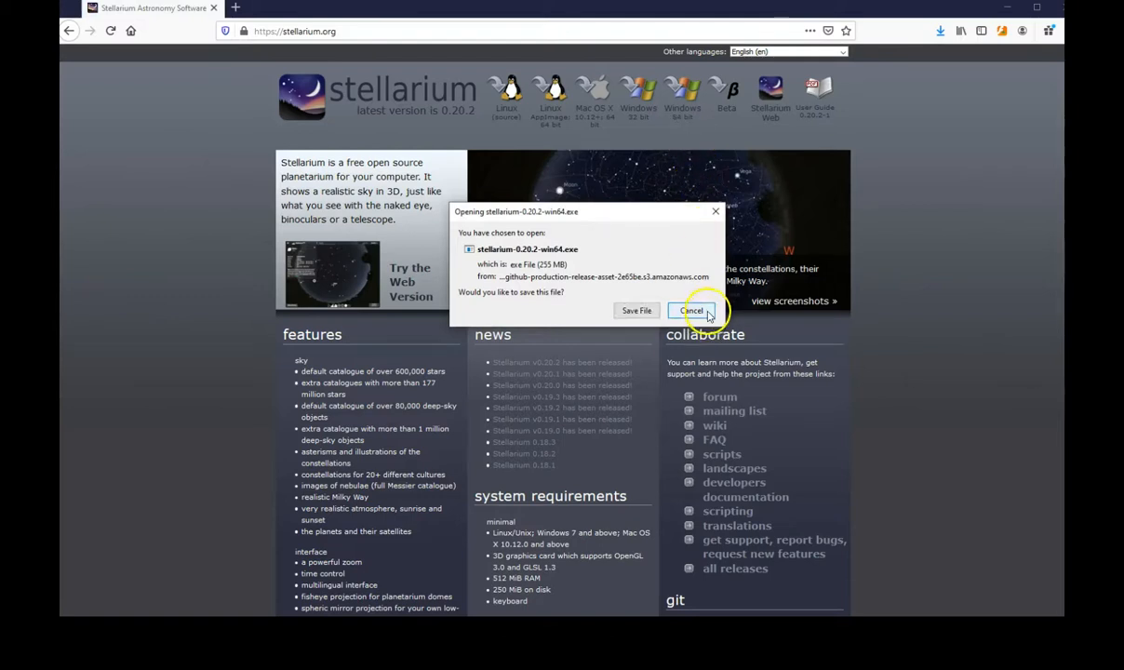
pyautogui.click(693, 310)
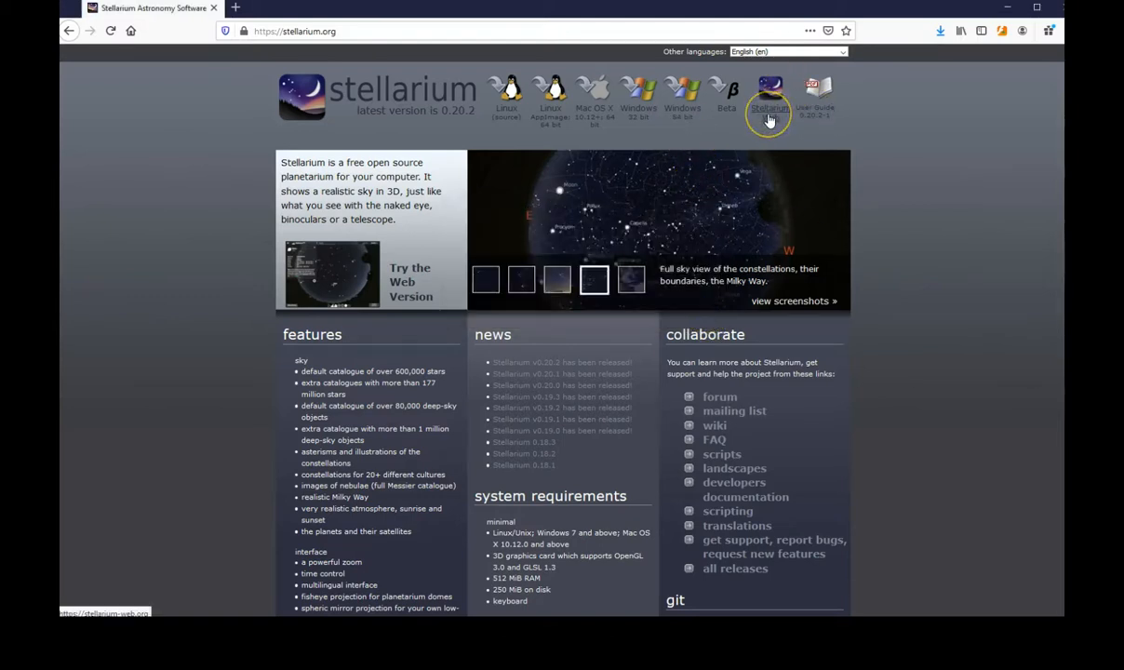
pyautogui.click(769, 93)
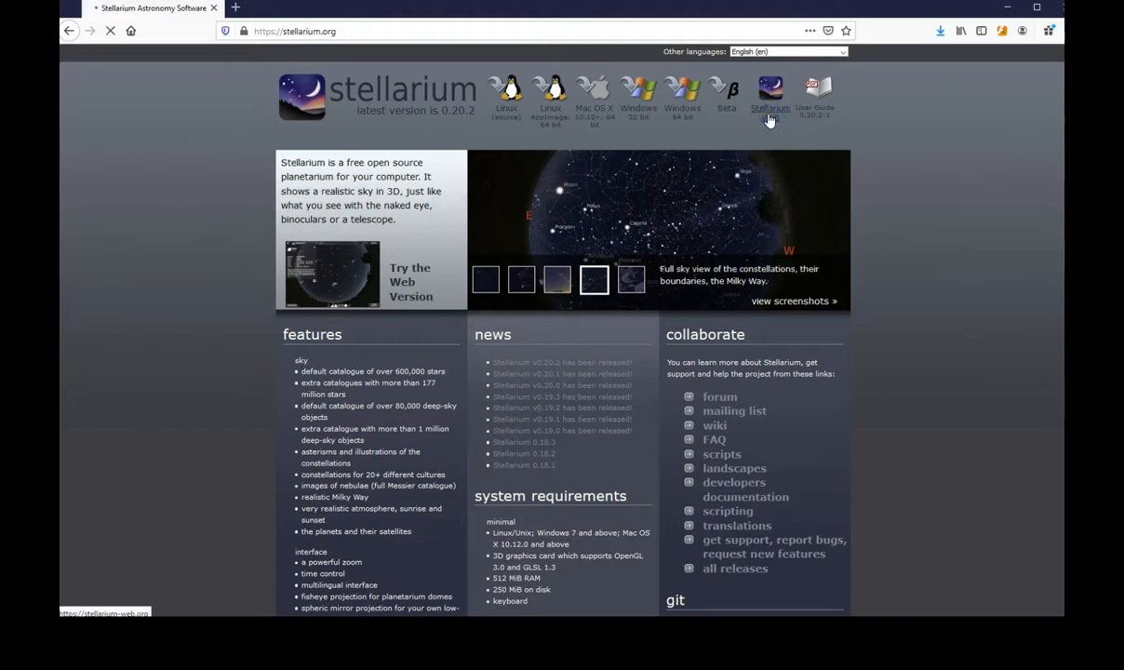
# - Pick the Near Redwood City location and drag the map pin to adjust it
pyautogui.click(331, 273)
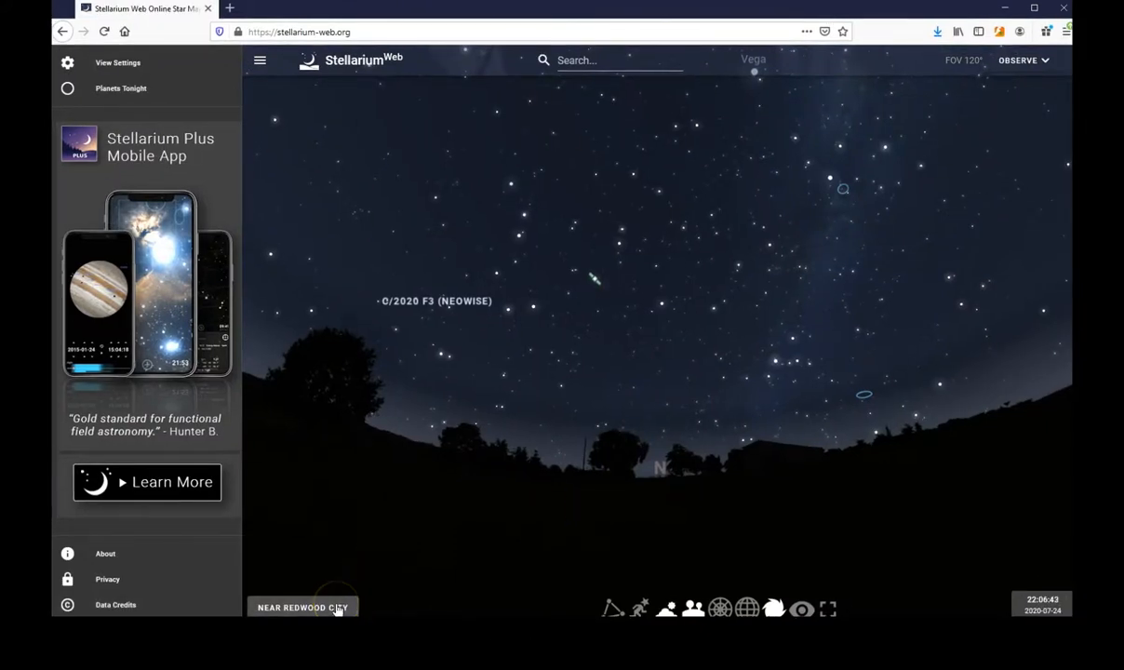
pyautogui.click(303, 606)
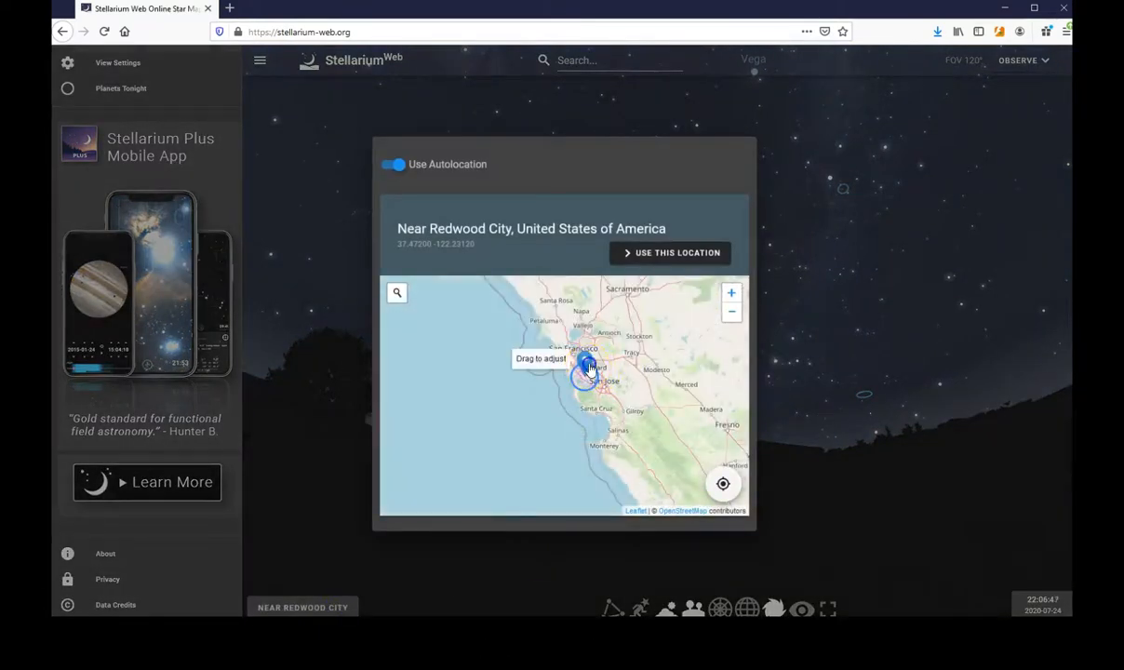
pyautogui.moveTo(586, 366); pyautogui.dragTo(544, 358)
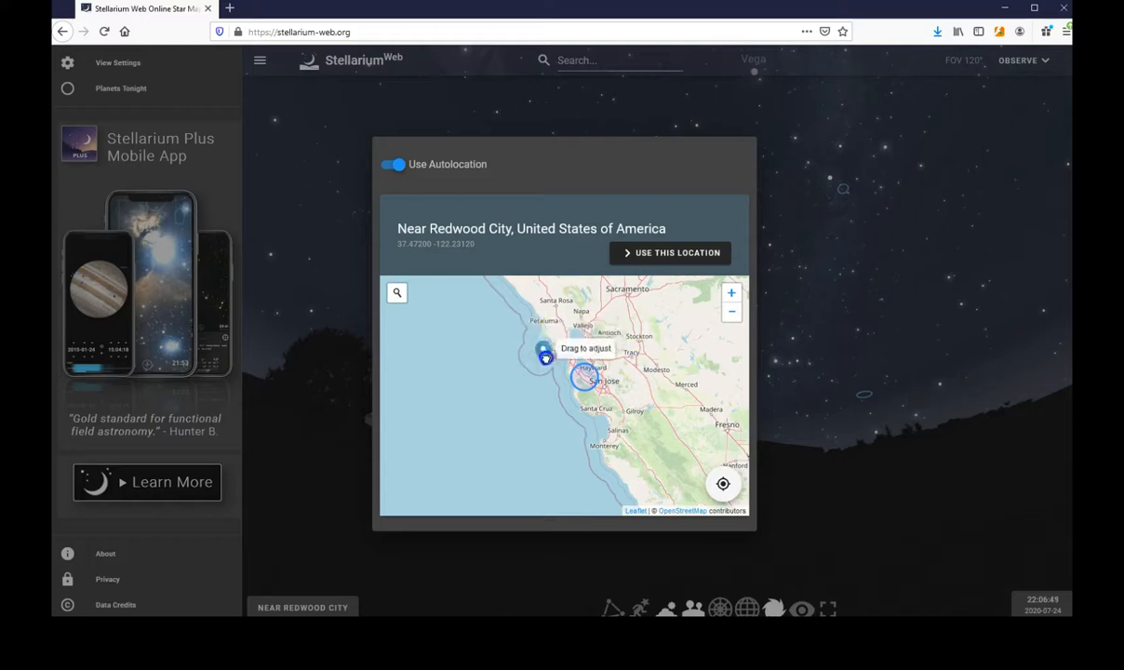
pyautogui.moveTo(545, 358); pyautogui.dragTo(588, 307)
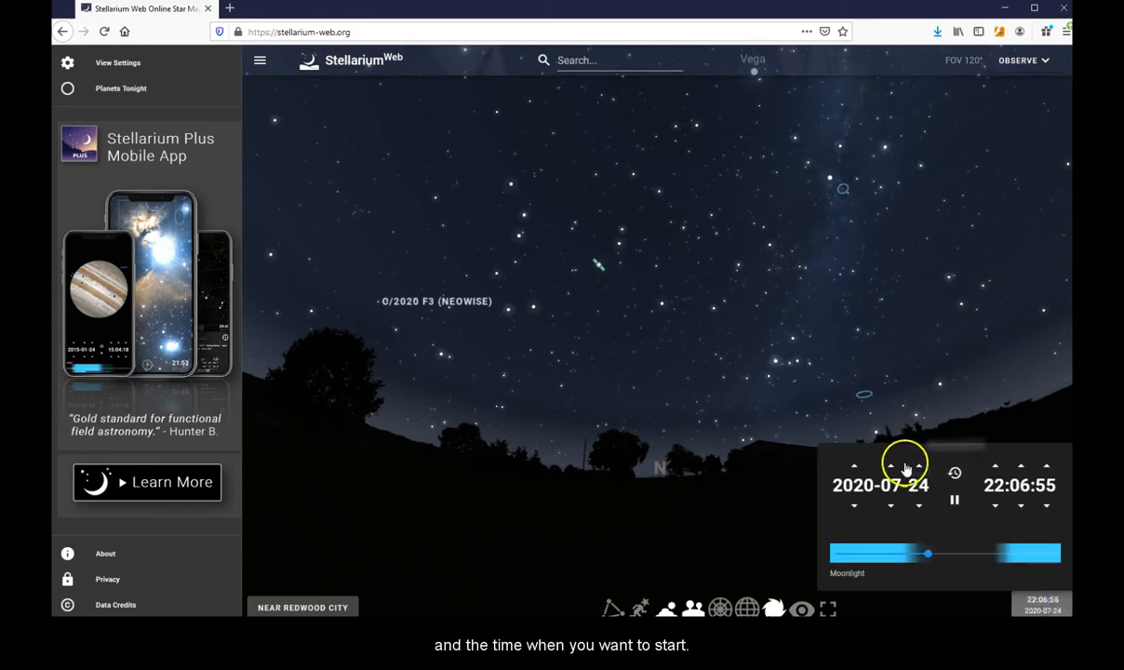
# - Step the clock back two days to 2020-07-21 and several hours to about 11:07
pyautogui.click(918, 505)
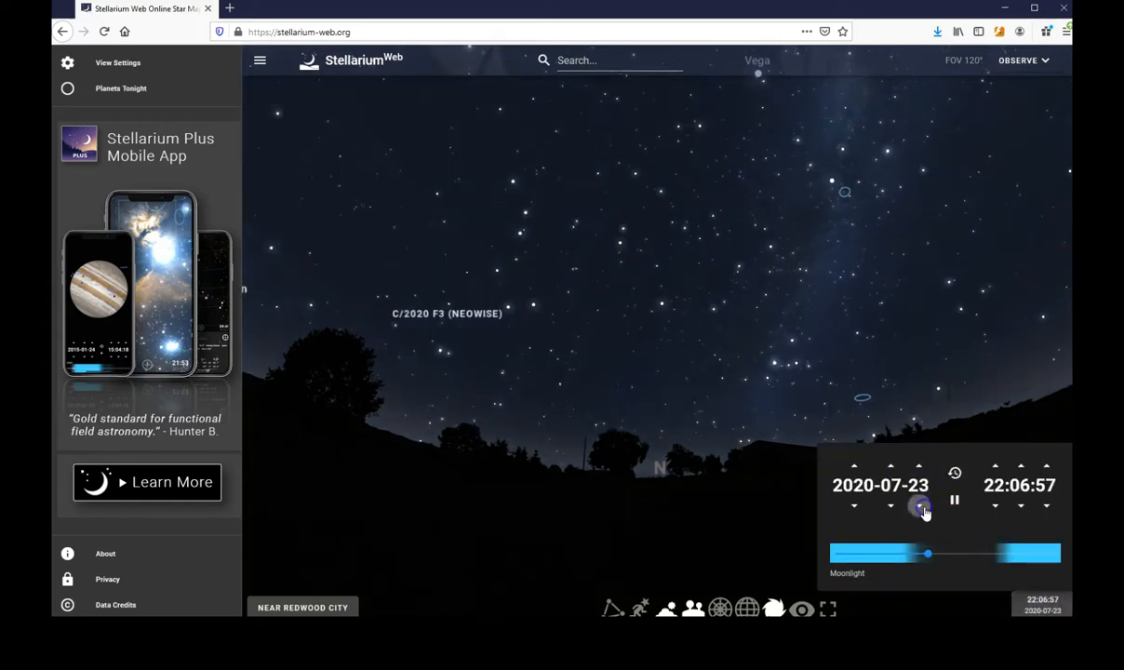
pyautogui.click(919, 505)
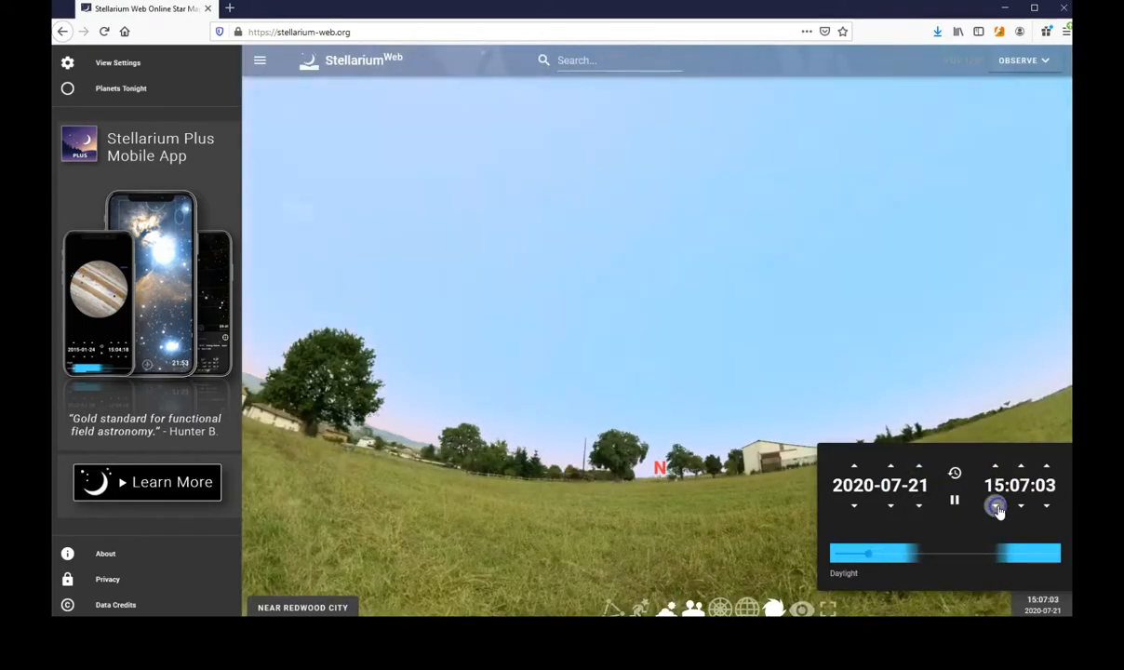
pyautogui.click(995, 505)
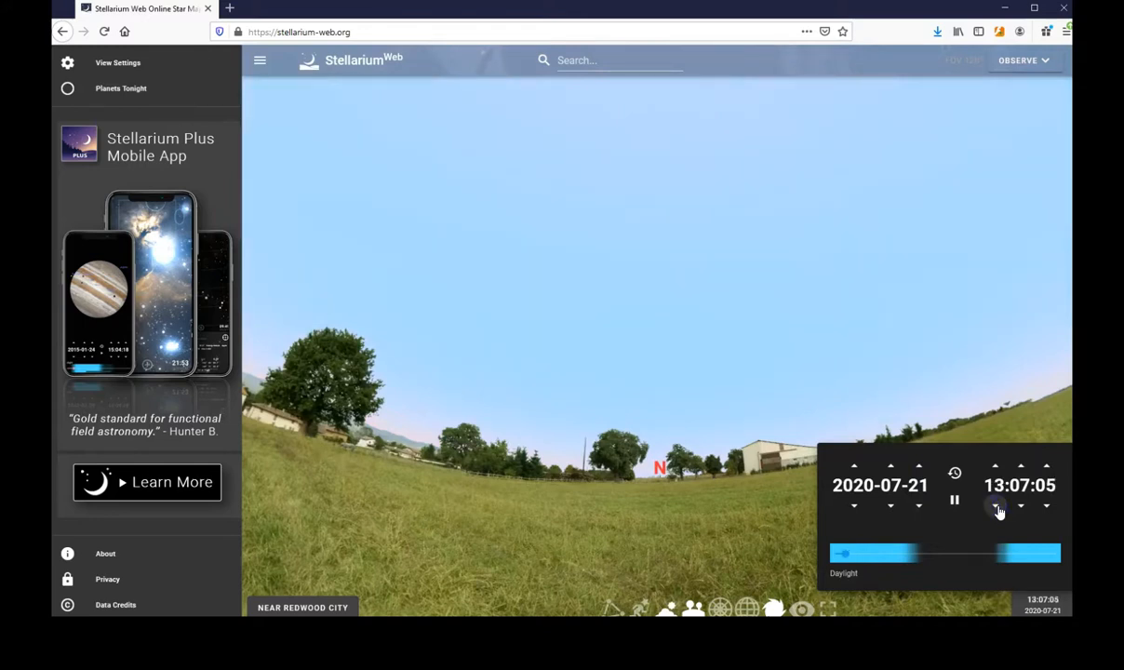
pyautogui.click(996, 505)
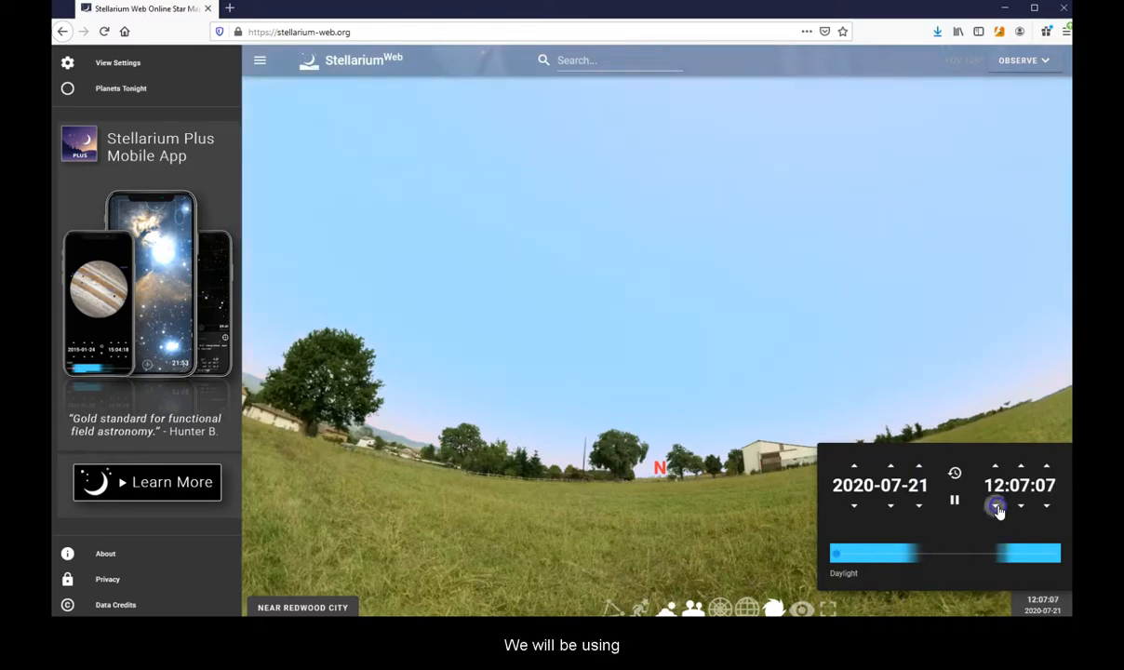
pyautogui.click(996, 505)
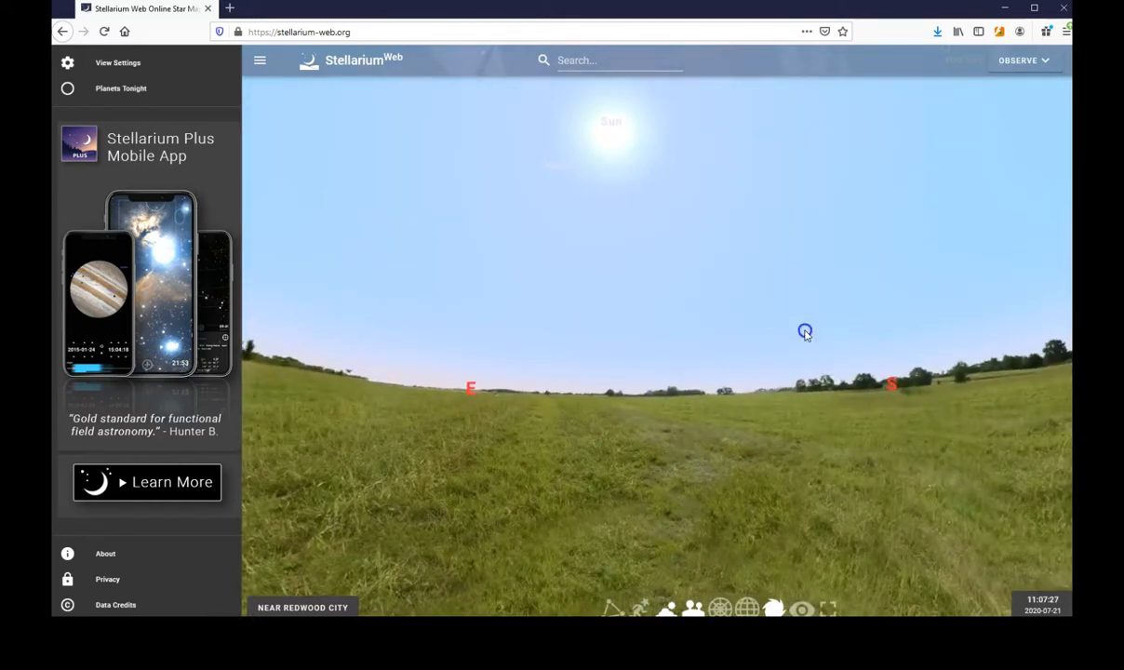
# - Pan the sky, then scrub the time from noon through the night to sunrise
pyautogui.moveTo(805, 331); pyautogui.dragTo(730, 299)
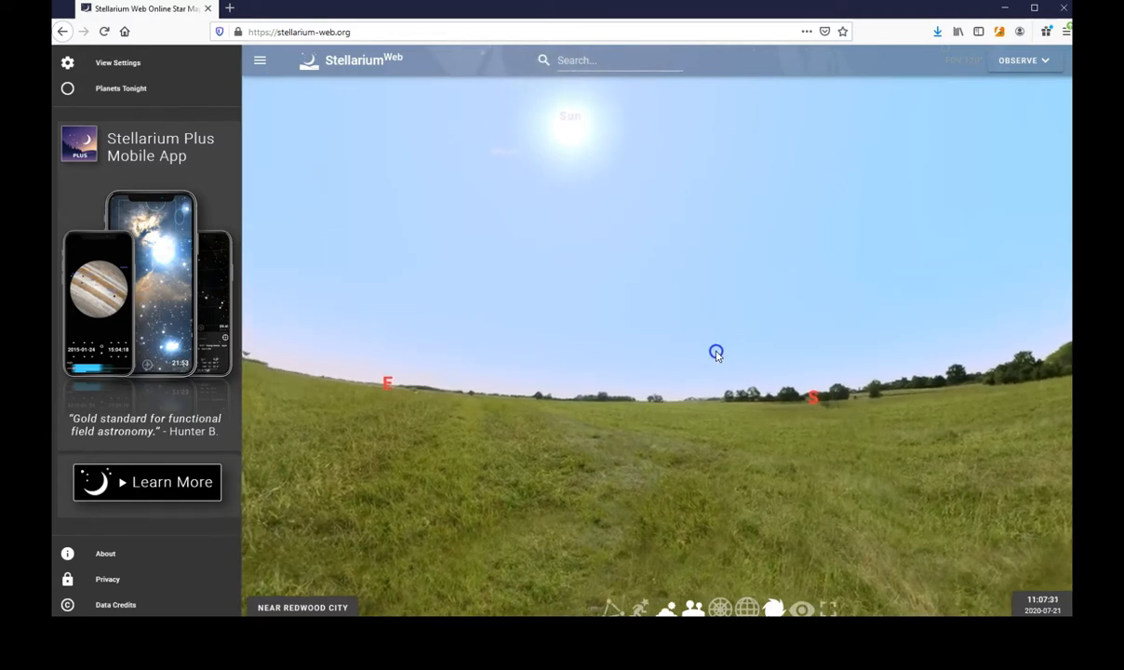
pyautogui.moveTo(716, 352); pyautogui.dragTo(588, 372)
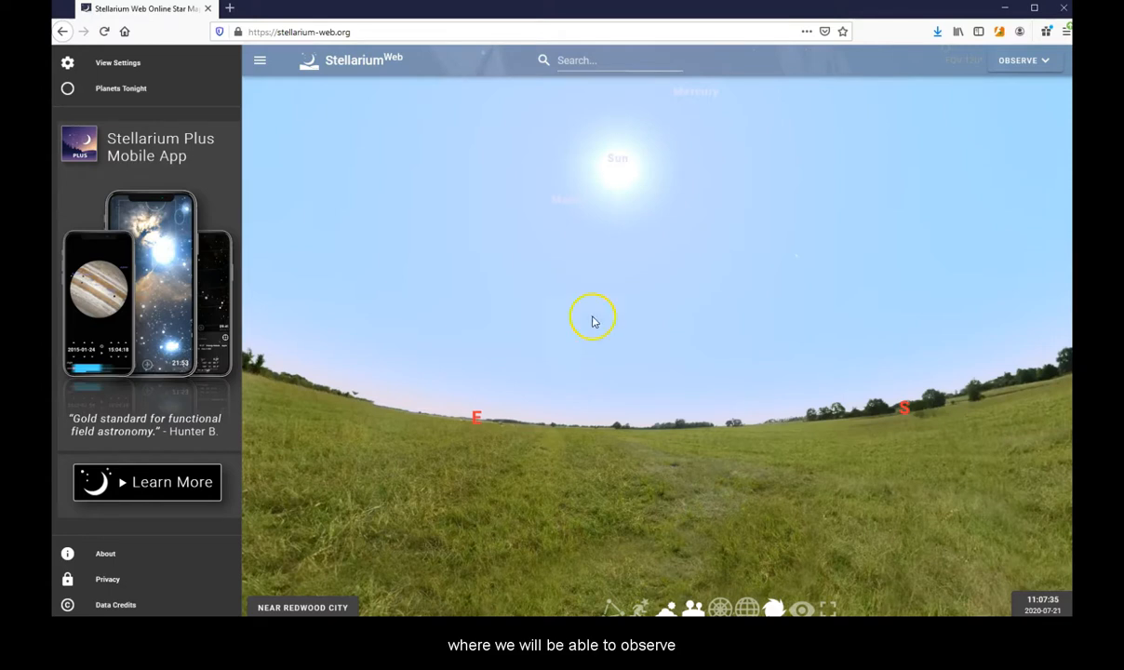
pyautogui.moveTo(642, 337)
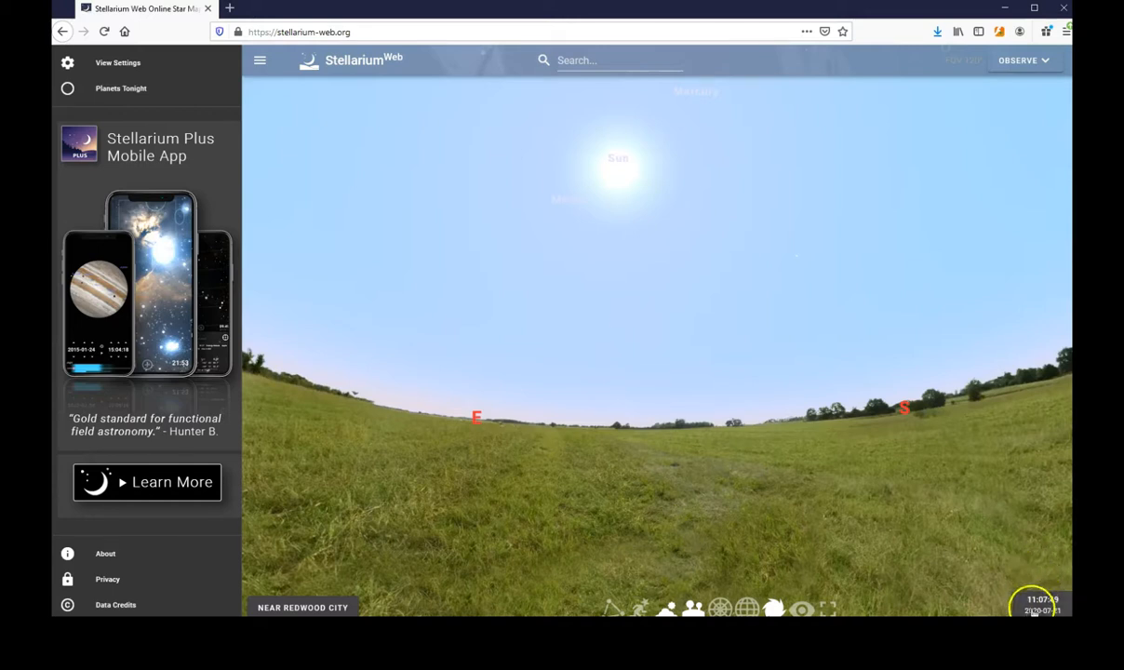
pyautogui.click(1040, 605)
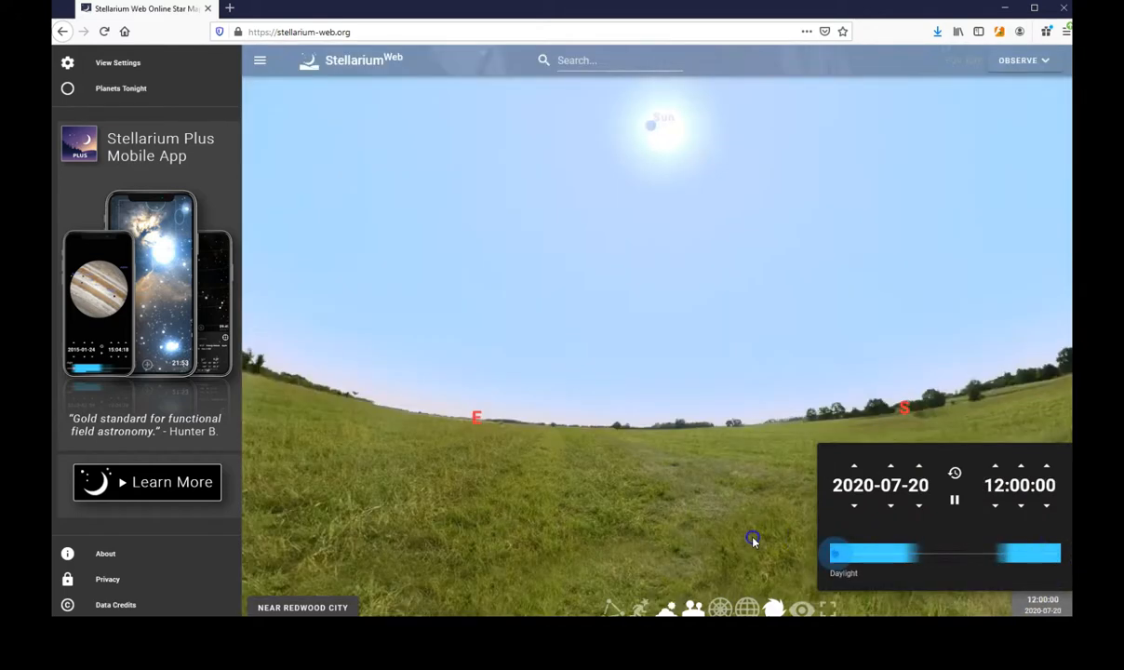
pyautogui.moveTo(835, 552); pyautogui.dragTo(937, 552)
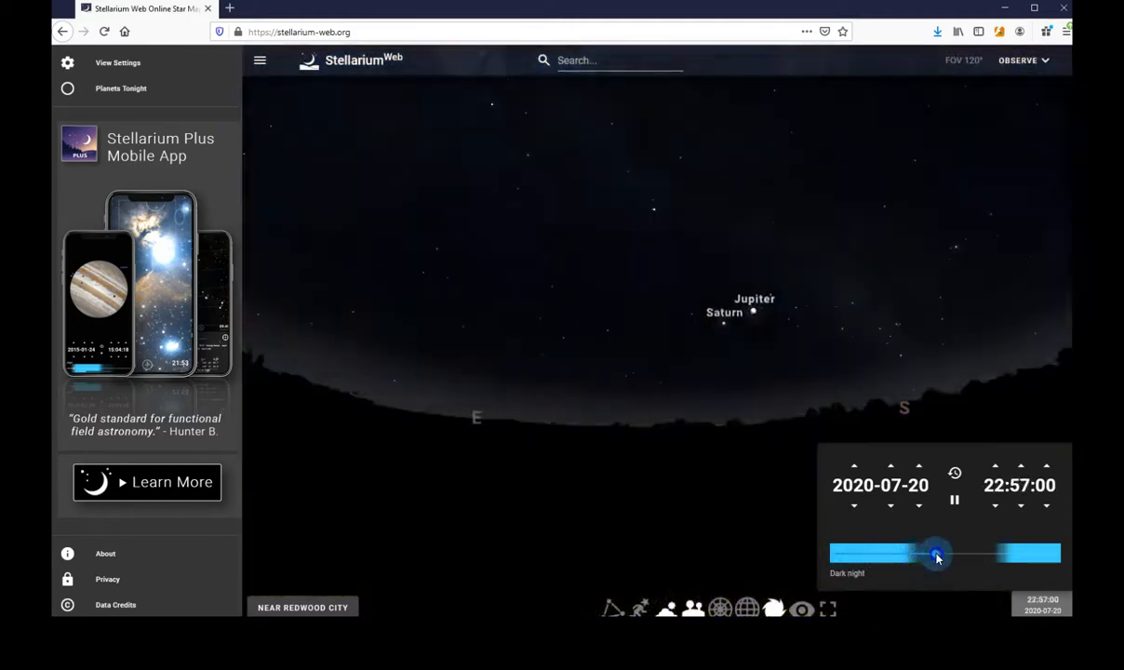
pyautogui.moveTo(935, 554); pyautogui.dragTo(968, 554)
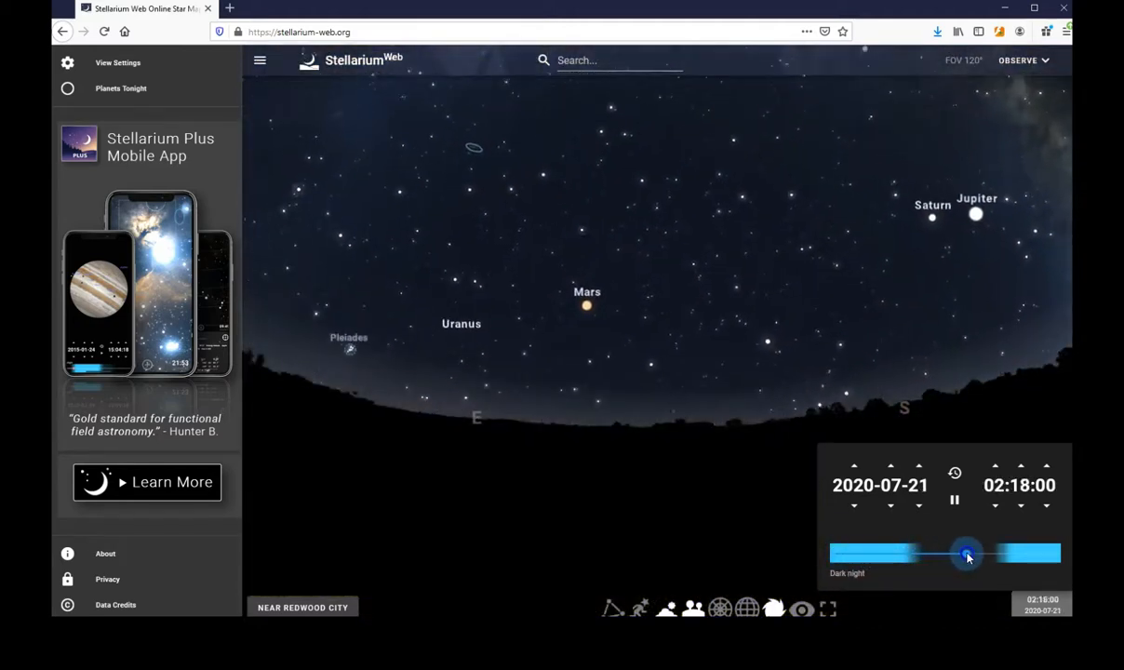
pyautogui.moveTo(966, 553); pyautogui.dragTo(975, 555)
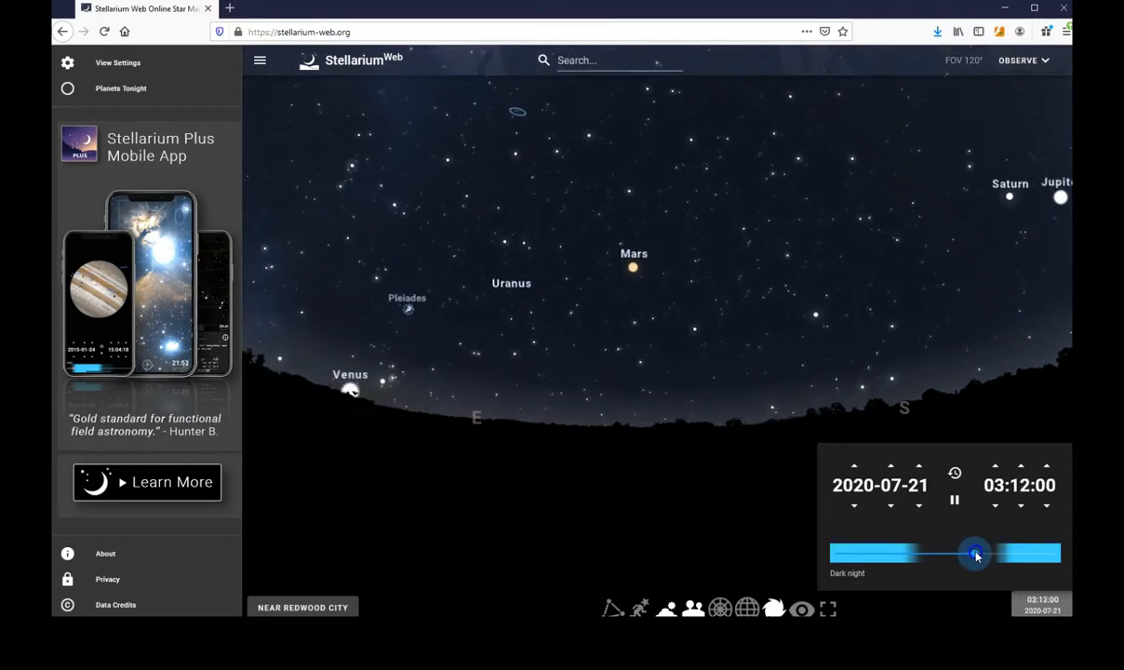
pyautogui.moveTo(974, 555); pyautogui.dragTo(980, 555)
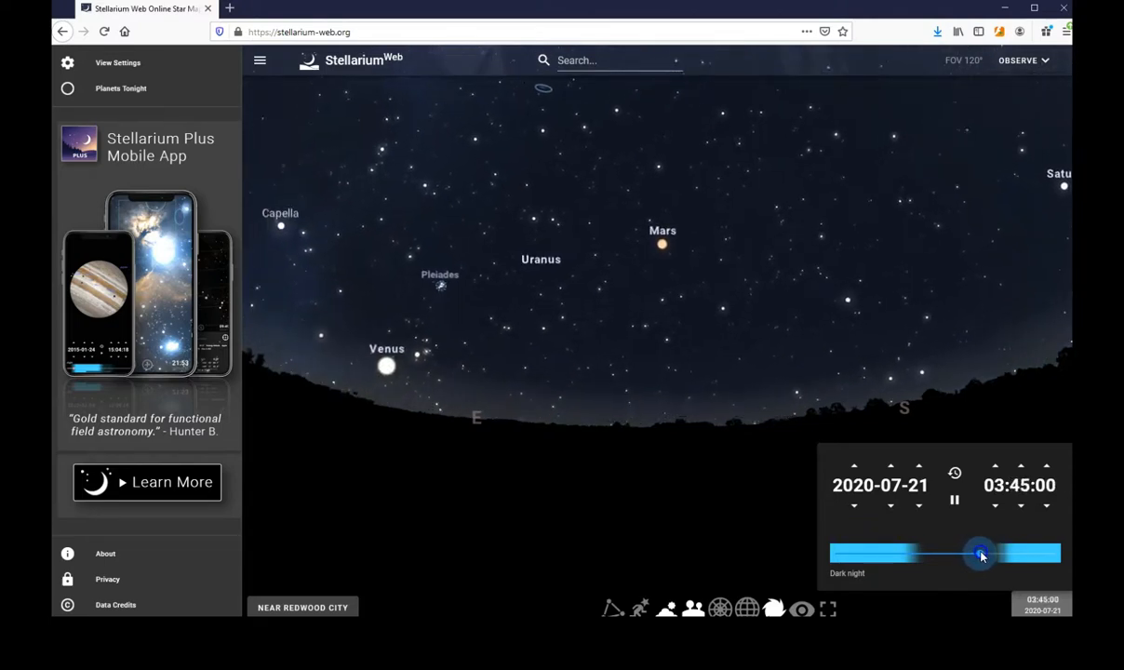
pyautogui.moveTo(980, 555); pyautogui.dragTo(988, 555)
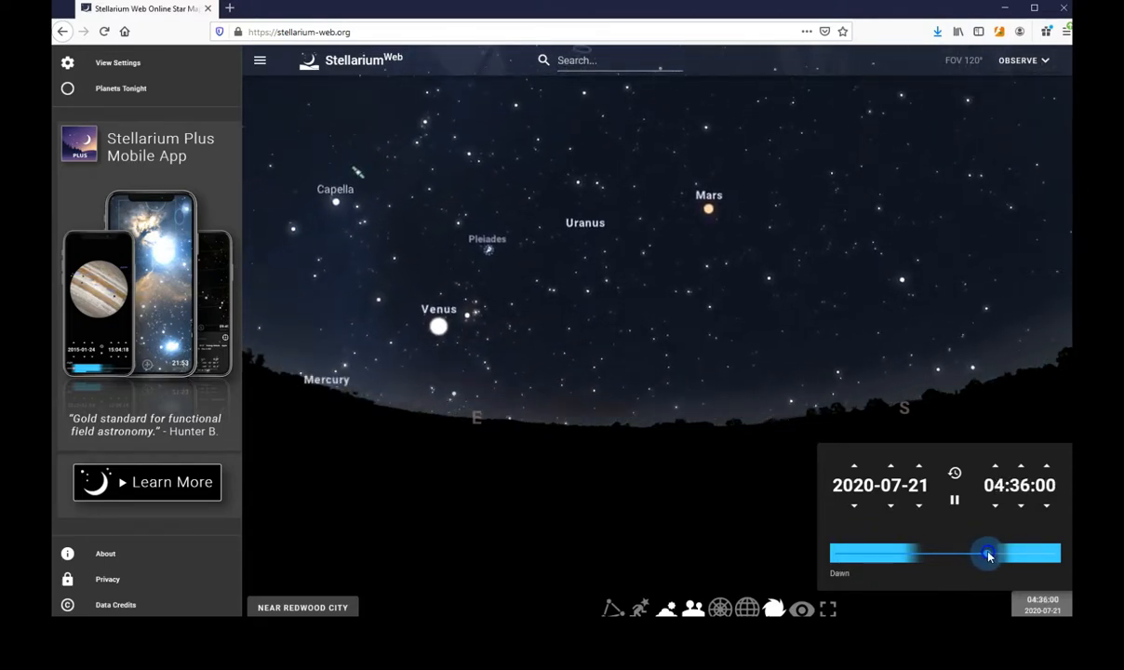
pyautogui.moveTo(986, 555); pyautogui.dragTo(998, 554)
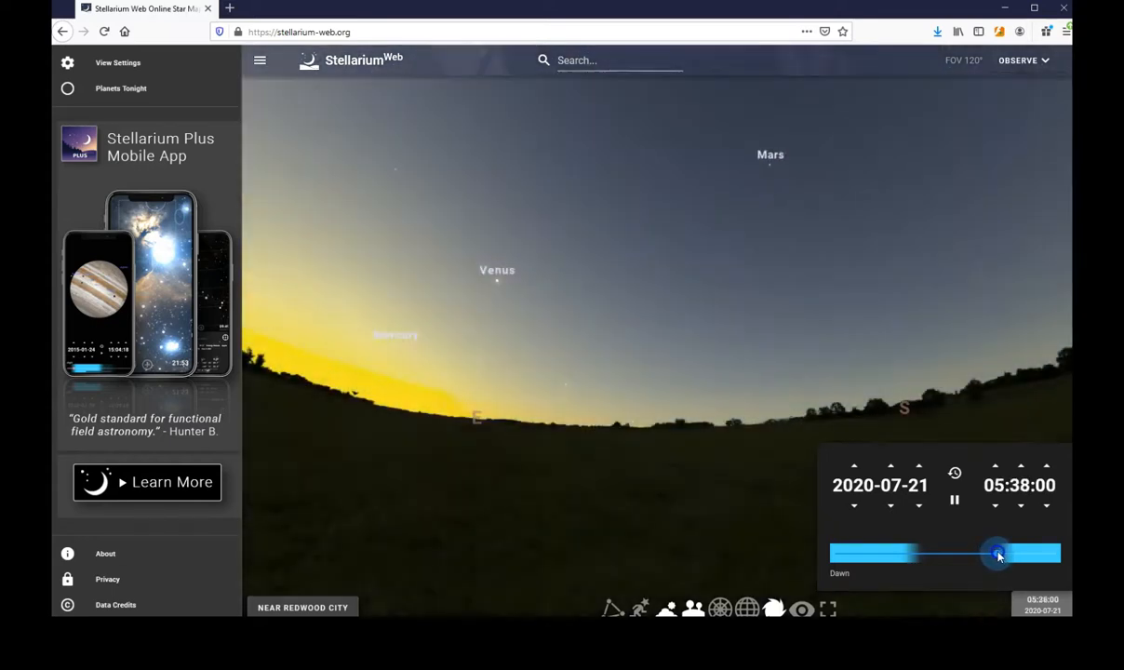
pyautogui.moveTo(996, 554); pyautogui.dragTo(1005, 554)
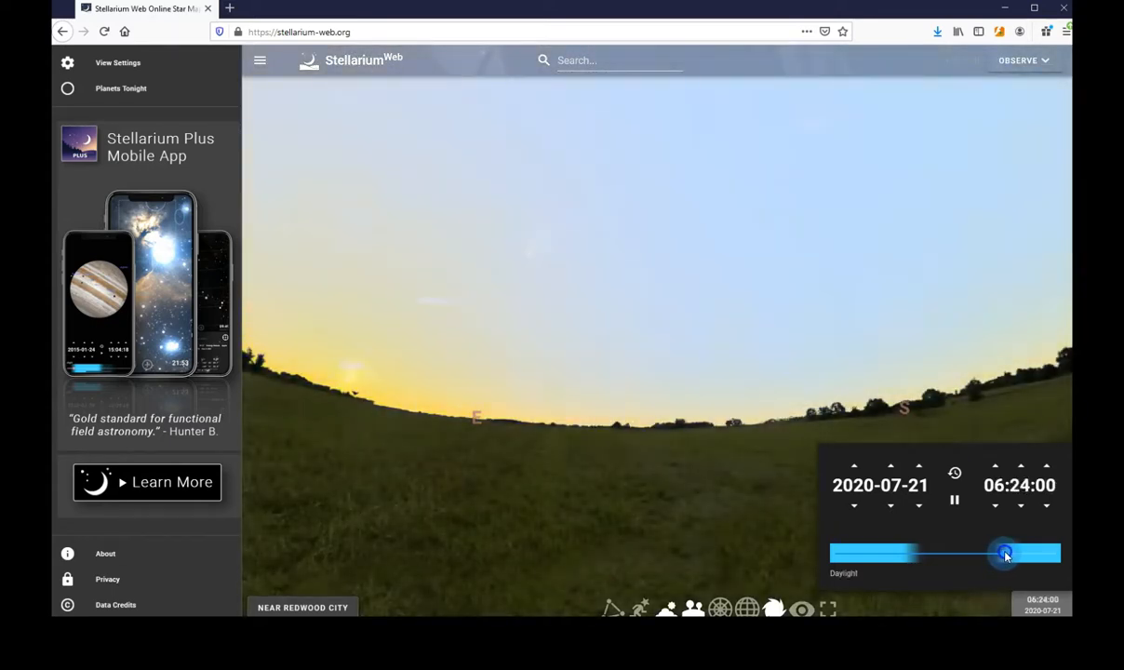
pyautogui.moveTo(1003, 553); pyautogui.dragTo(1003, 550)
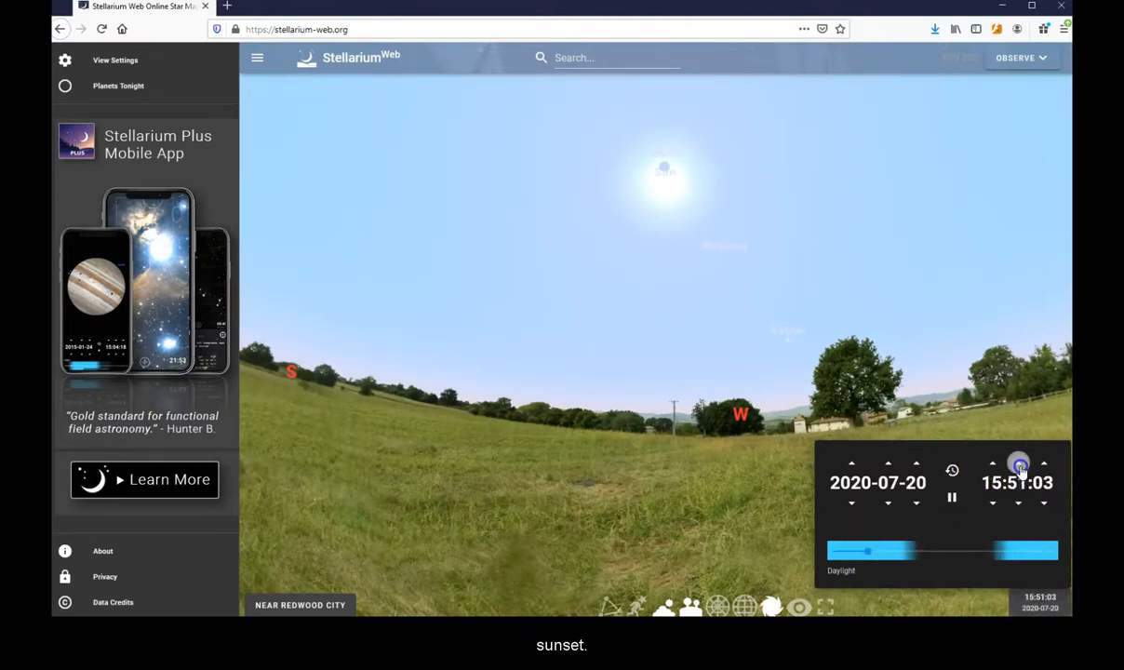
# - Add an hour, then scrub from sunset into dark night around 23:26
pyautogui.click(1017, 464)
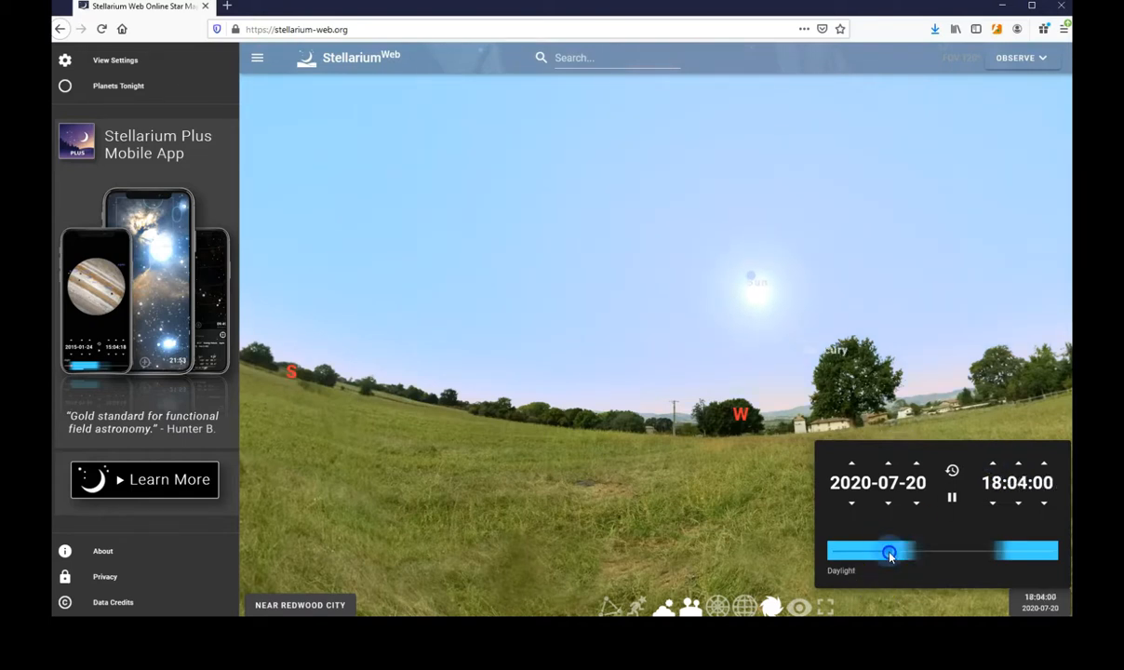
pyautogui.moveTo(891, 551); pyautogui.dragTo(900, 551)
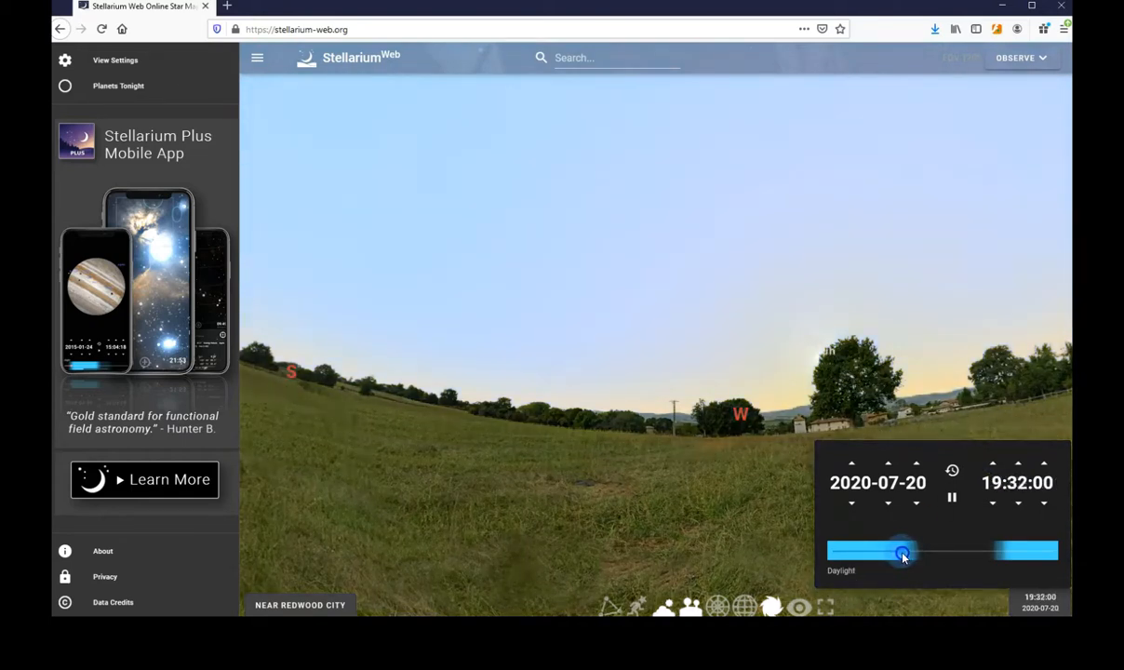
pyautogui.moveTo(899, 551); pyautogui.dragTo(910, 555)
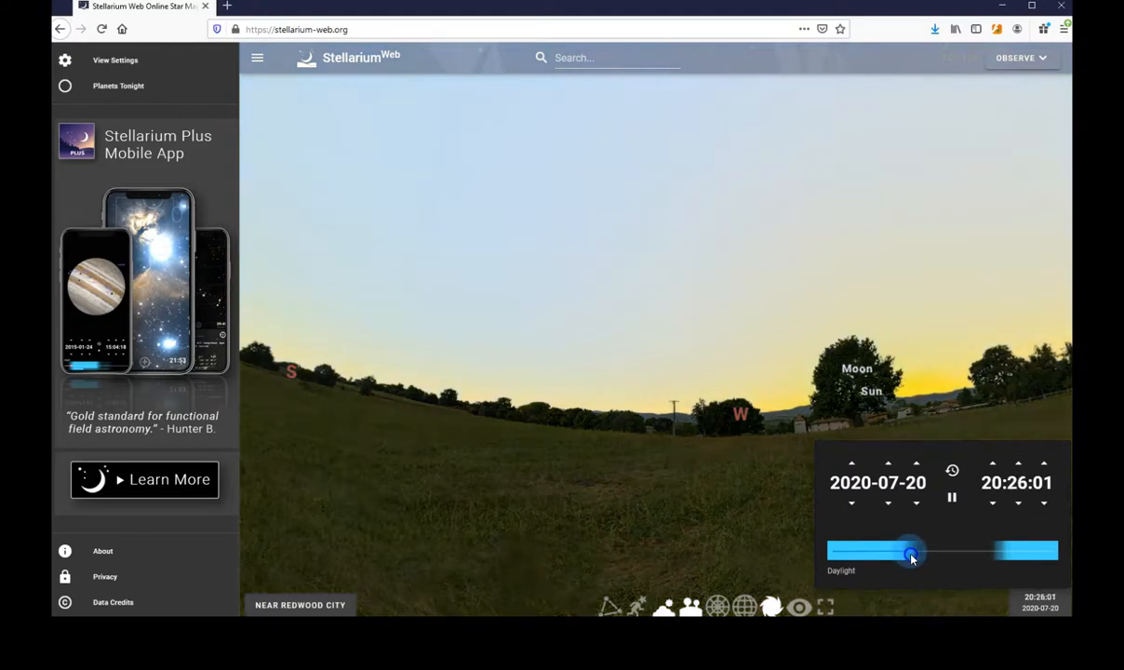
pyautogui.moveTo(908, 556); pyautogui.dragTo(919, 556)
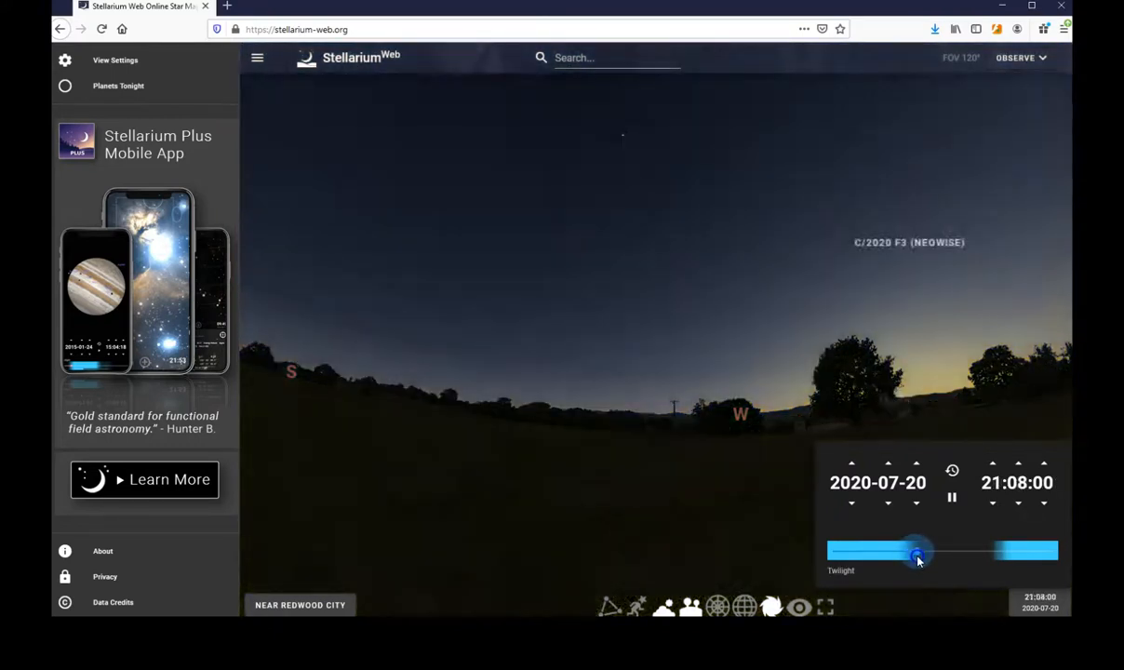
pyautogui.moveTo(914, 553); pyautogui.dragTo(927, 554)
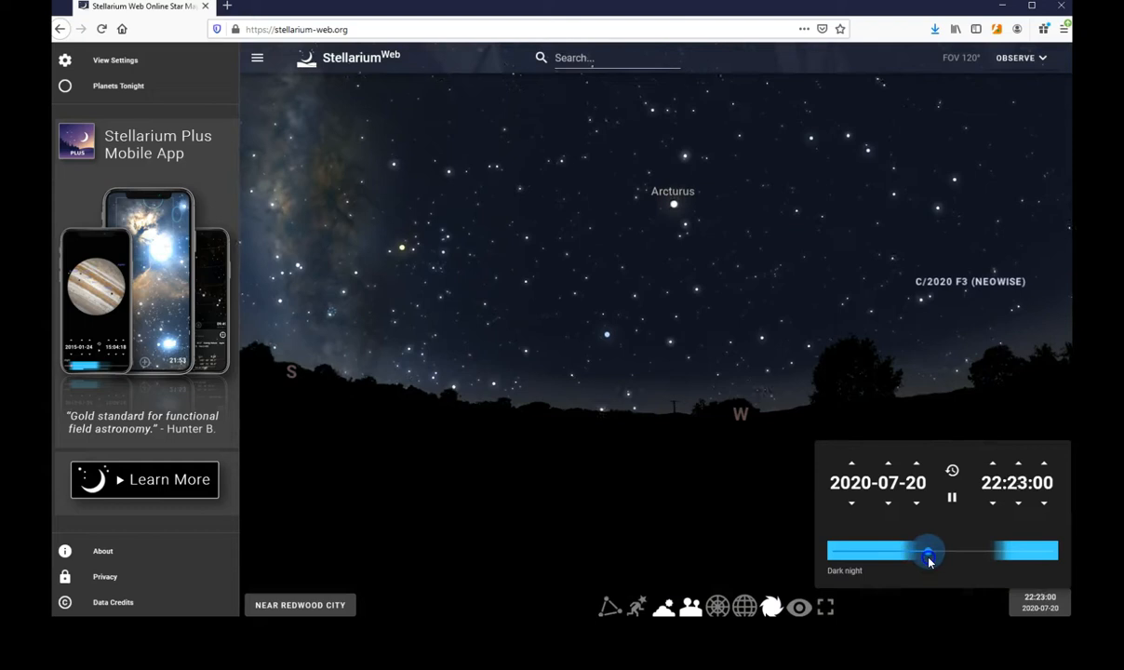
pyautogui.moveTo(928, 550); pyautogui.dragTo(937, 550)
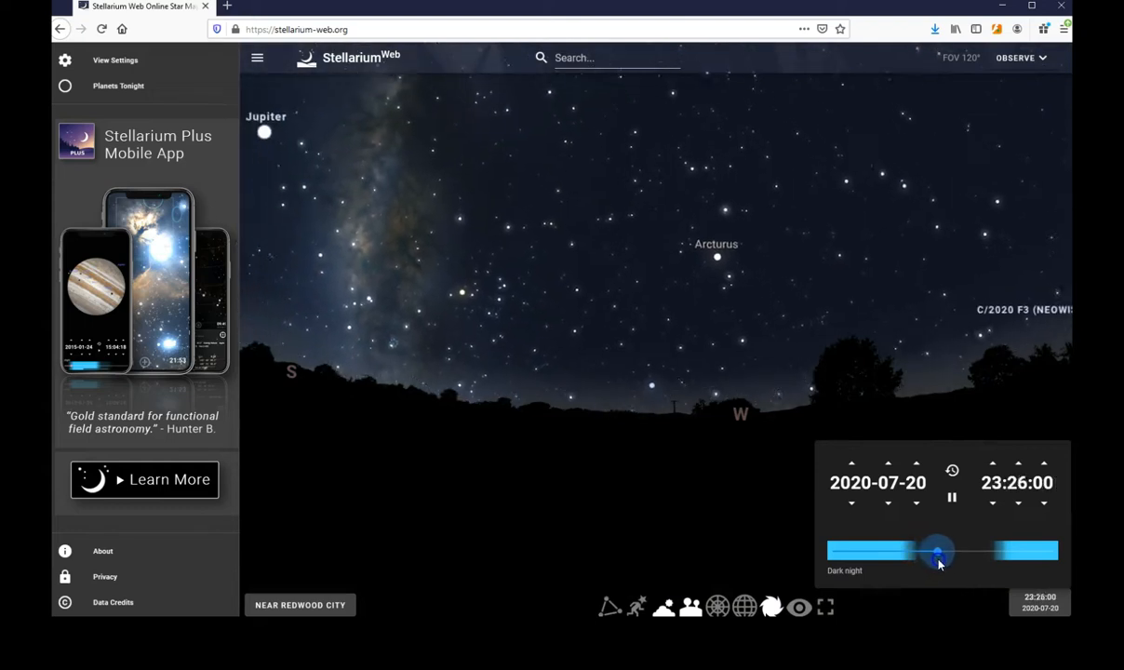
pyautogui.moveTo(938, 554); pyautogui.dragTo(938, 551)
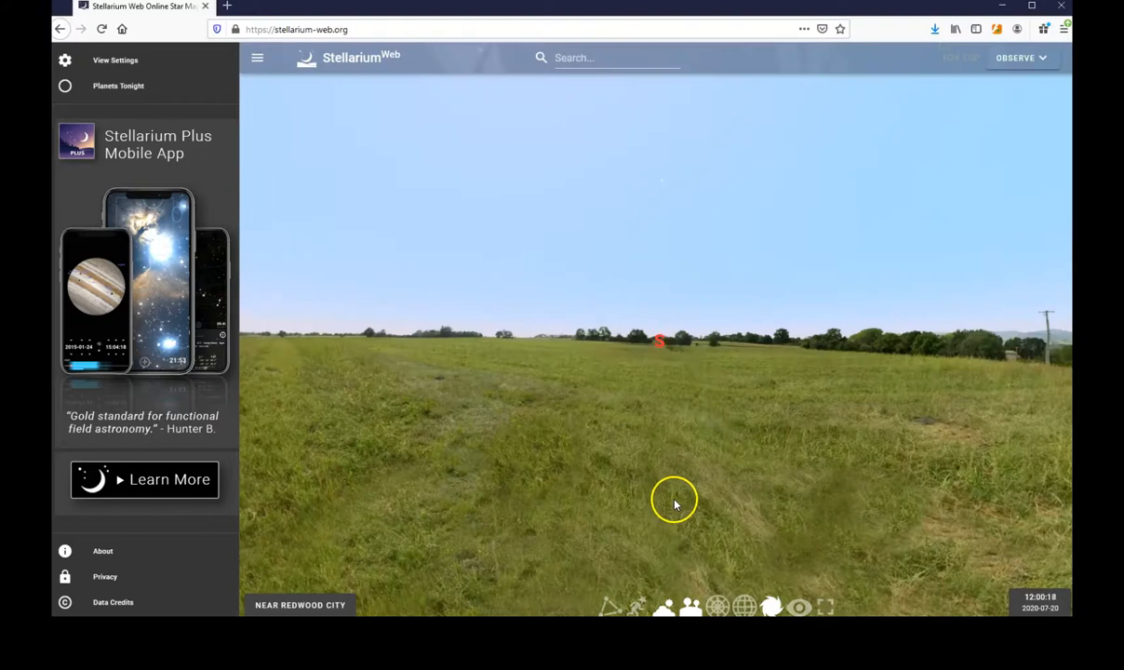
pyautogui.moveTo(652, 460)
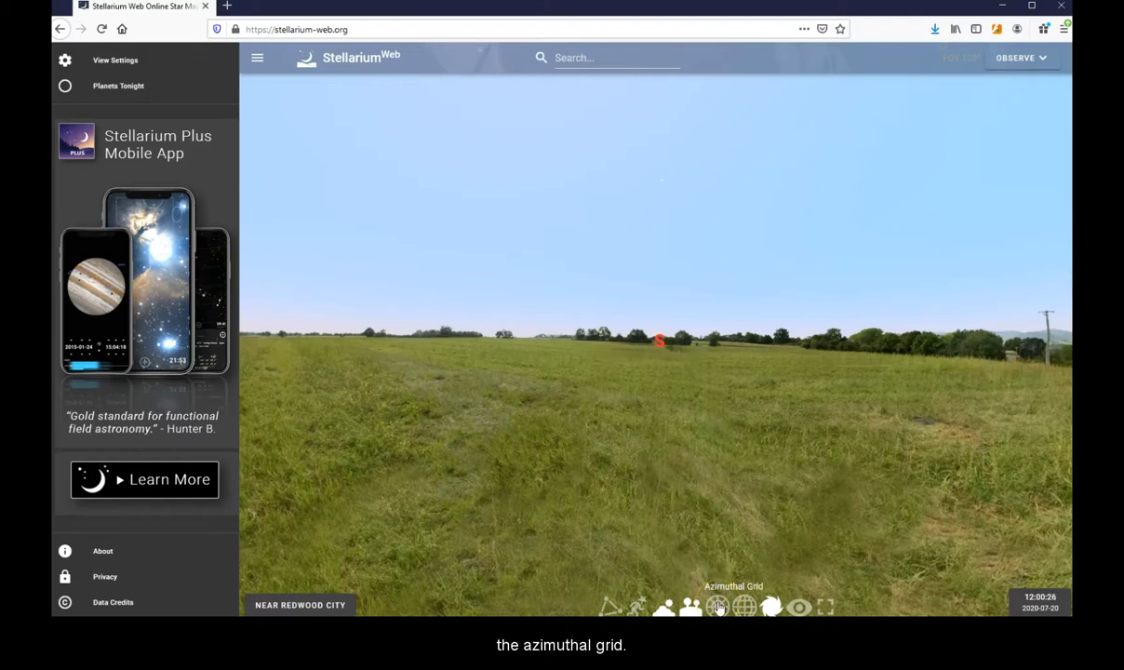
# - Turn on the azimuthal grid and look north, south, and up to the zenith
pyautogui.click(718, 607)
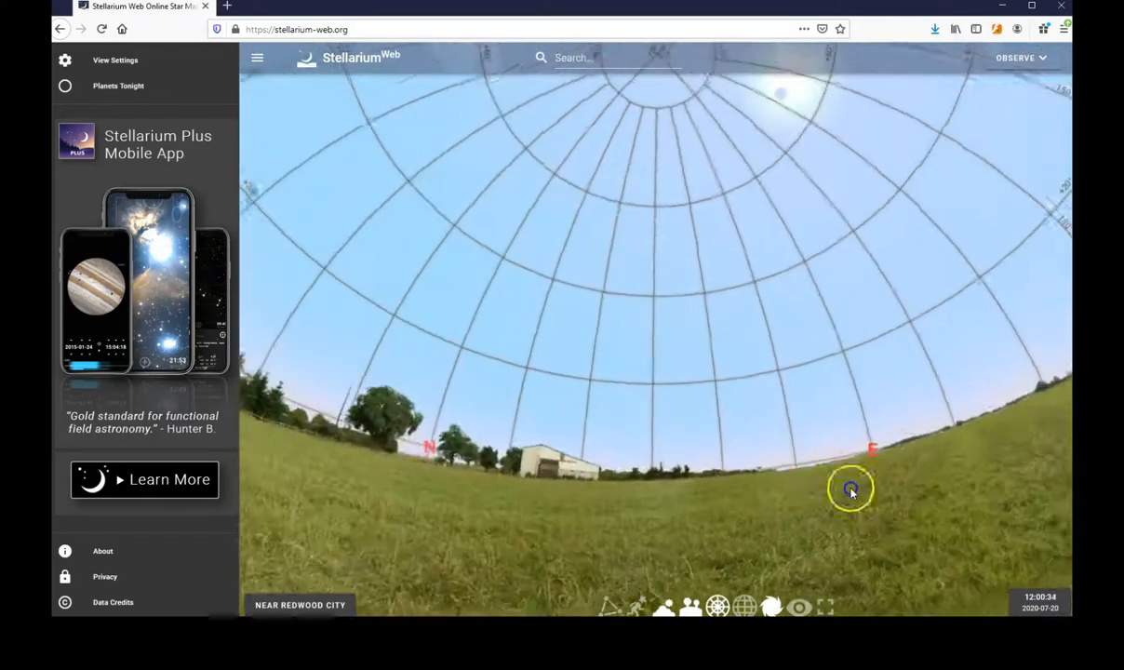
pyautogui.moveTo(849, 488); pyautogui.dragTo(661, 530)
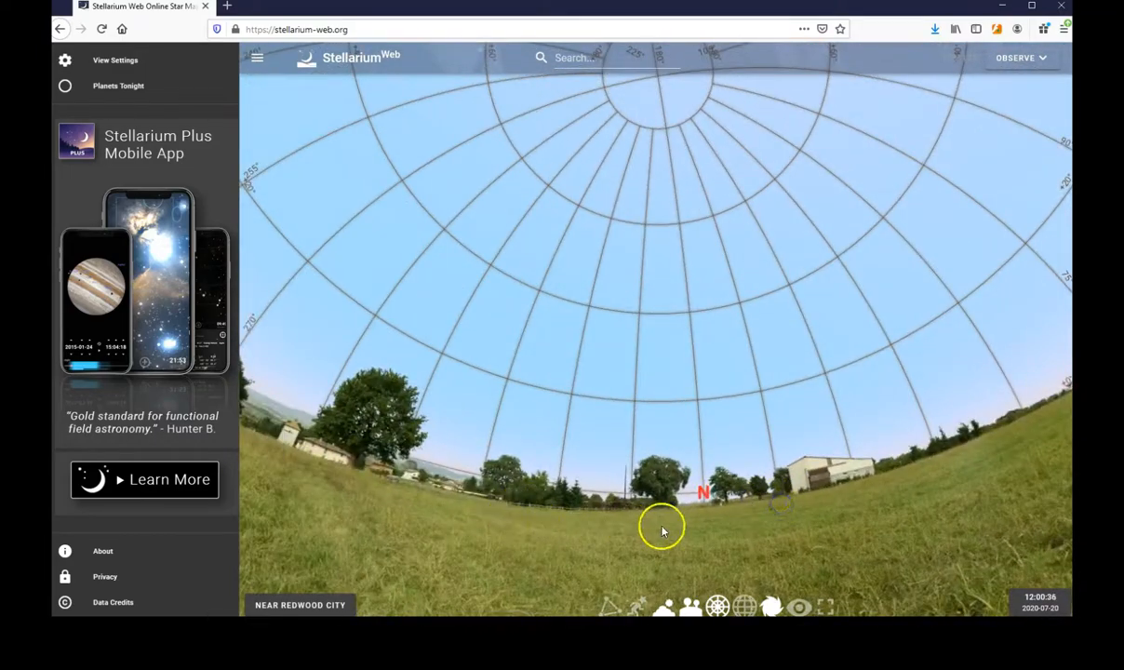
pyautogui.moveTo(662, 530); pyautogui.dragTo(553, 513)
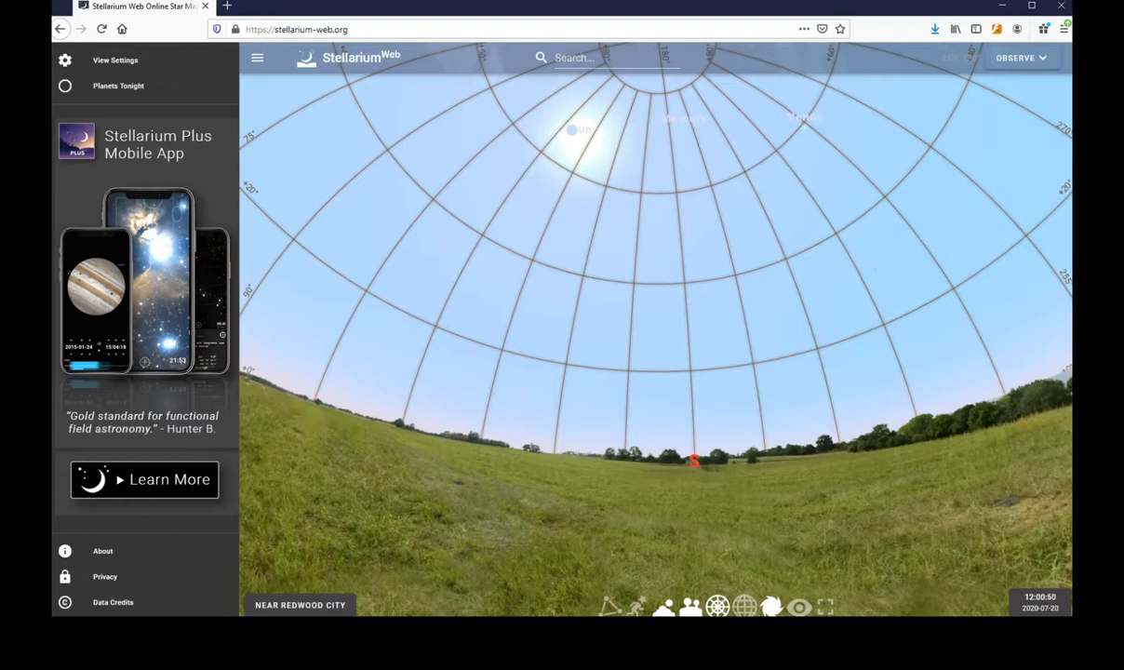
pyautogui.moveTo(800, 59)
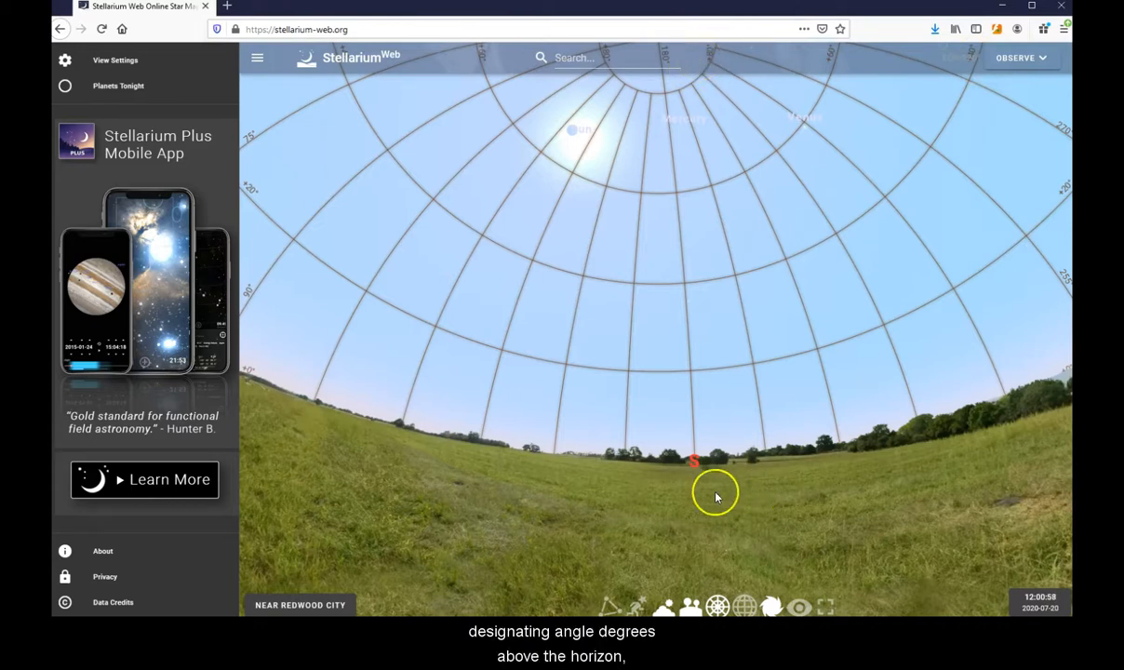
pyautogui.moveTo(841, 463)
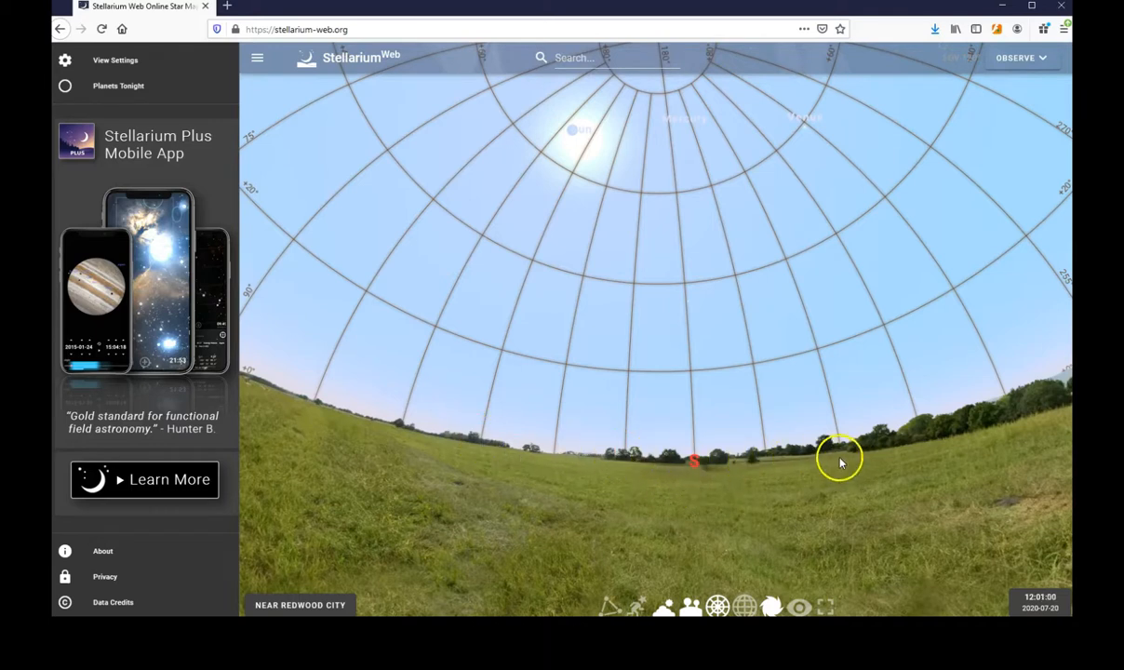
pyautogui.moveTo(840, 460); pyautogui.dragTo(656, 181)
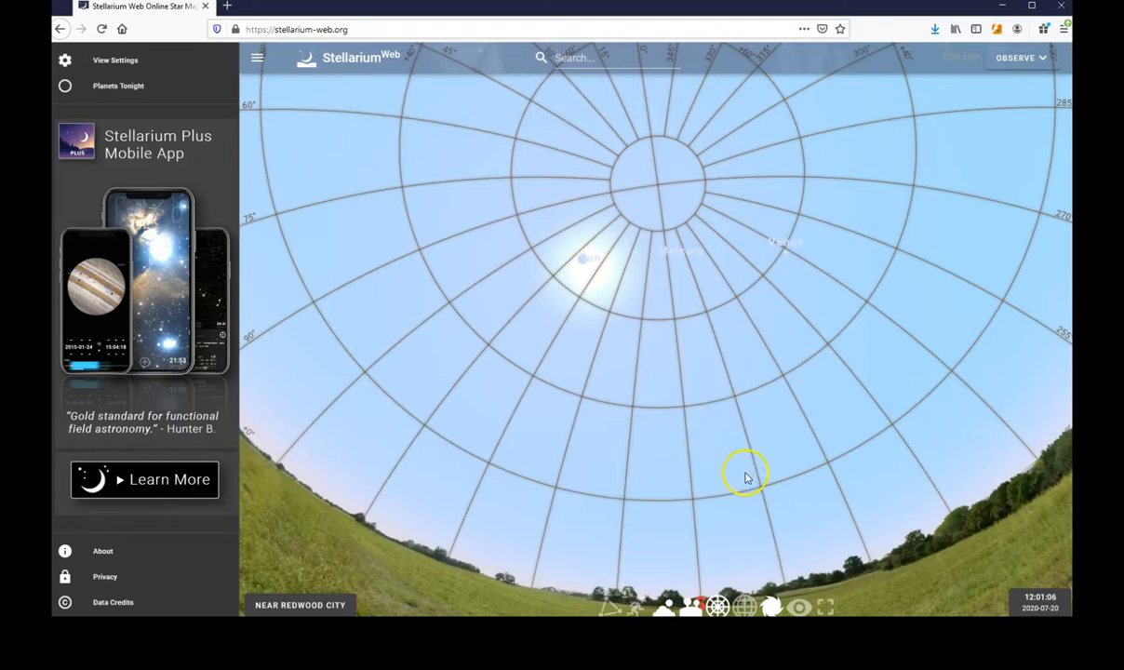
pyautogui.moveTo(744, 474); pyautogui.dragTo(602, 297)
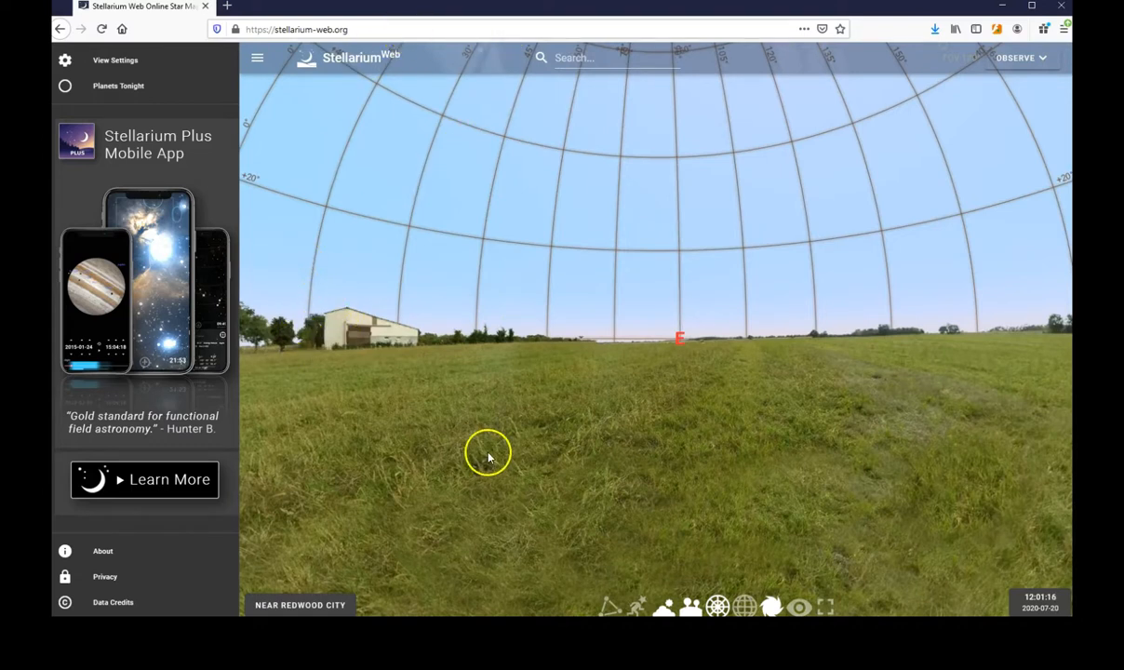
pyautogui.moveTo(495, 419)
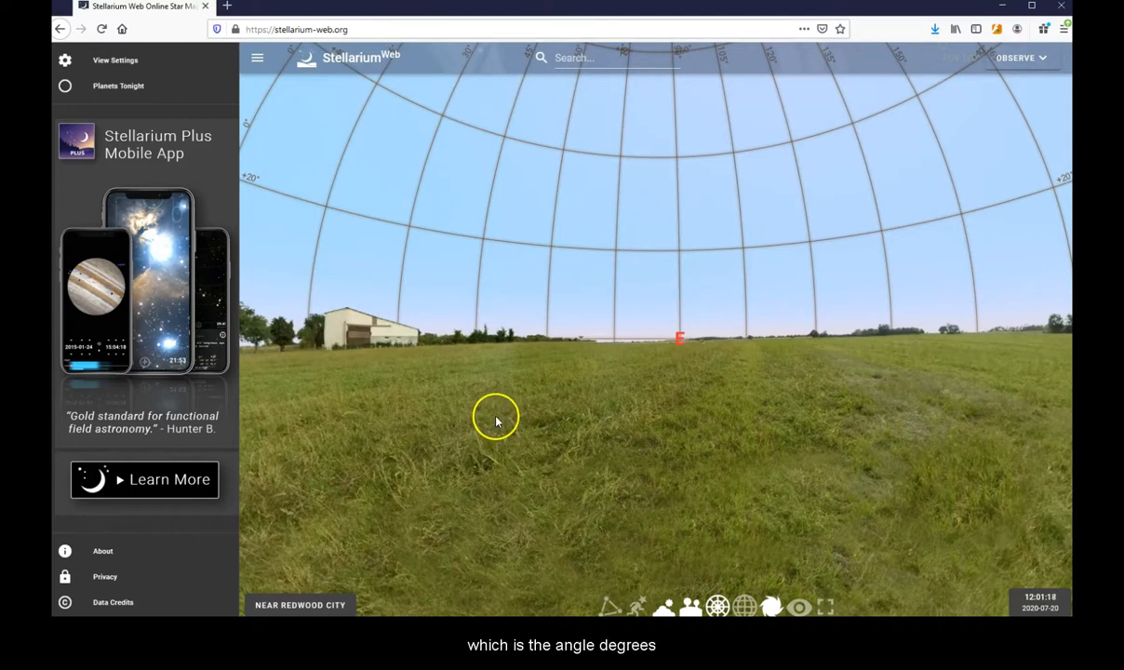
pyautogui.moveTo(495, 417); pyautogui.dragTo(768, 402)
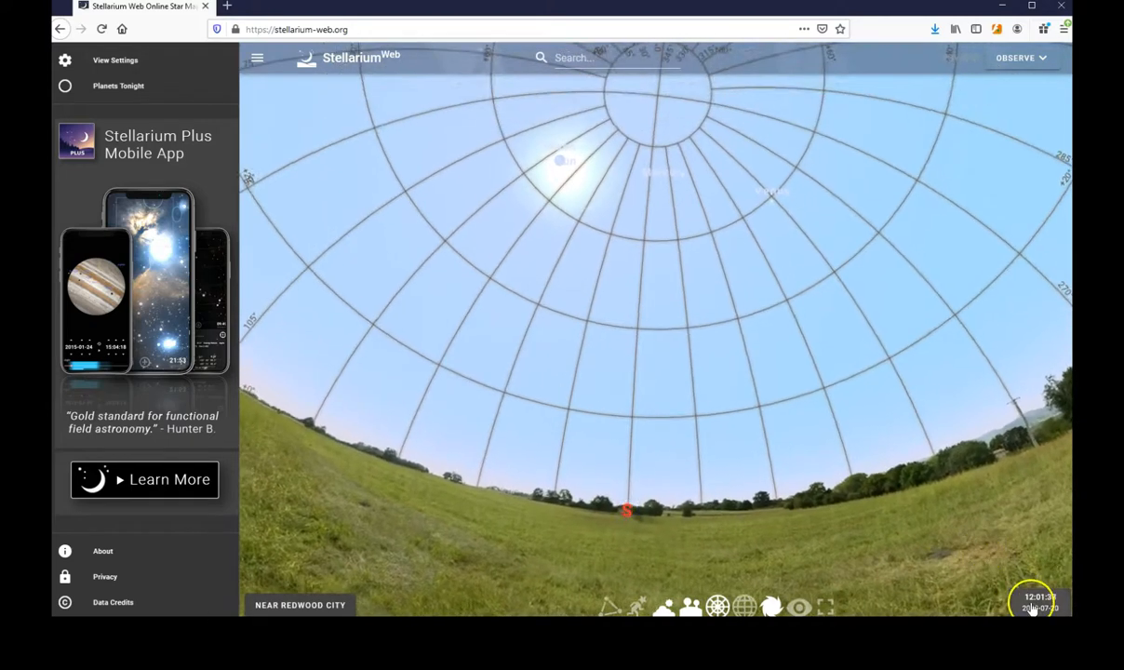
# - Scrub the time through the afternoon to about 18:04
pyautogui.click(1038, 603)
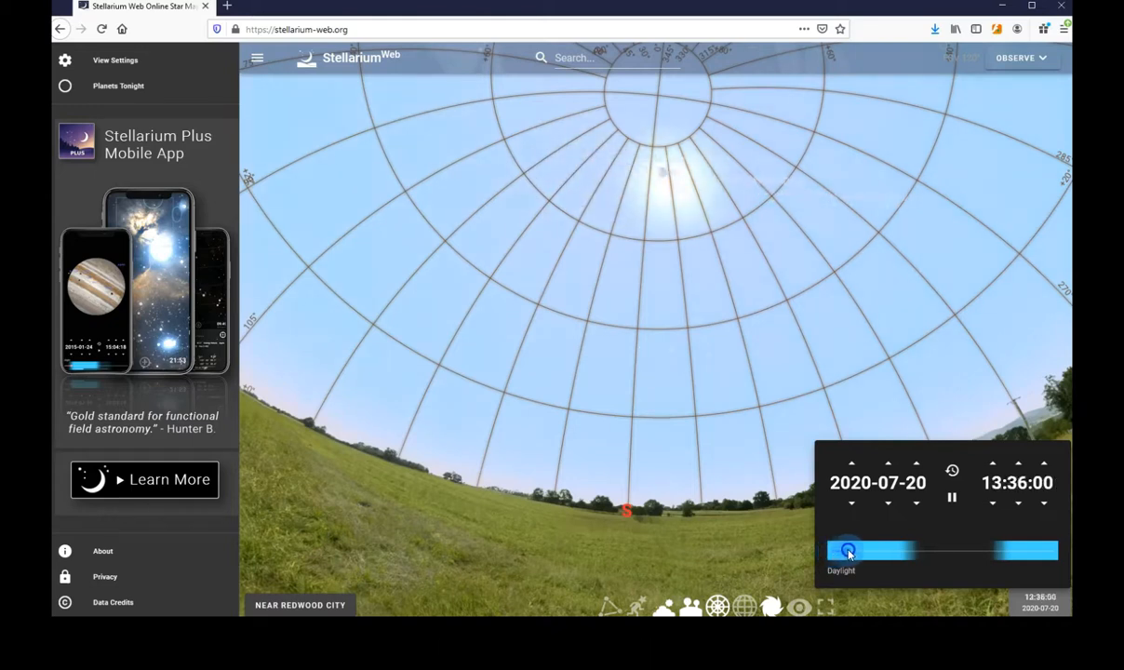
pyautogui.moveTo(846, 550); pyautogui.dragTo(873, 550)
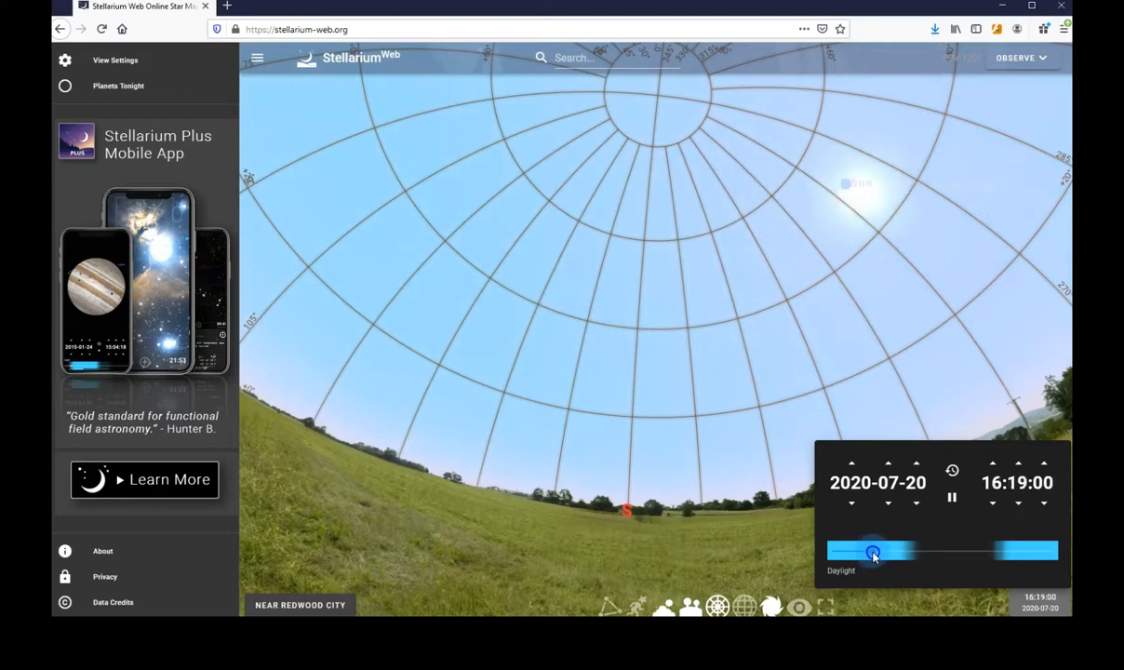
pyautogui.moveTo(873, 550); pyautogui.dragTo(884, 550)
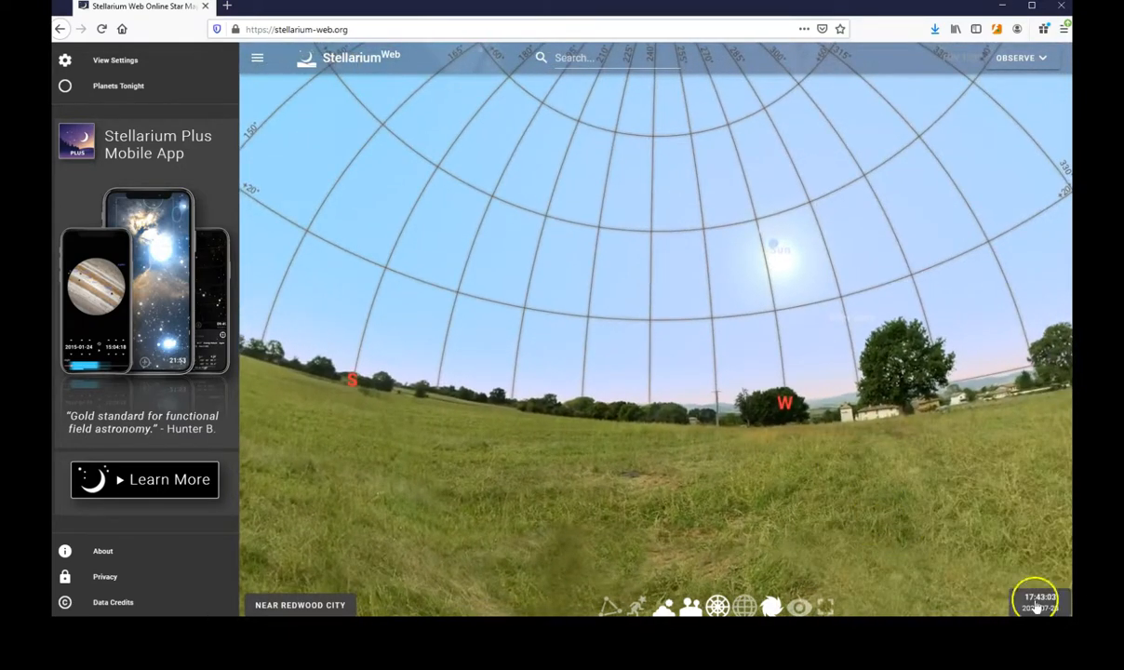
pyautogui.click(1039, 600)
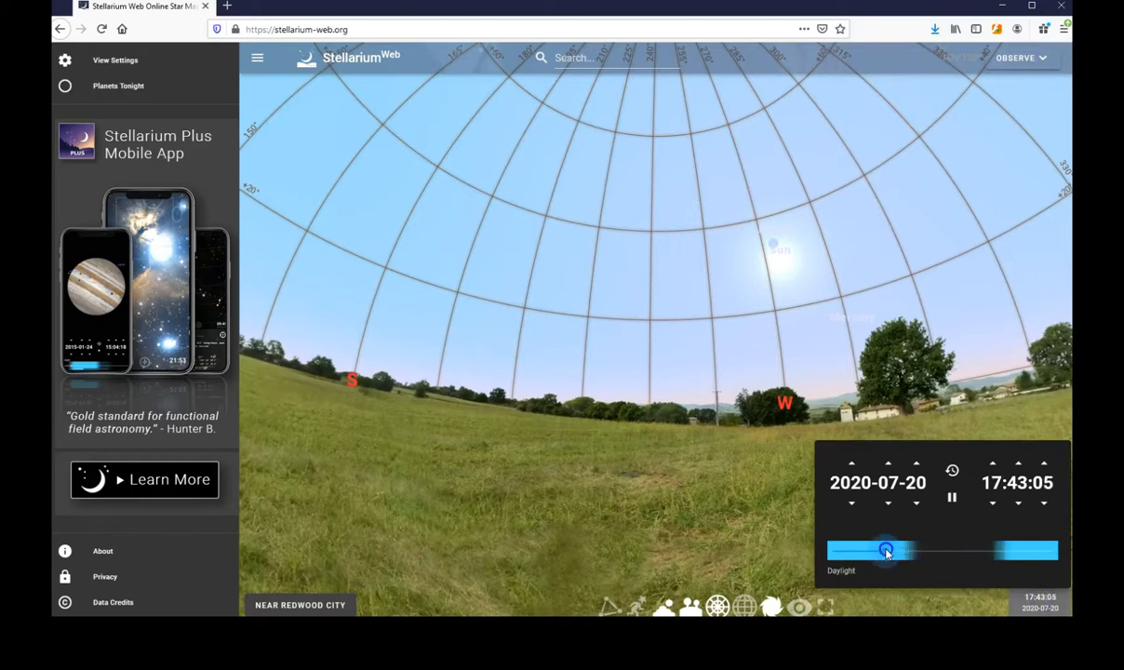
pyautogui.moveTo(884, 549); pyautogui.dragTo(889, 549)
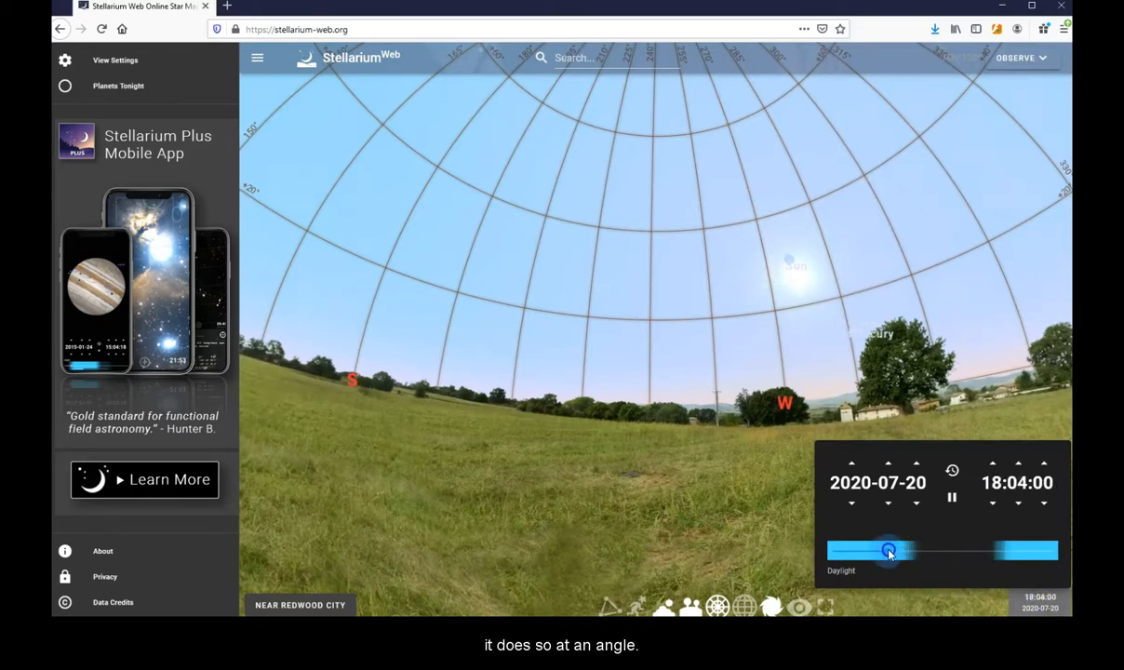
# - Scrub from twilight past midnight into July 21, then back to early afternoon
pyautogui.moveTo(889, 550); pyautogui.dragTo(911, 557)
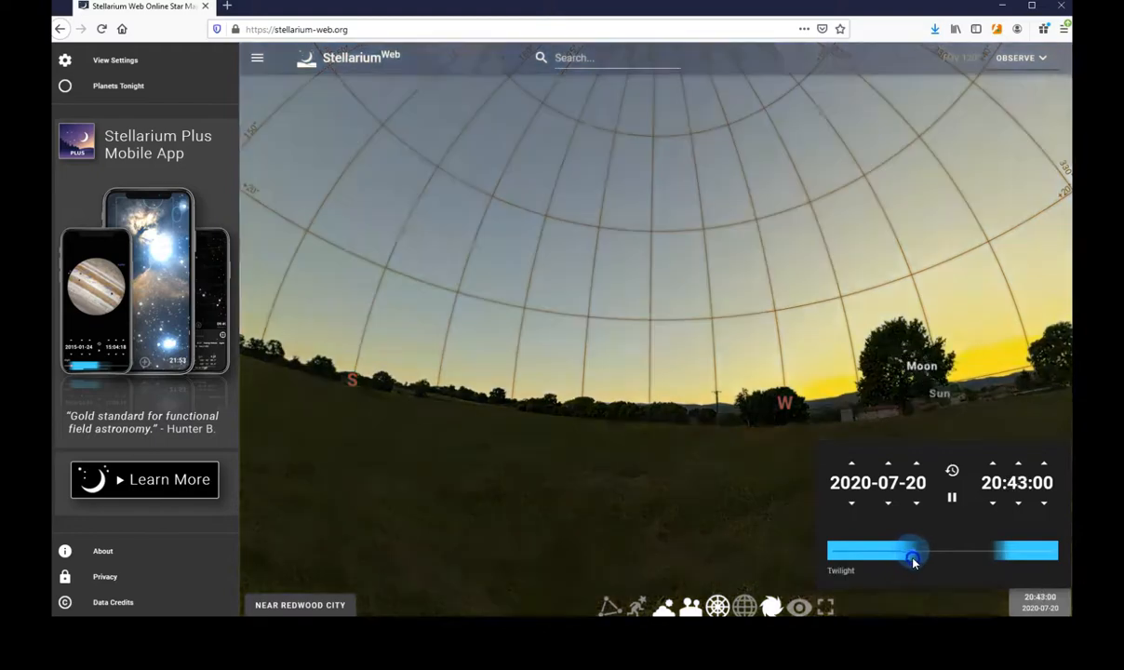
pyautogui.moveTo(911, 554); pyautogui.dragTo(908, 557)
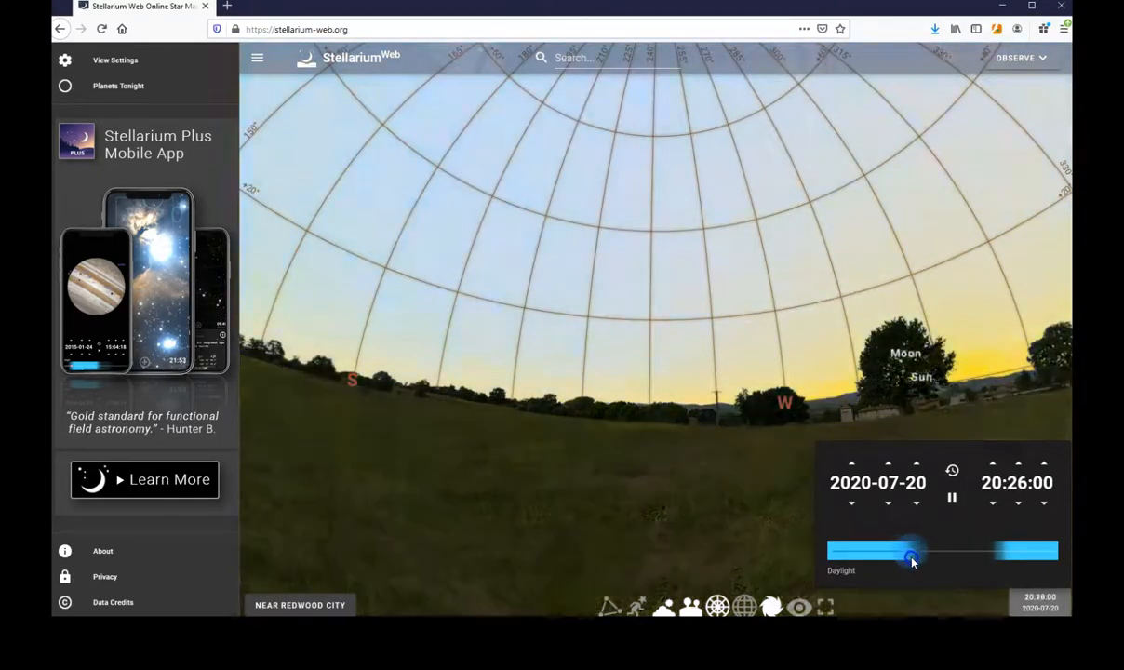
pyautogui.moveTo(910, 557); pyautogui.dragTo(921, 558)
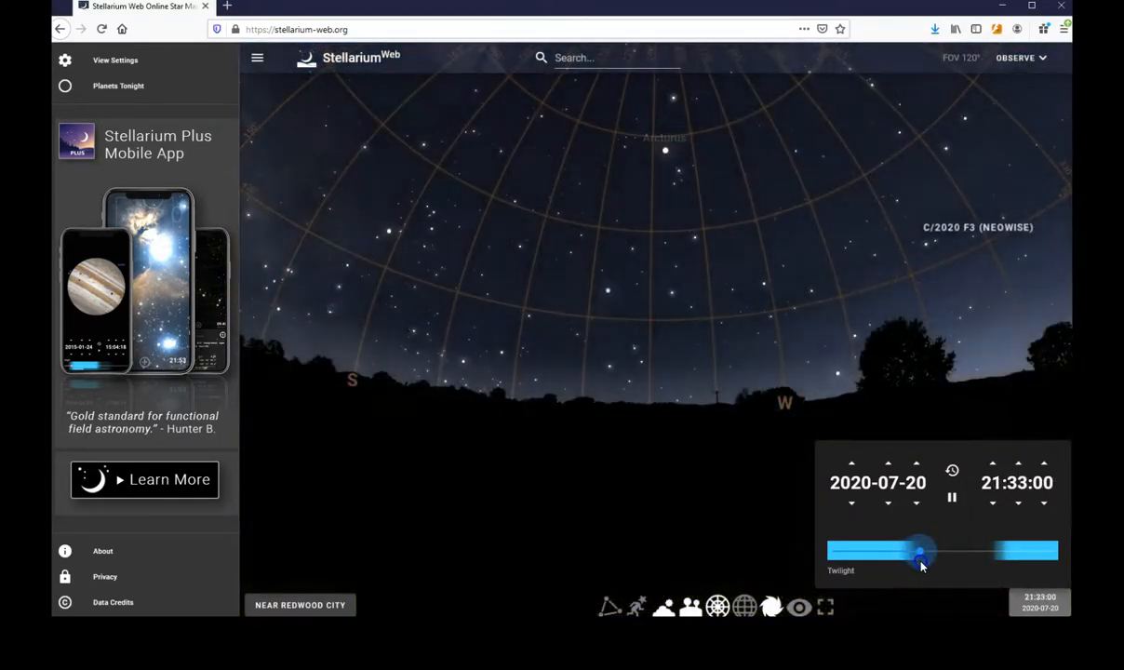
pyautogui.moveTo(919, 556); pyautogui.dragTo(929, 556)
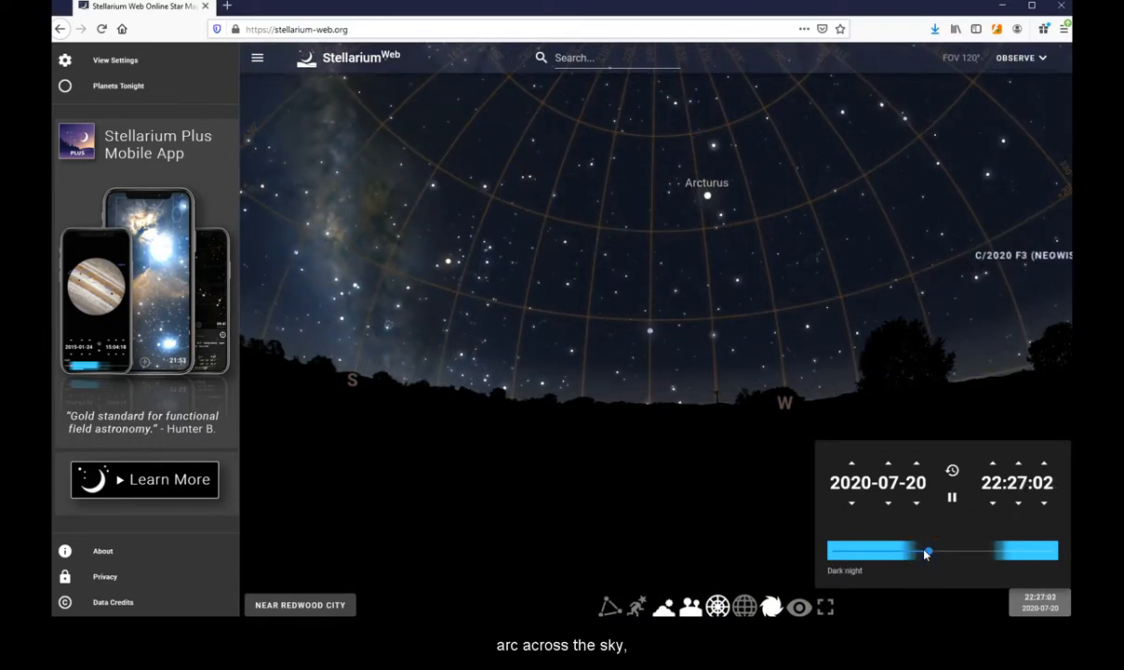
pyautogui.moveTo(927, 550); pyautogui.dragTo(940, 551)
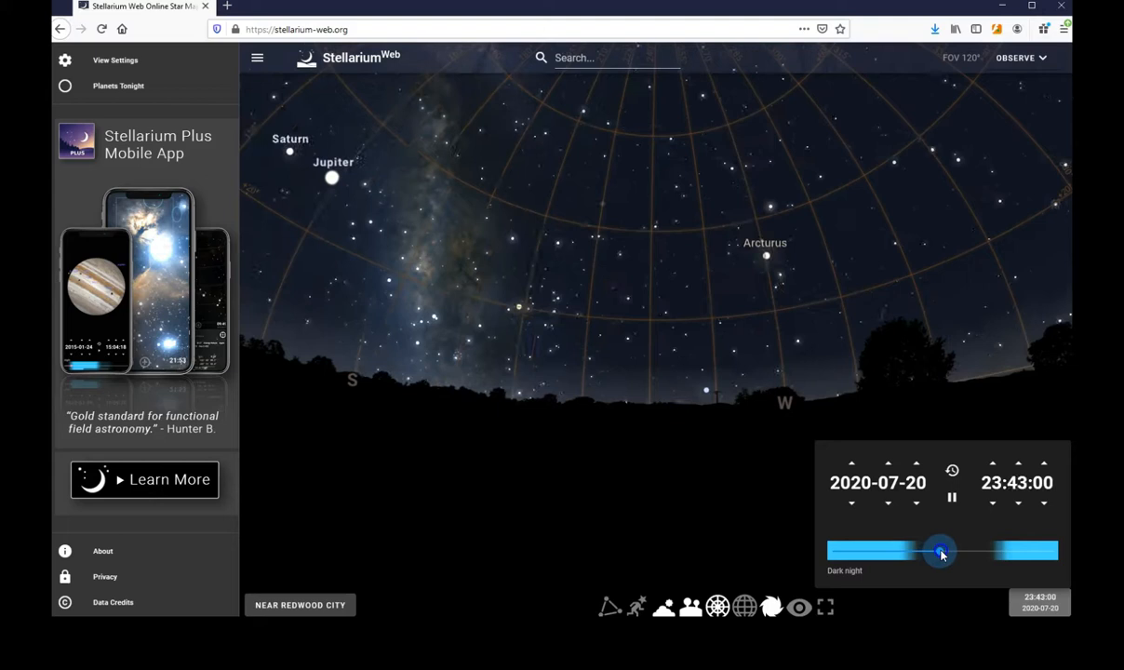
pyautogui.moveTo(941, 550); pyautogui.dragTo(945, 551)
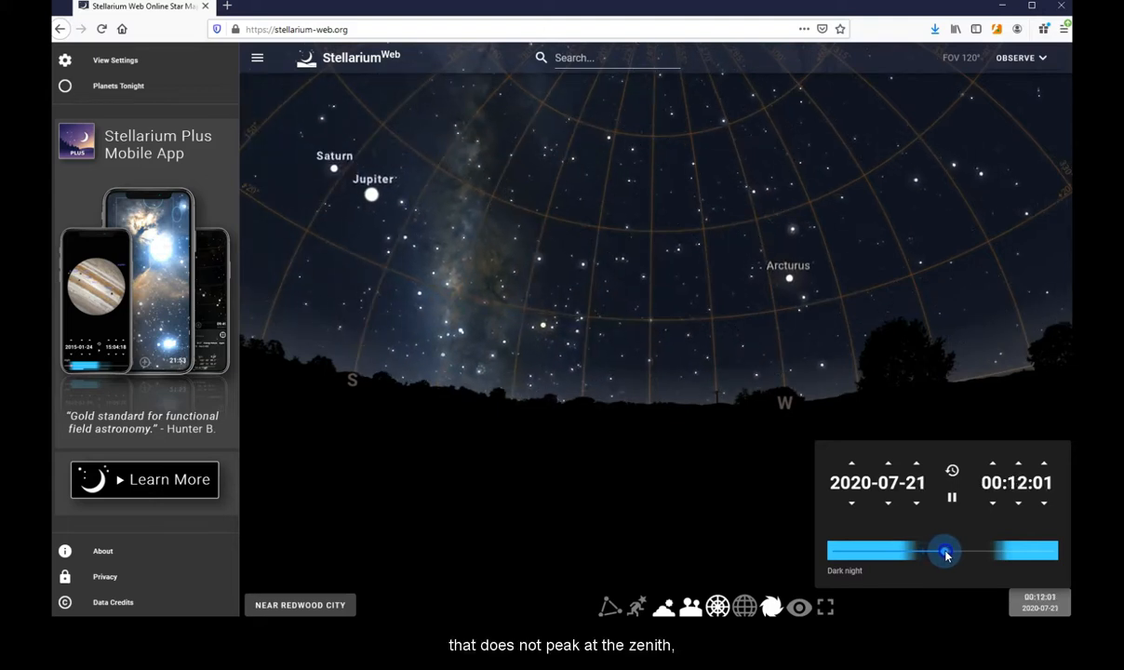
pyautogui.moveTo(945, 551); pyautogui.dragTo(951, 550)
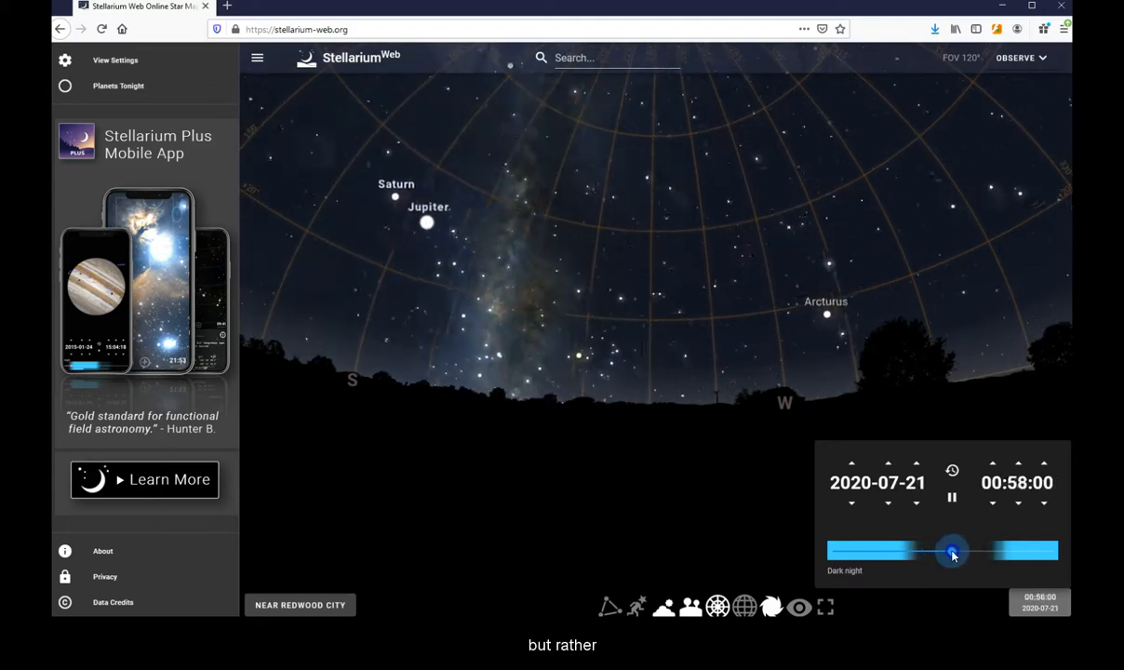
pyautogui.moveTo(952, 550); pyautogui.dragTo(852, 549)
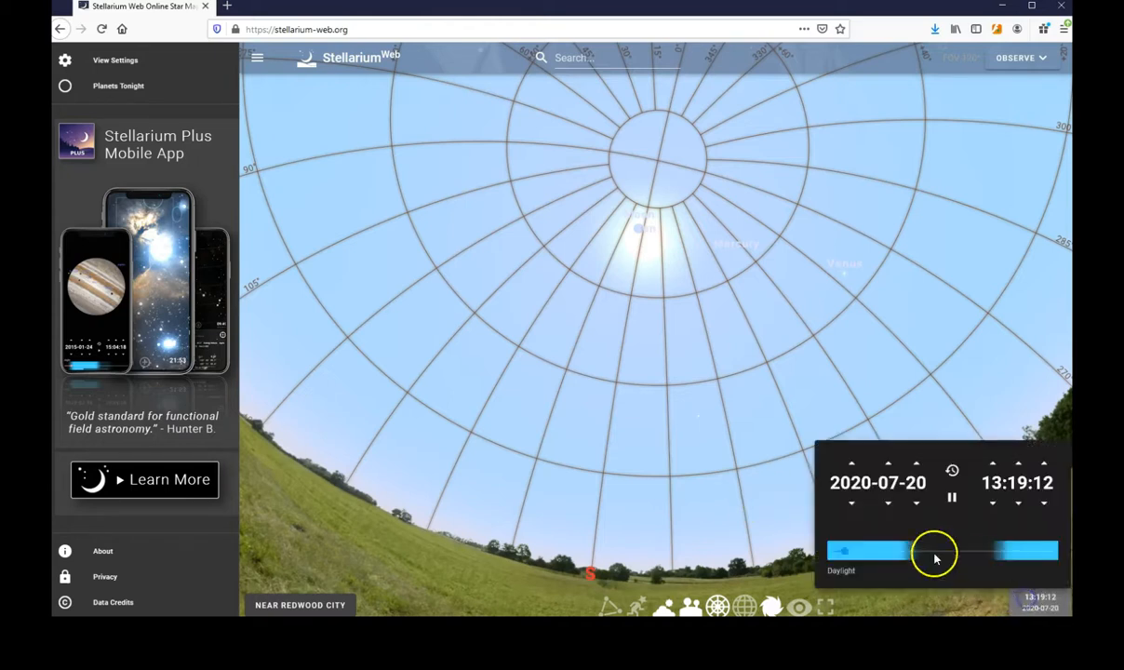
# - Nudge the time back and forth across the afternoon, settling near 15:54
pyautogui.moveTo(934, 553); pyautogui.dragTo(872, 551)
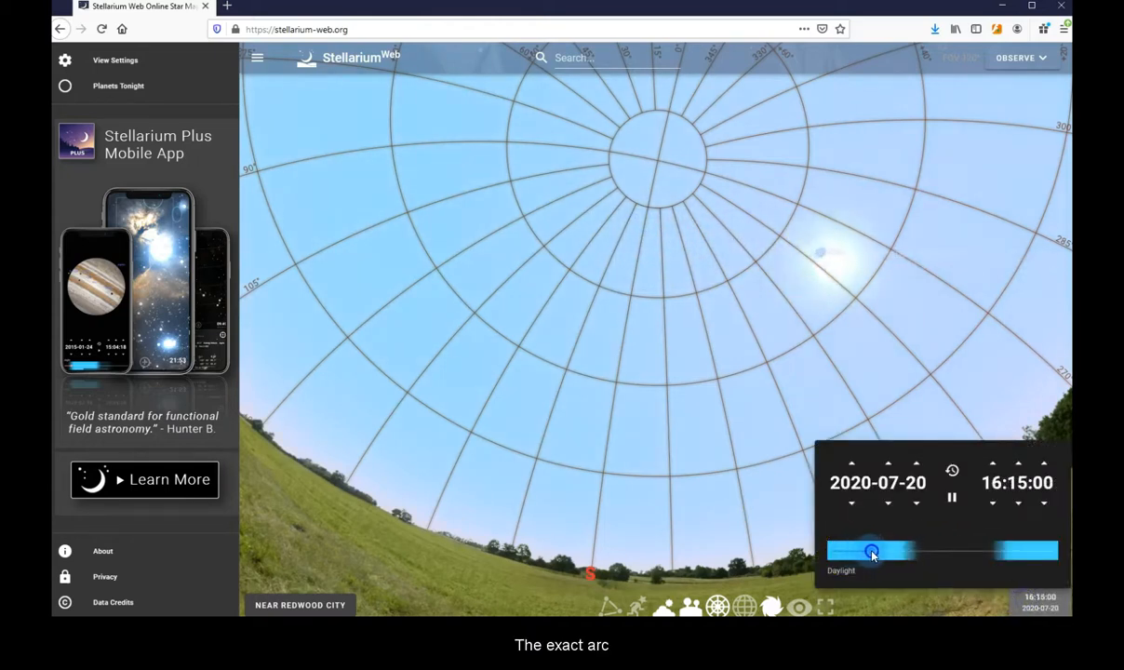
pyautogui.moveTo(872, 551); pyautogui.dragTo(863, 549)
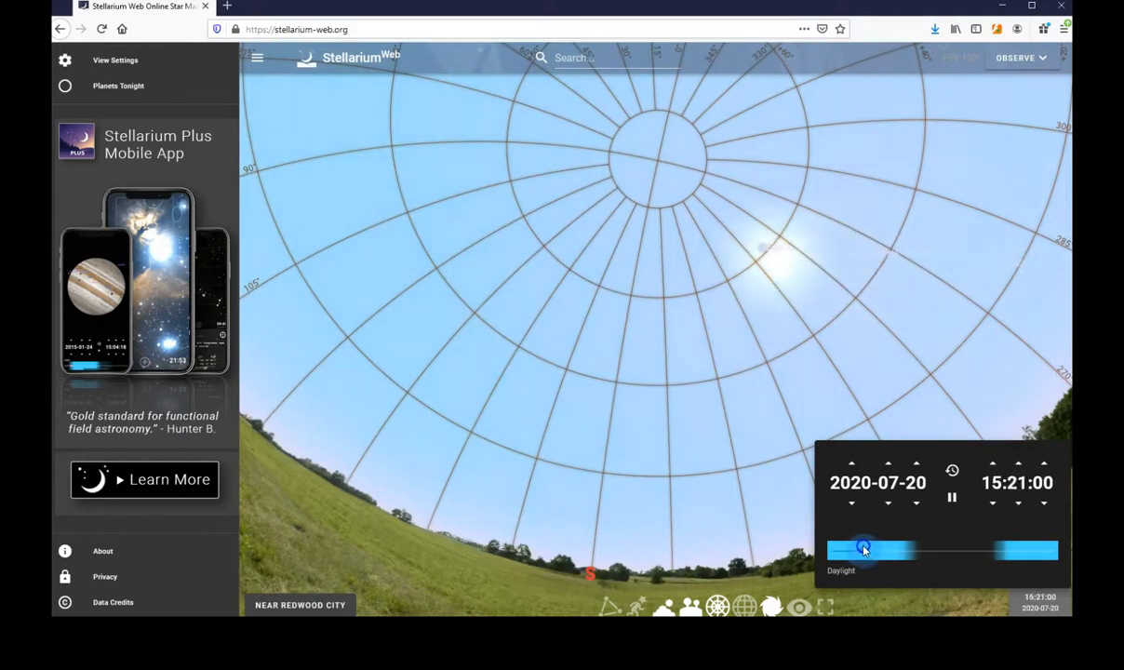
pyautogui.moveTo(863, 548); pyautogui.dragTo(877, 548)
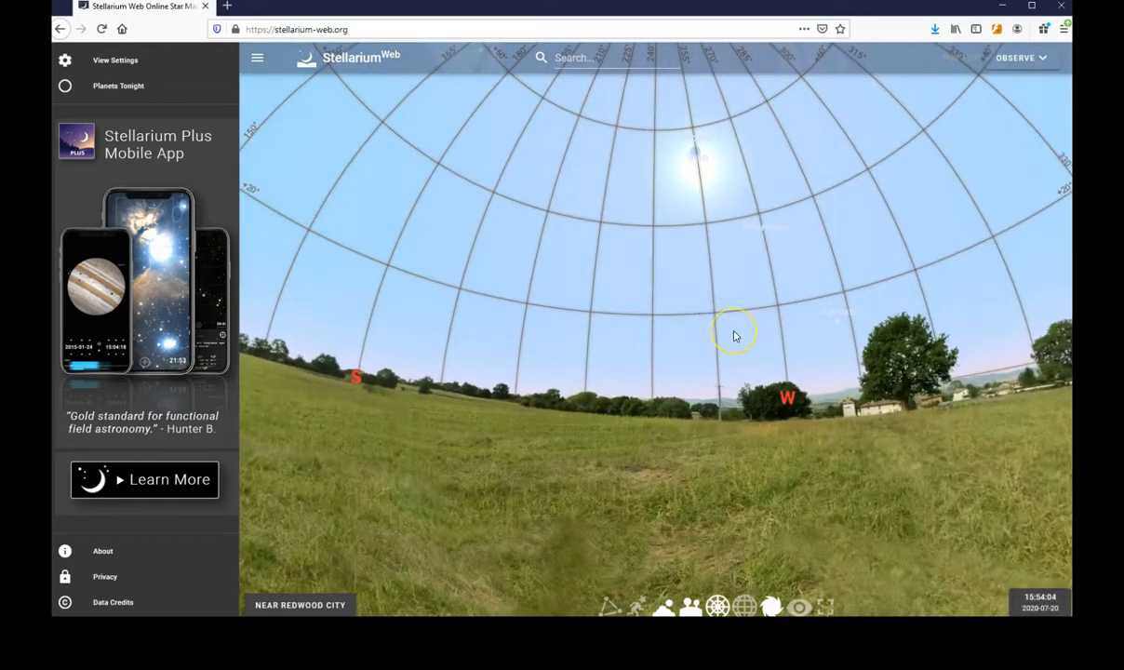
pyautogui.moveTo(822, 431)
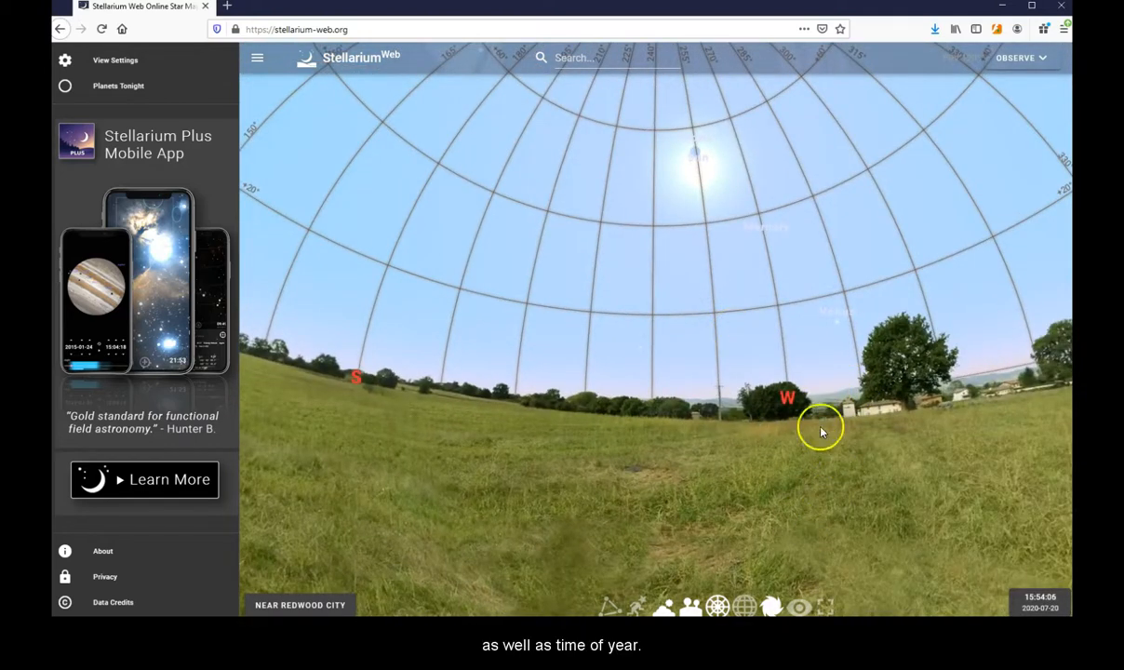
# - Scrub the time from mid-afternoon through twilight to near midnight
pyautogui.click(1039, 606)
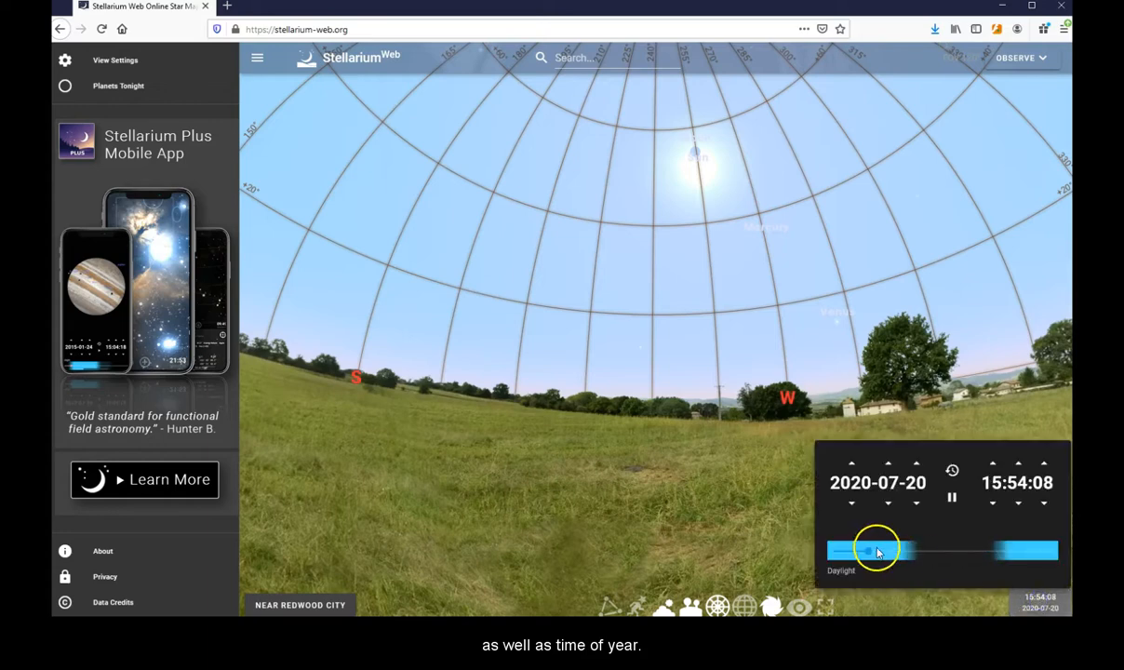
pyautogui.moveTo(867, 550); pyautogui.dragTo(896, 550)
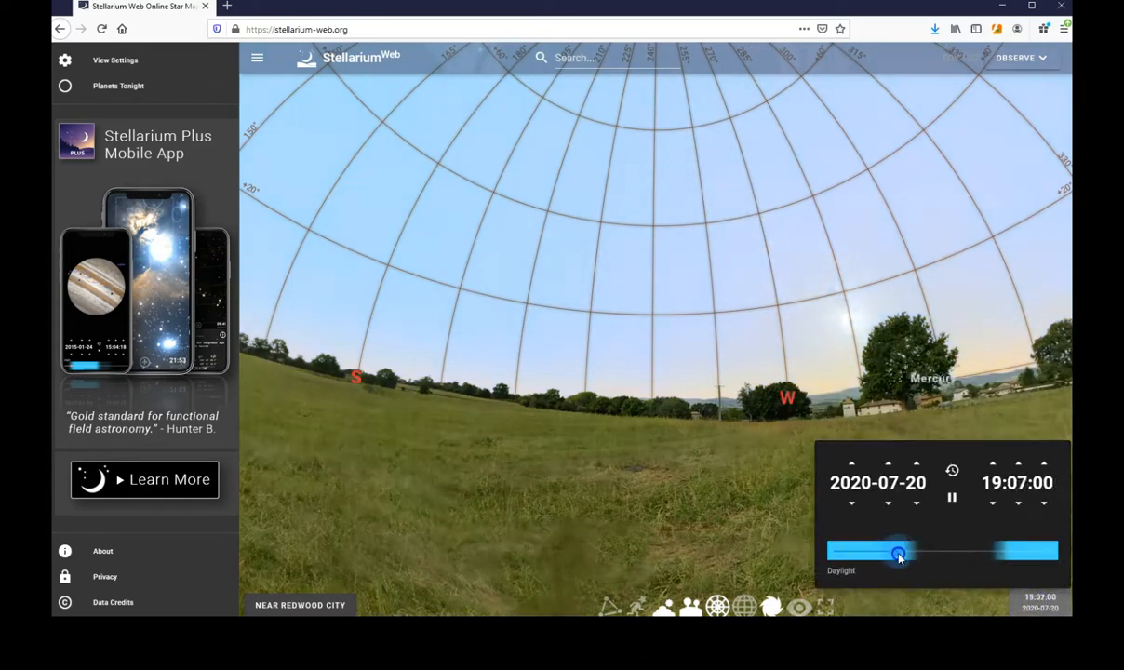
pyautogui.moveTo(896, 551); pyautogui.dragTo(915, 551)
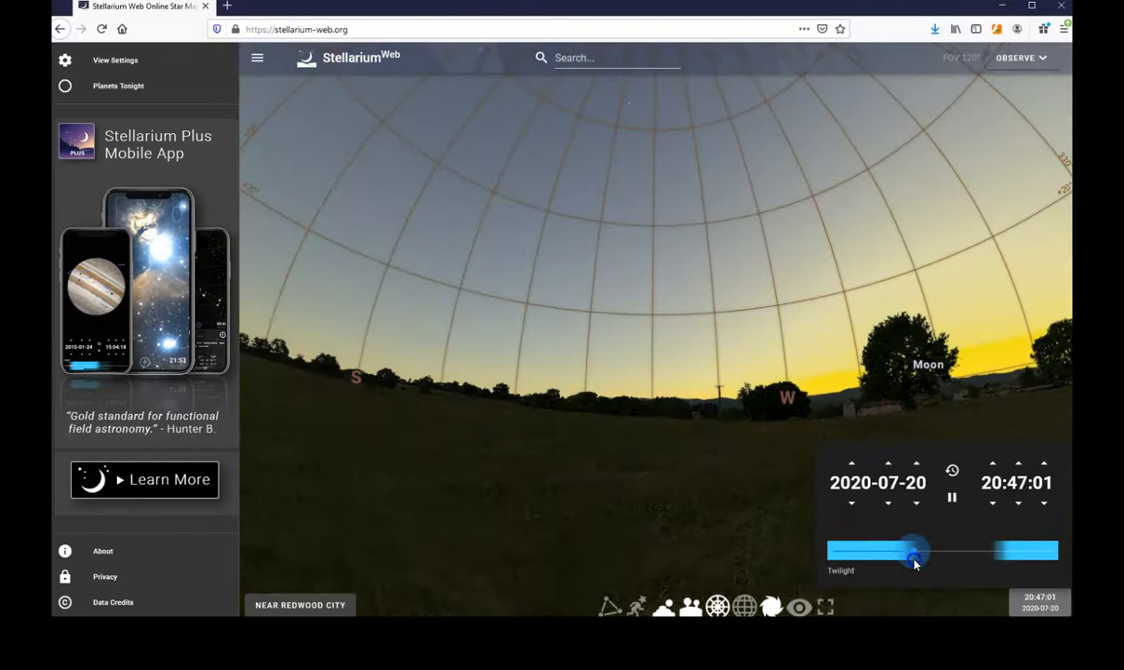
pyautogui.moveTo(912, 553); pyautogui.dragTo(921, 554)
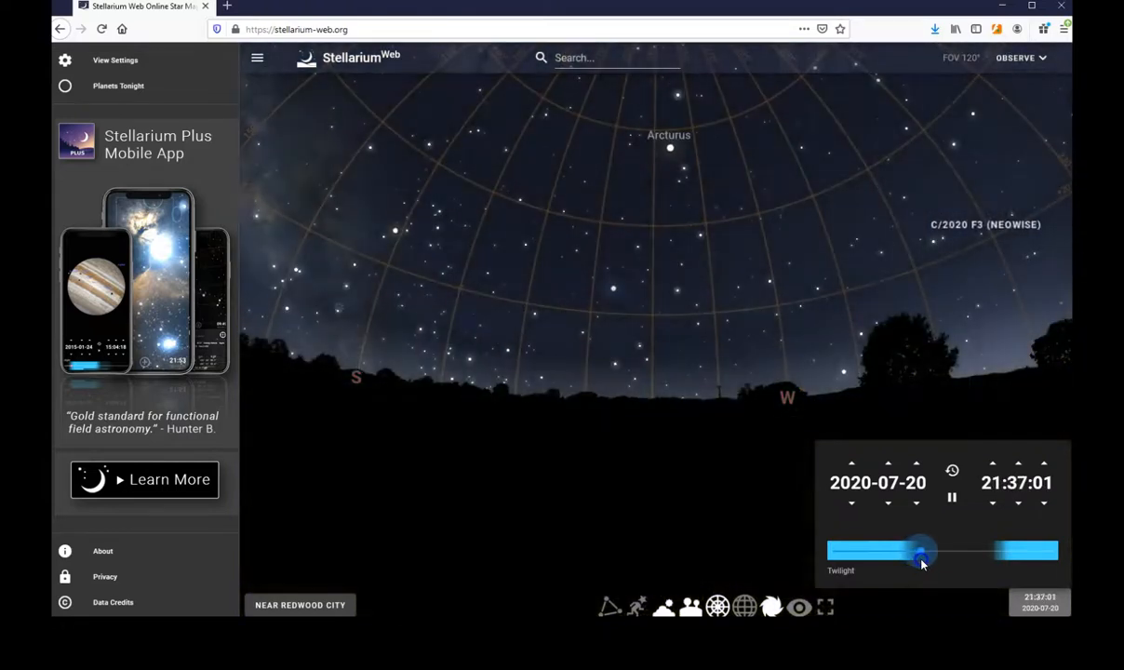
pyautogui.moveTo(916, 556); pyautogui.dragTo(927, 555)
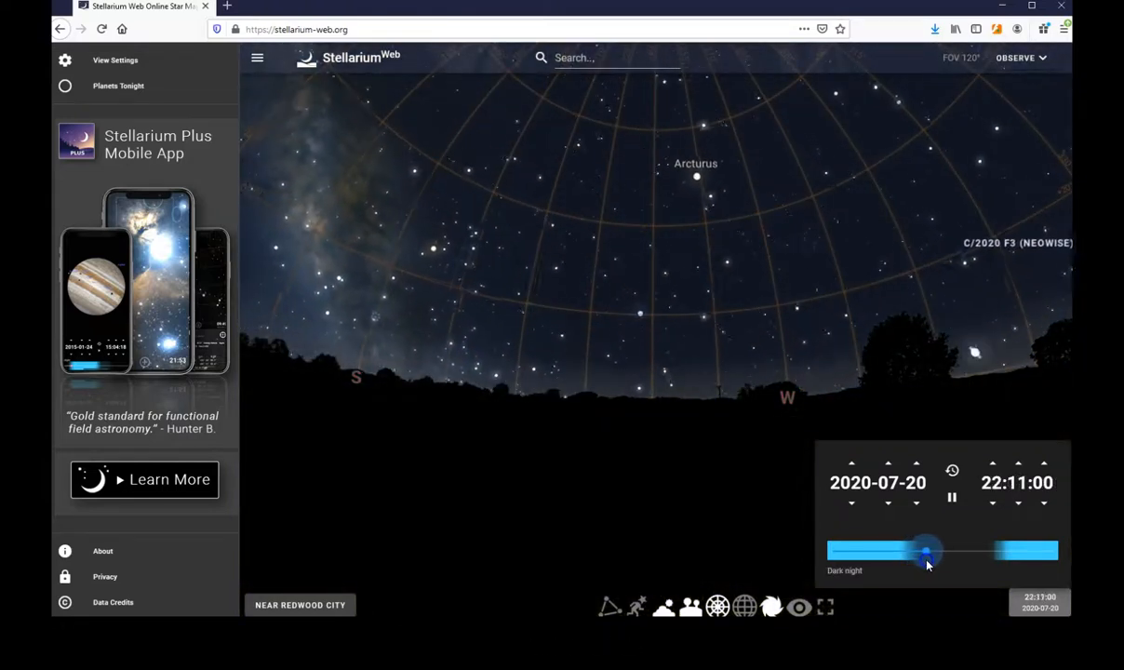
pyautogui.moveTo(925, 552); pyautogui.dragTo(939, 552)
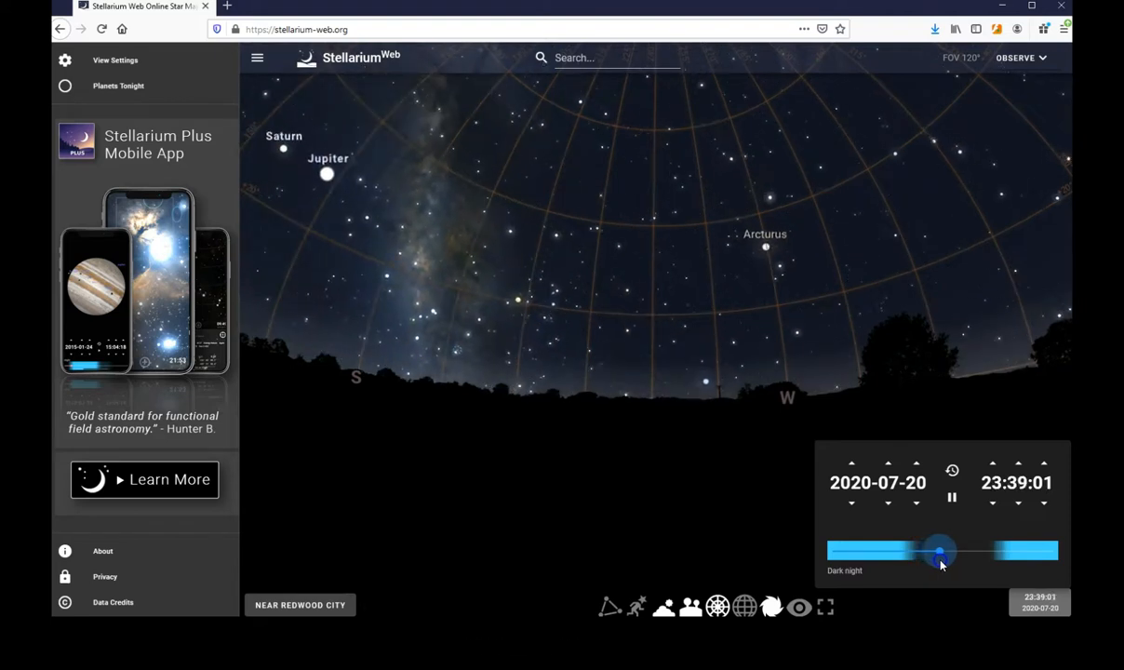
# - Continue scrubbing past midnight into 21 July, through early morning to dawn
pyautogui.moveTo(938, 550); pyautogui.dragTo(949, 551)
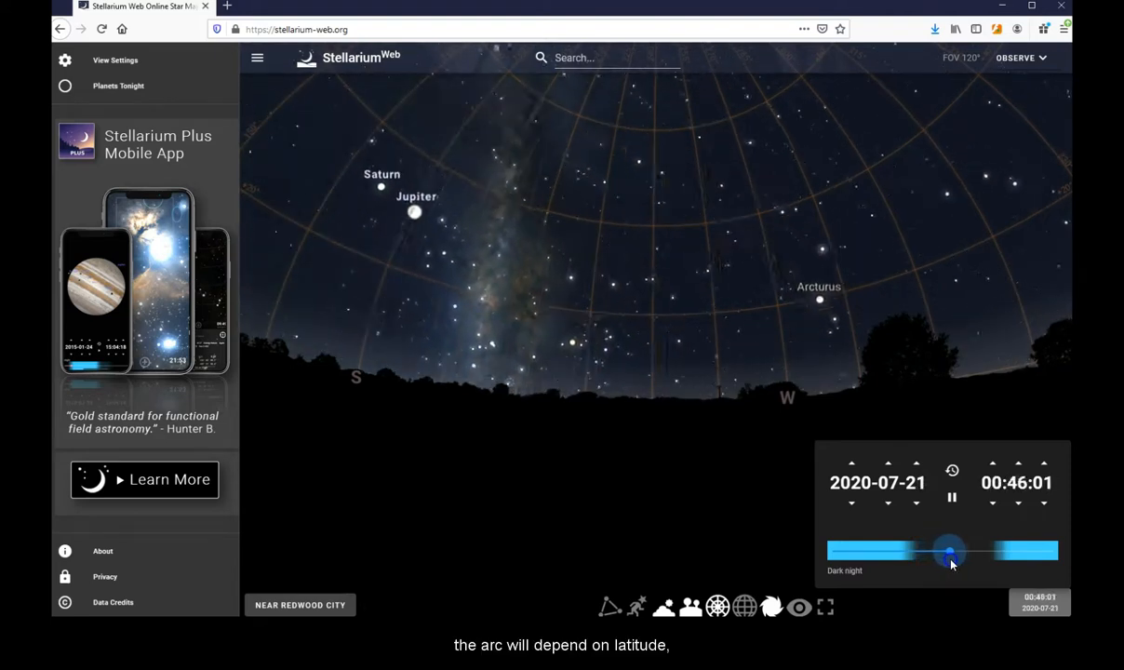
pyautogui.moveTo(949, 551); pyautogui.dragTo(959, 551)
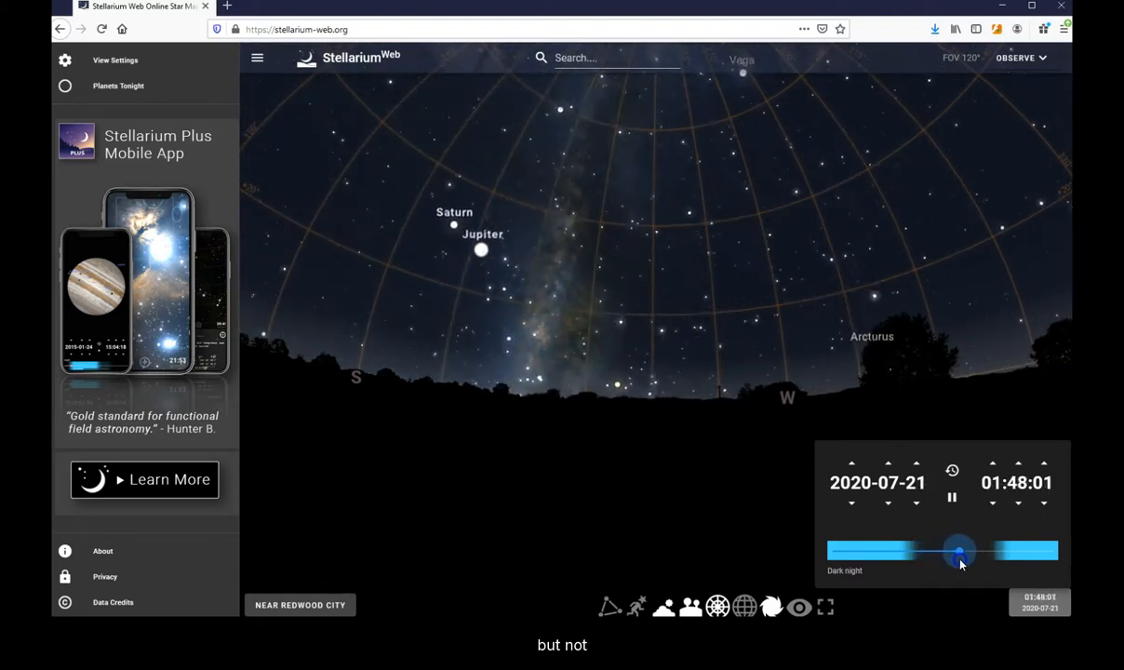
pyautogui.moveTo(960, 550); pyautogui.dragTo(975, 552)
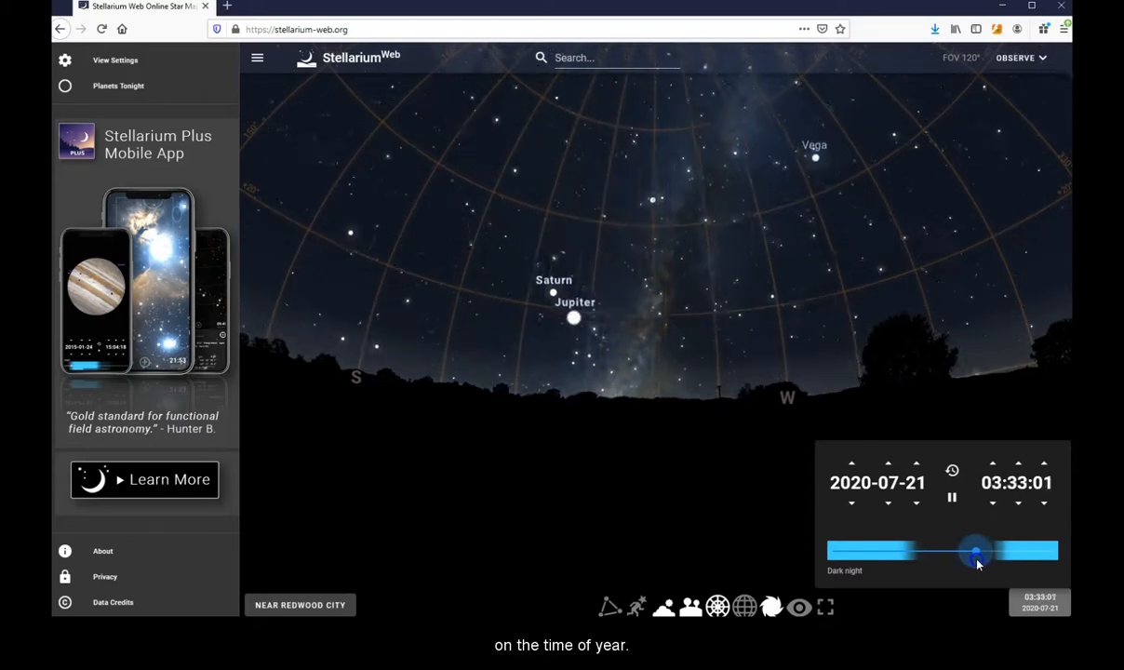
pyautogui.moveTo(975, 551); pyautogui.dragTo(989, 556)
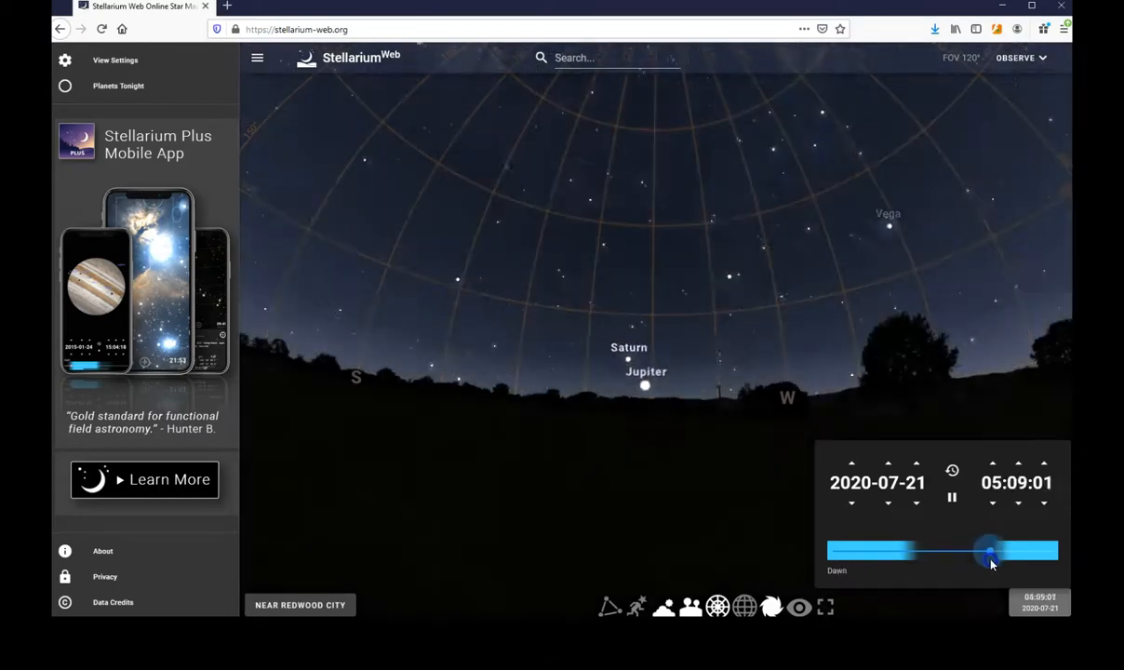
pyautogui.moveTo(989, 551); pyautogui.dragTo(997, 556)
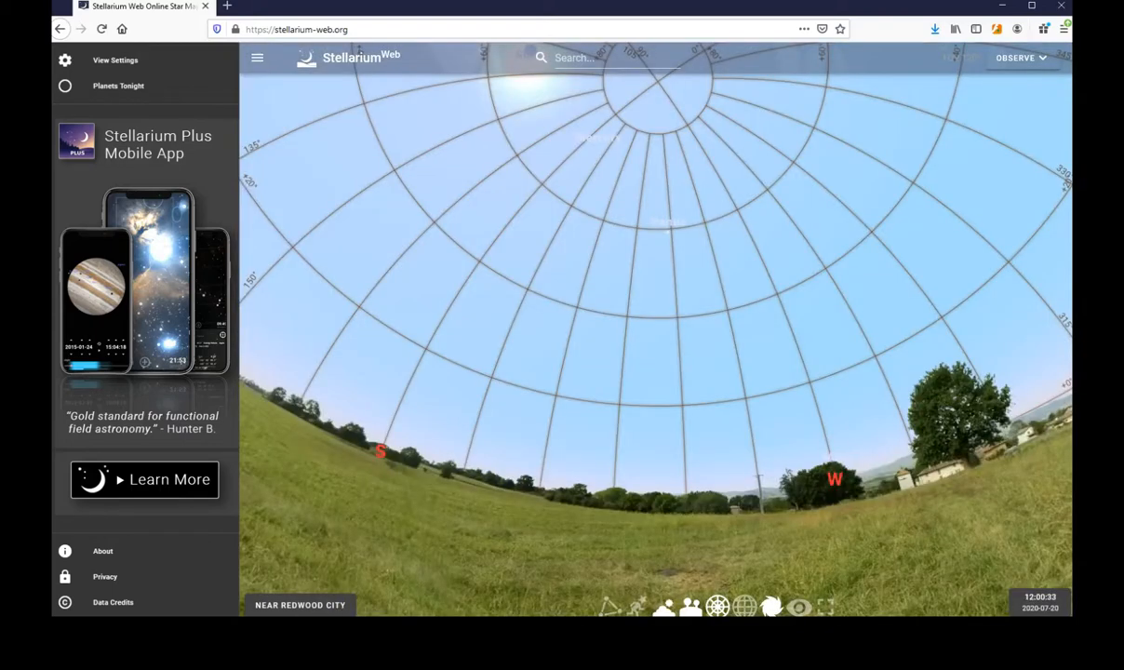
# - Swap the azimuthal grid for the equatorial grid and face the south-east sky
pyautogui.click(718, 607)
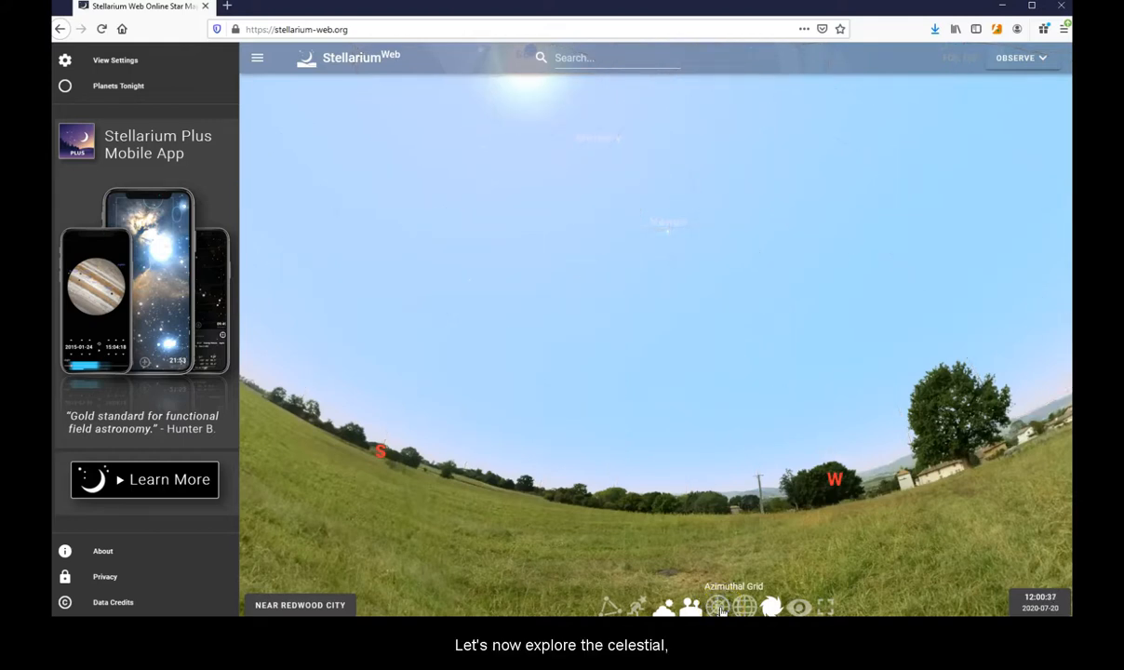
pyautogui.click(745, 607)
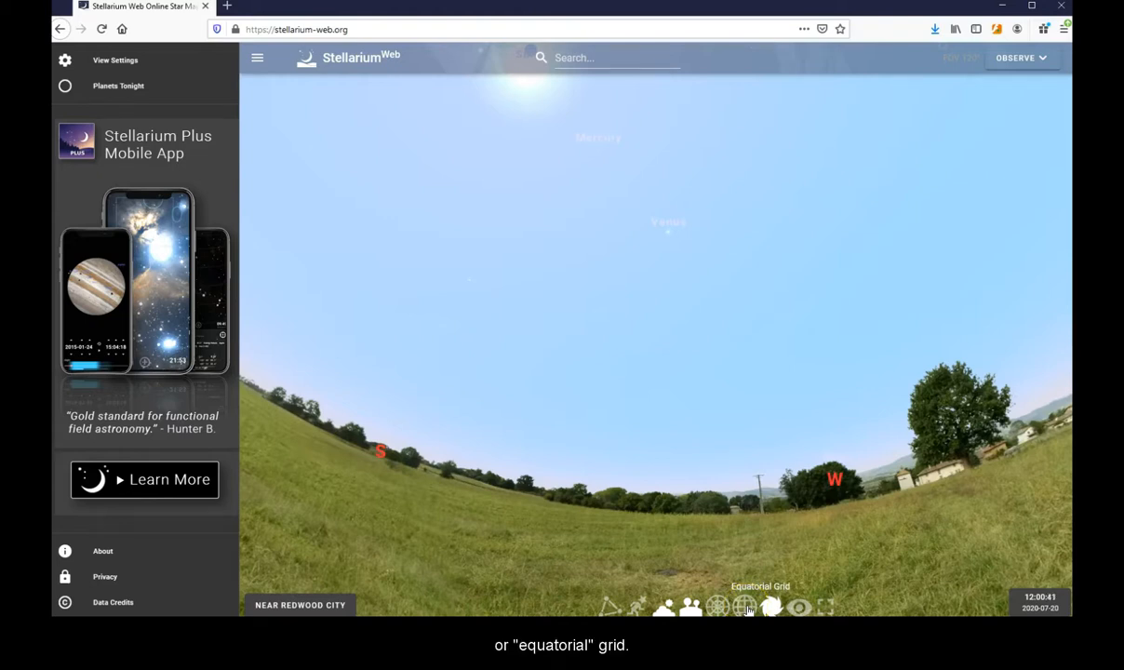
pyautogui.click(744, 607)
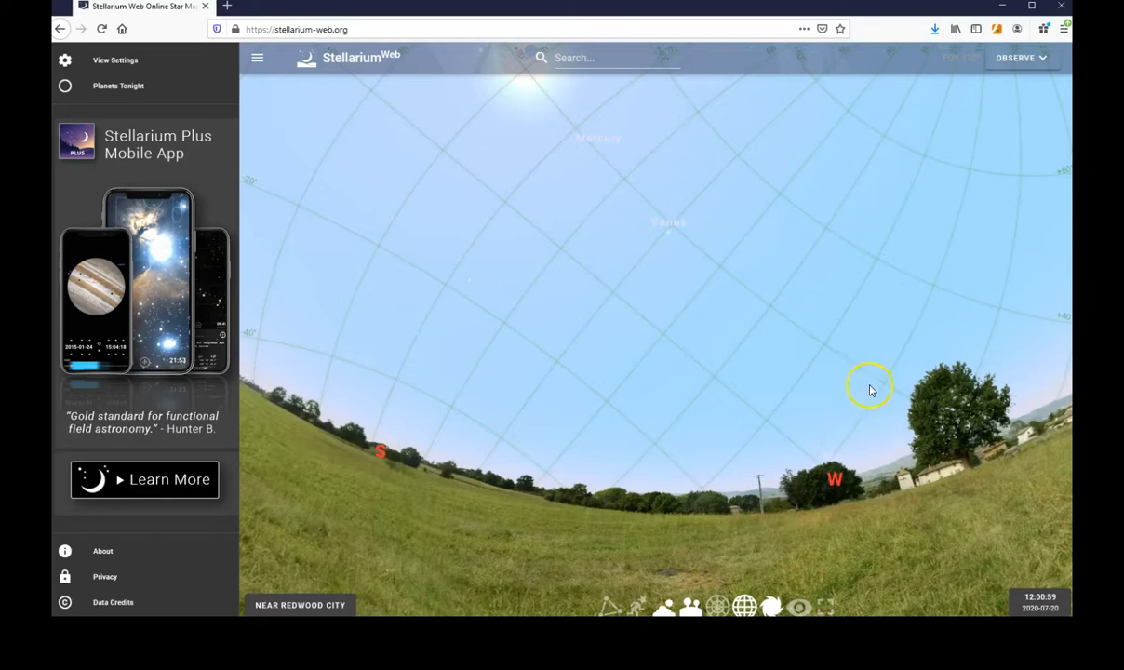
pyautogui.moveTo(870, 385); pyautogui.dragTo(808, 414)
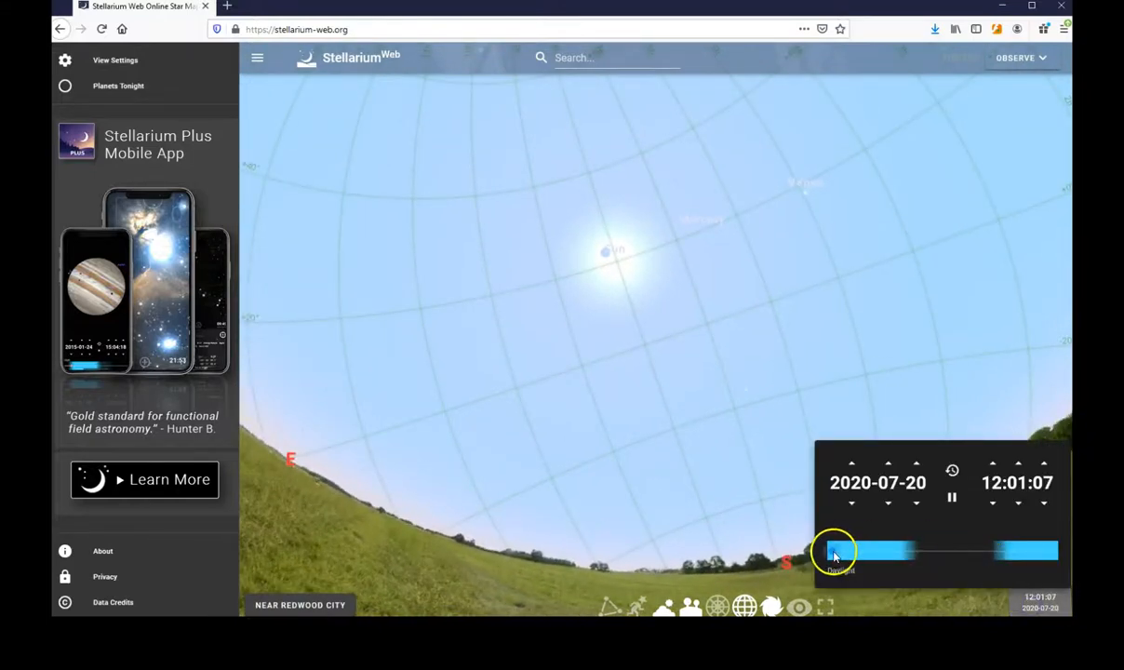
# - Scrub the time from midday on 20 July through night to late morning of 21 July
pyautogui.moveTo(835, 551); pyautogui.dragTo(872, 550)
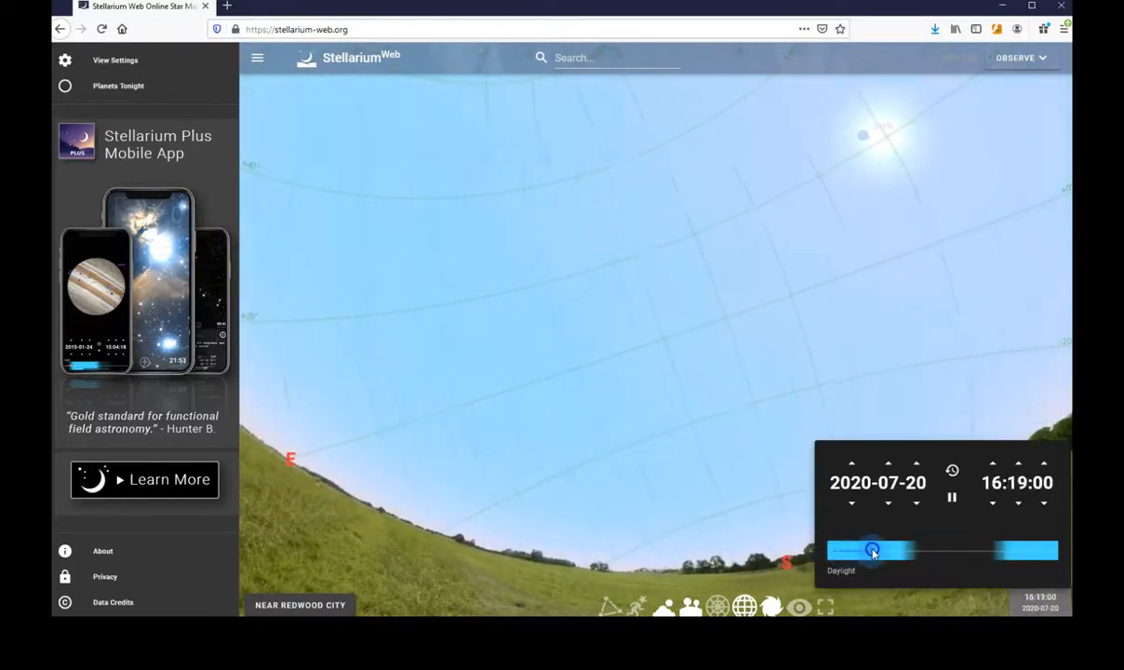
pyautogui.moveTo(873, 549); pyautogui.dragTo(938, 547)
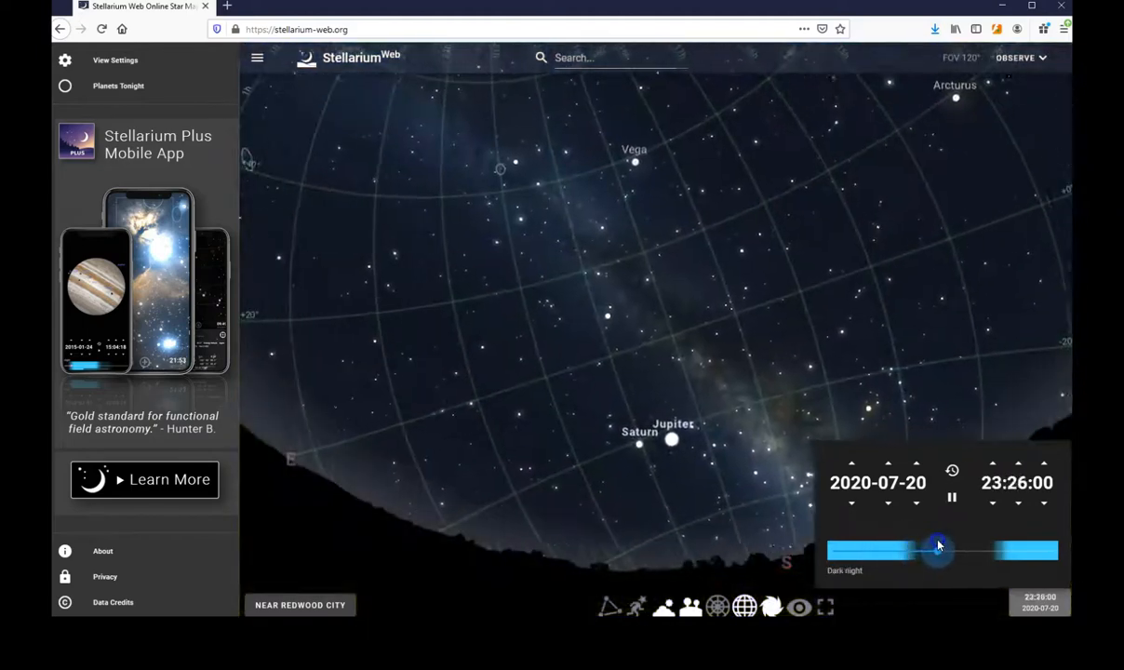
pyautogui.moveTo(937, 548); pyautogui.dragTo(985, 548)
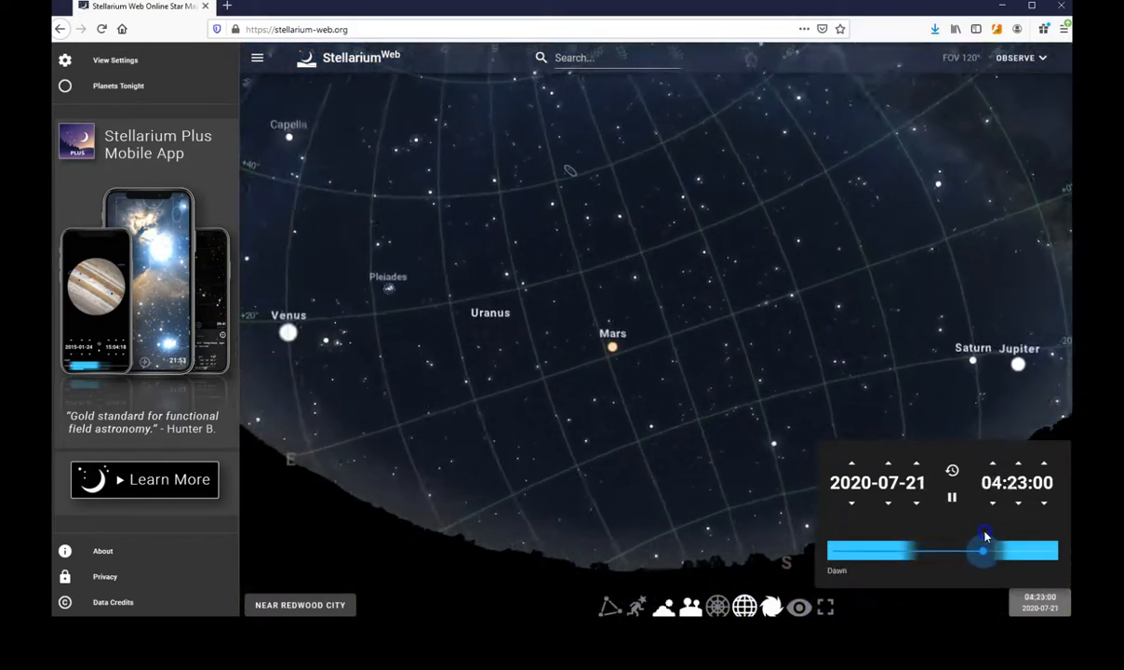
pyautogui.moveTo(985, 551); pyautogui.dragTo(1035, 551)
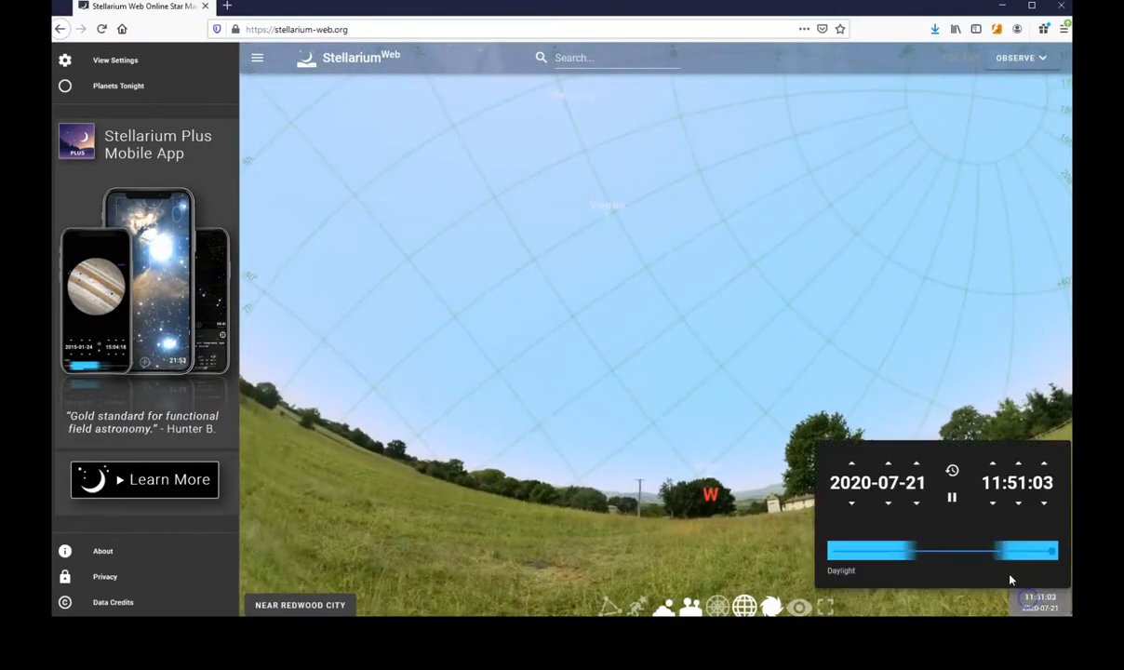
# - Rewind to early afternoon of 20 July, then advance through evening, past midnight, into morning
pyautogui.moveTo(1049, 551); pyautogui.dragTo(846, 551)
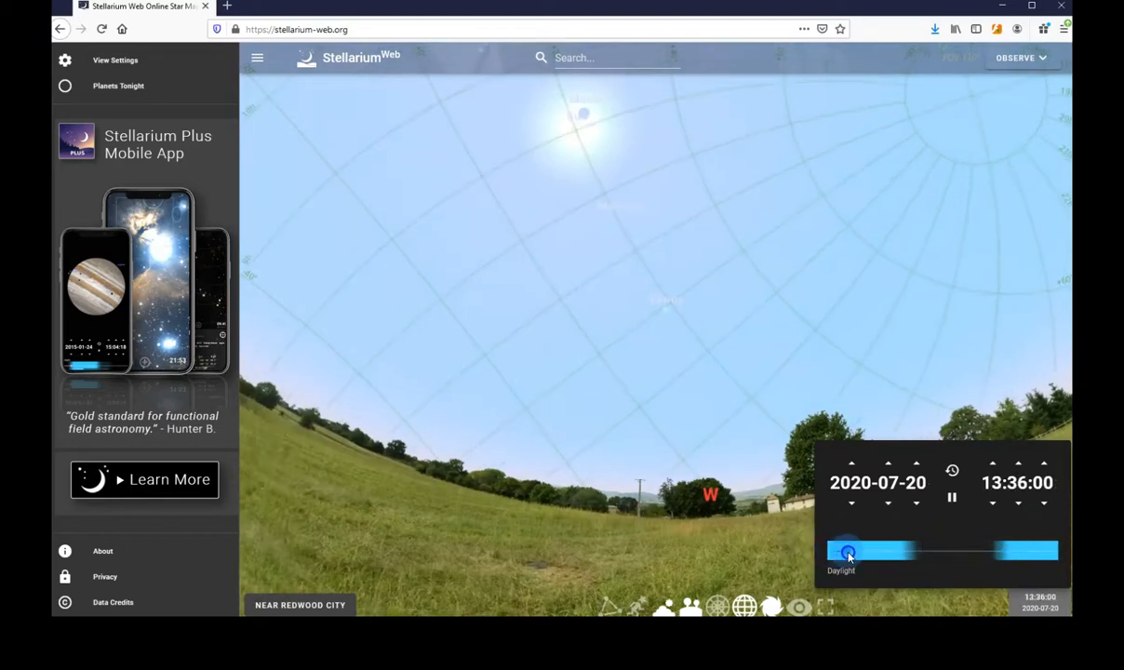
pyautogui.moveTo(847, 551); pyautogui.dragTo(877, 551)
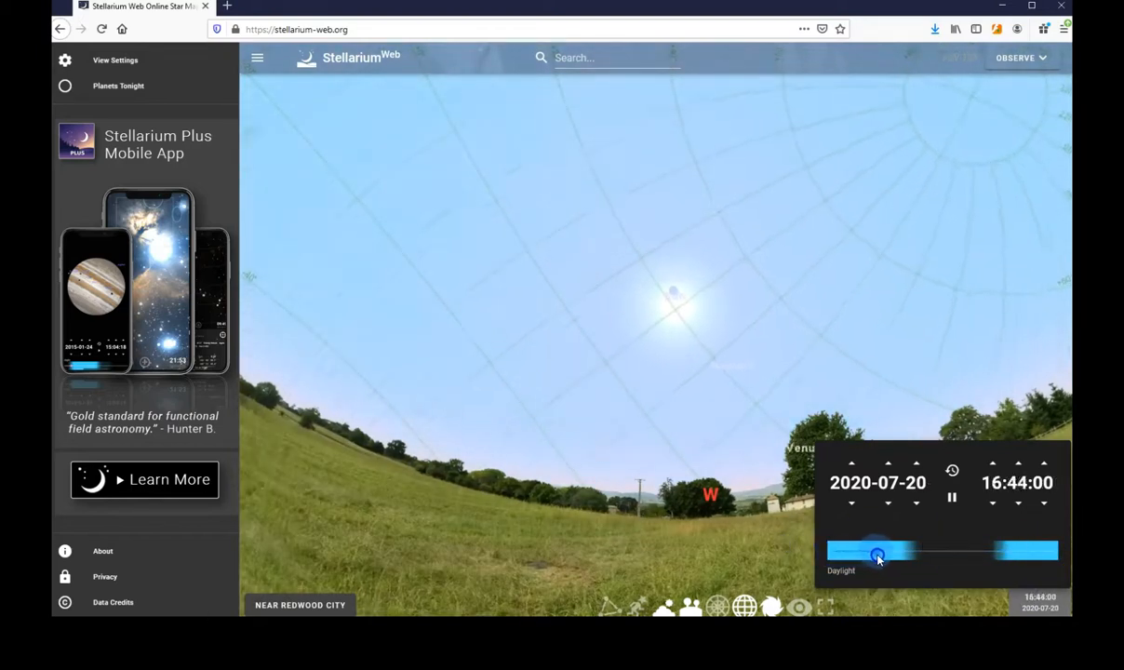
pyautogui.moveTo(877, 557); pyautogui.dragTo(907, 559)
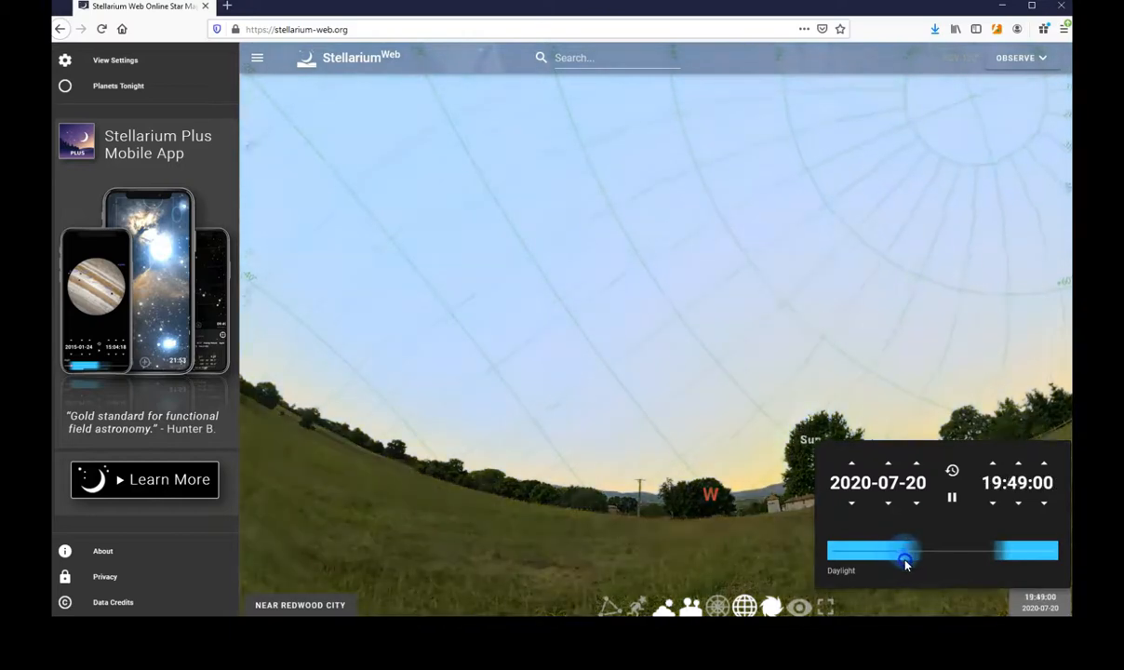
pyautogui.moveTo(904, 551); pyautogui.dragTo(932, 551)
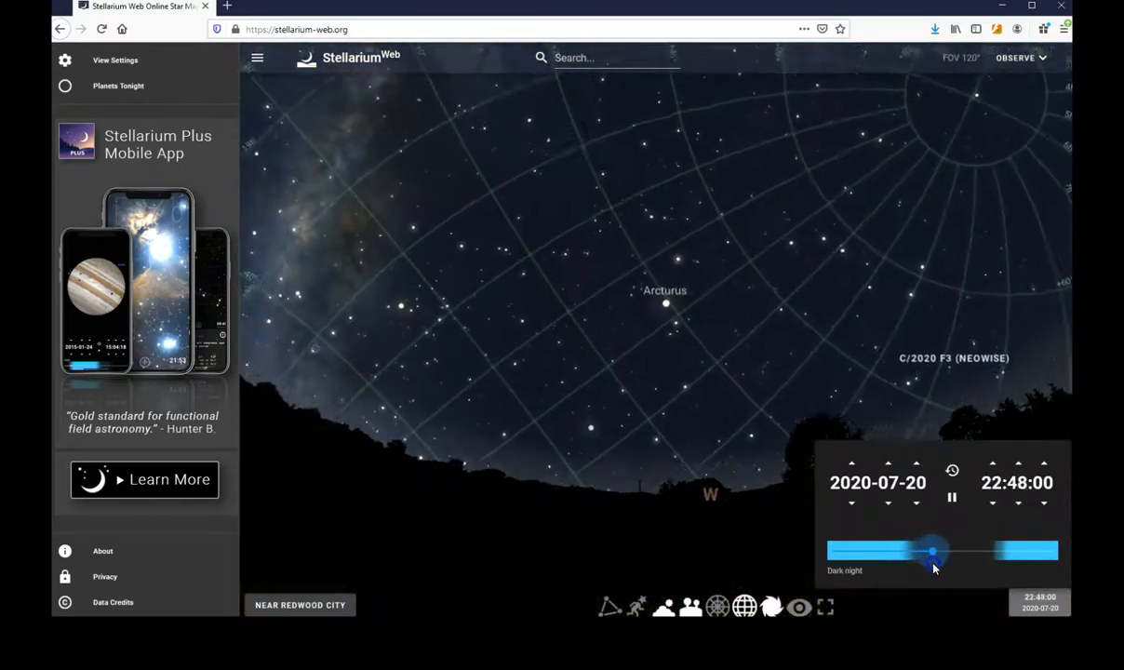
pyautogui.moveTo(930, 551); pyautogui.dragTo(951, 551)
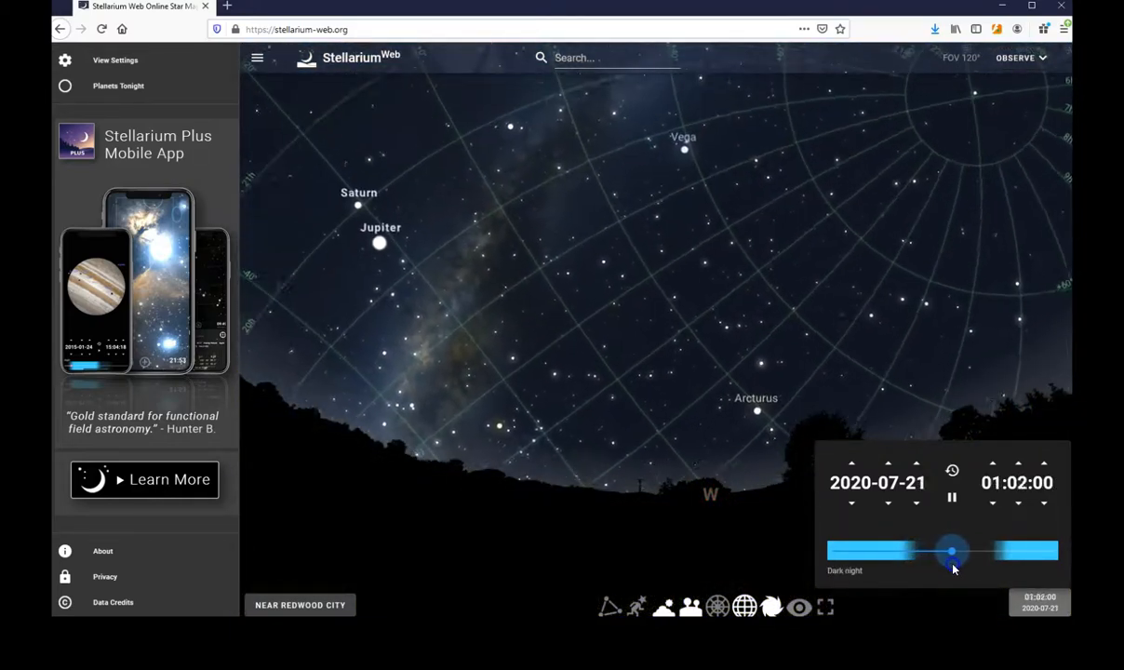
pyautogui.moveTo(951, 549); pyautogui.dragTo(965, 550)
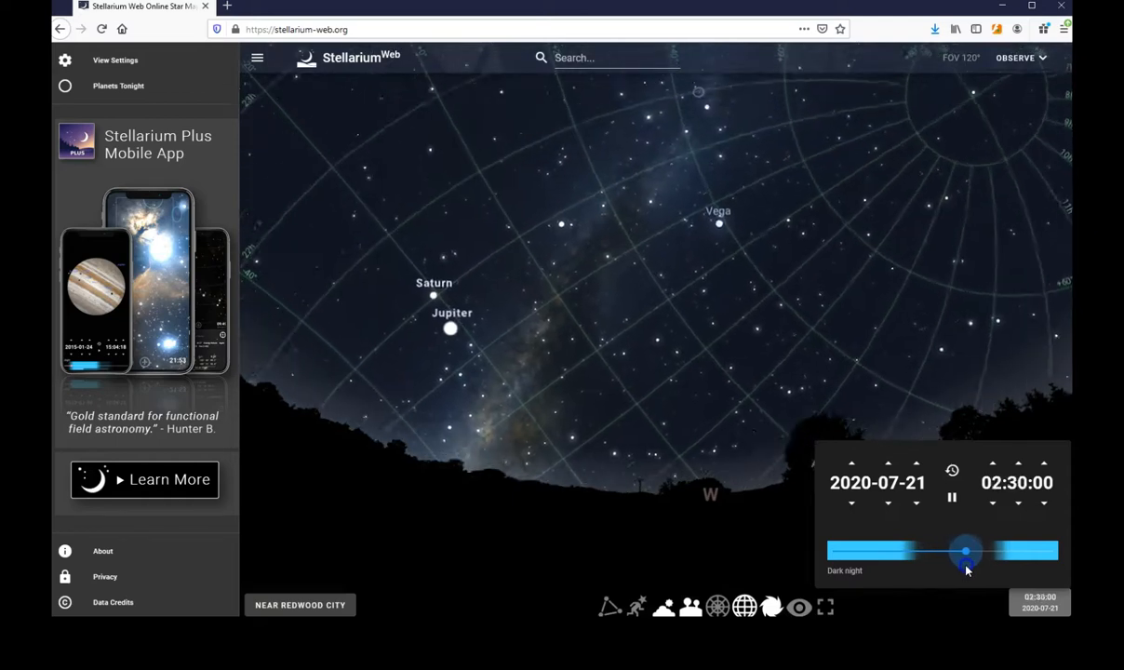
pyautogui.moveTo(965, 550); pyautogui.dragTo(984, 551)
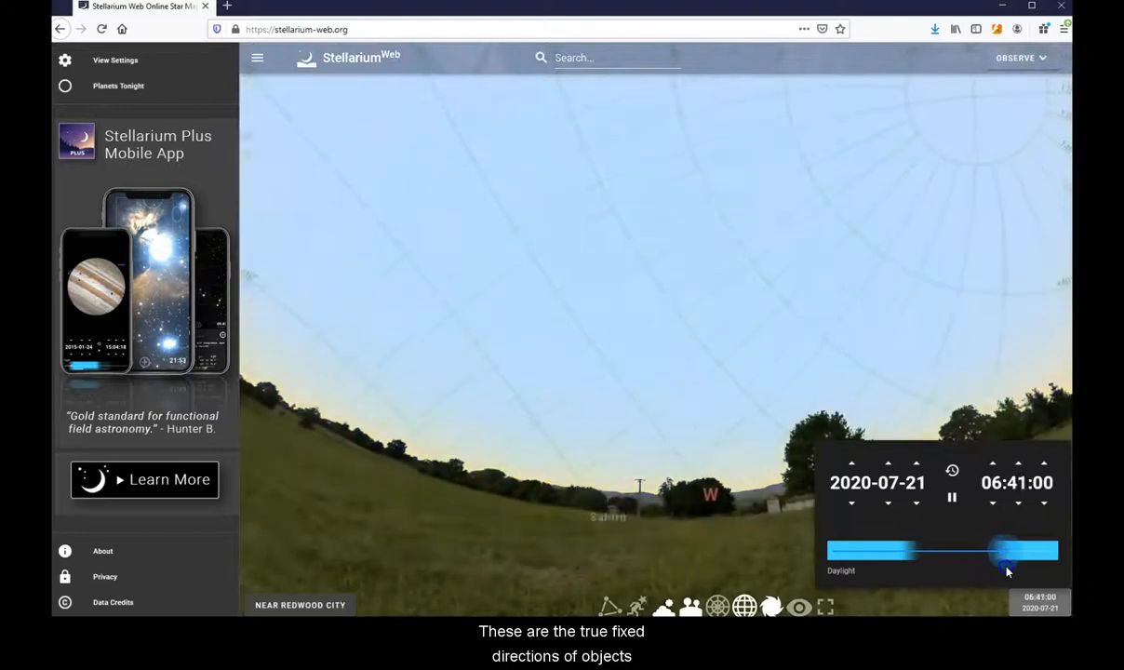
pyautogui.moveTo(1001, 550); pyautogui.dragTo(1028, 550)
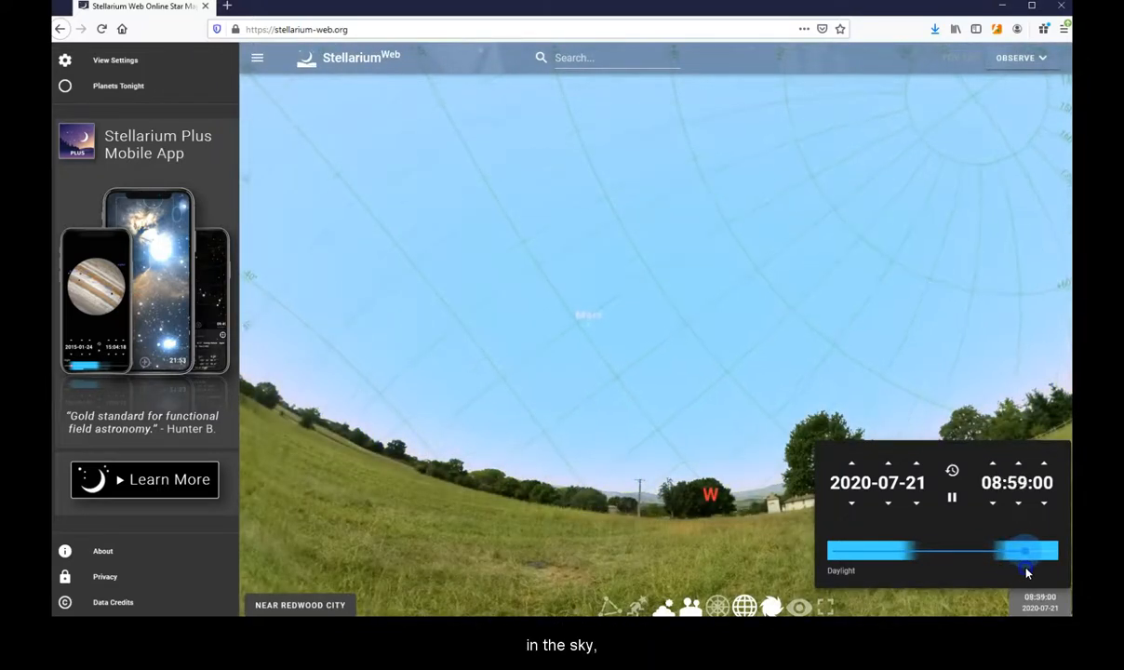
pyautogui.moveTo(1023, 550); pyautogui.dragTo(1052, 551)
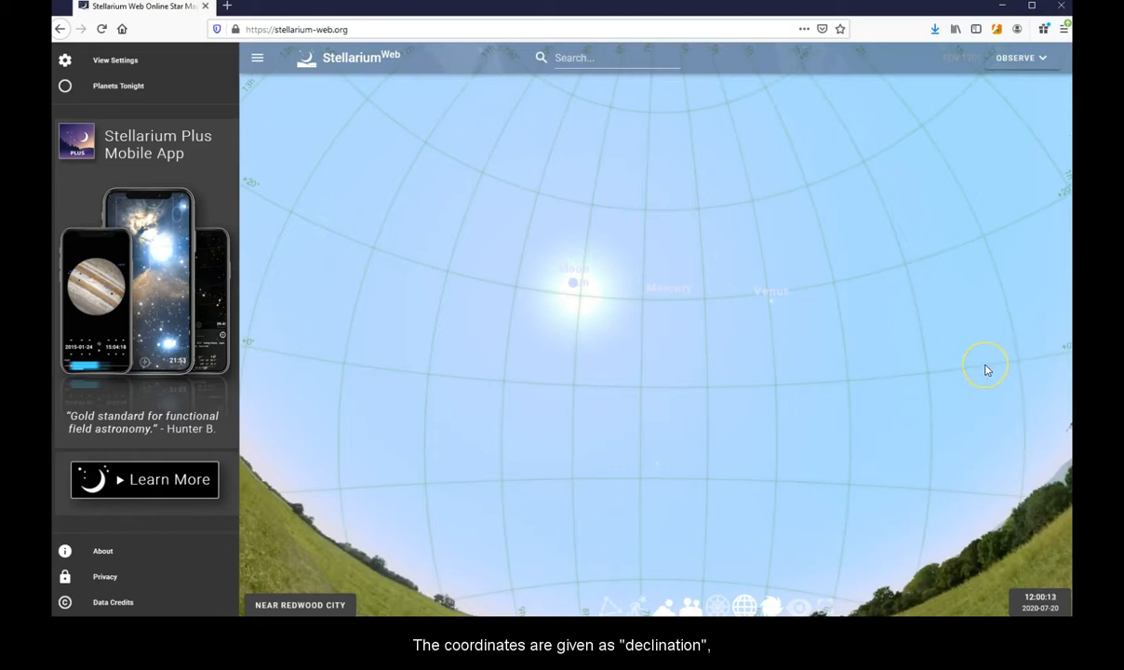
pyautogui.moveTo(986, 369)
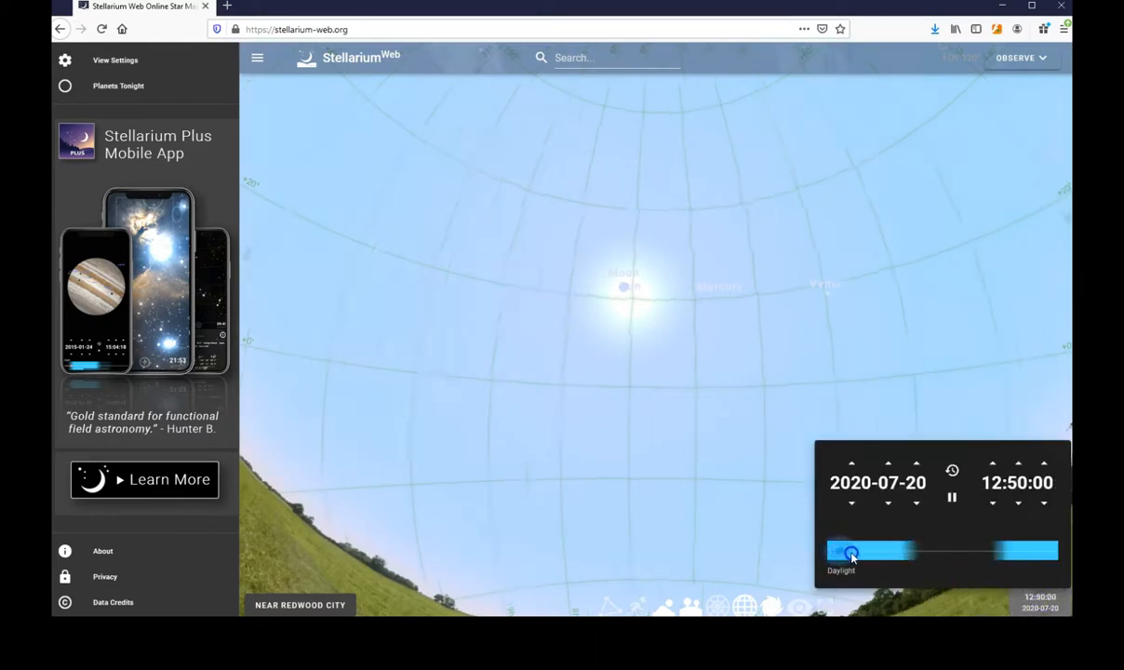
# - Advance the time from midday into the night, reaching 01:23 on 2020-07-21
pyautogui.moveTo(849, 550); pyautogui.dragTo(953, 550)
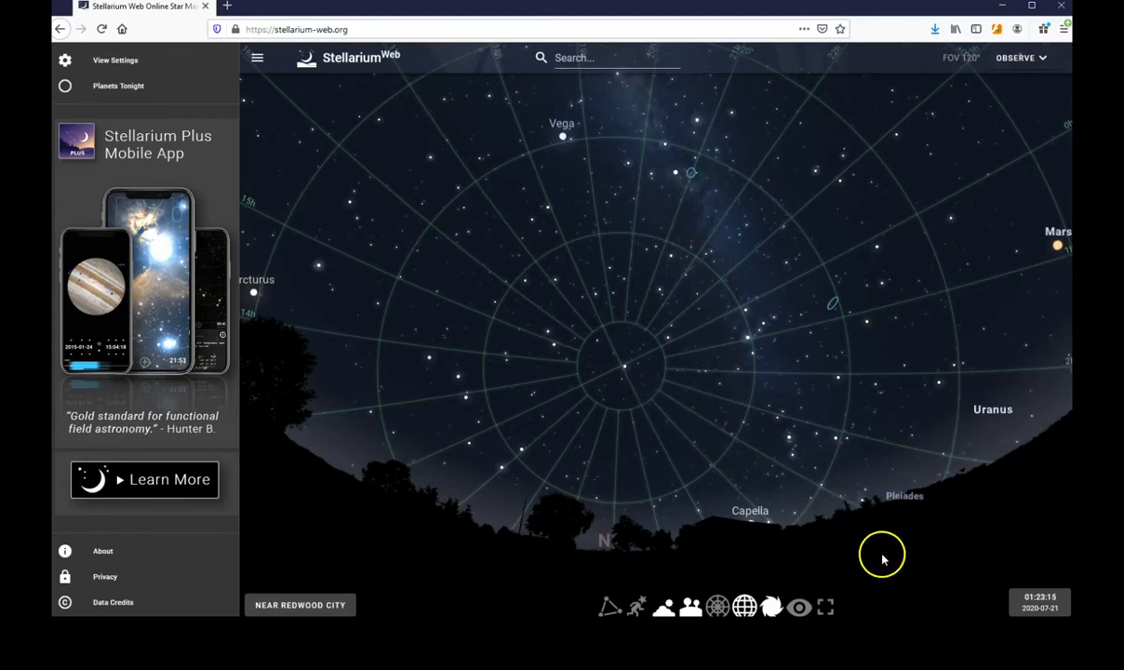
pyautogui.moveTo(1016, 566)
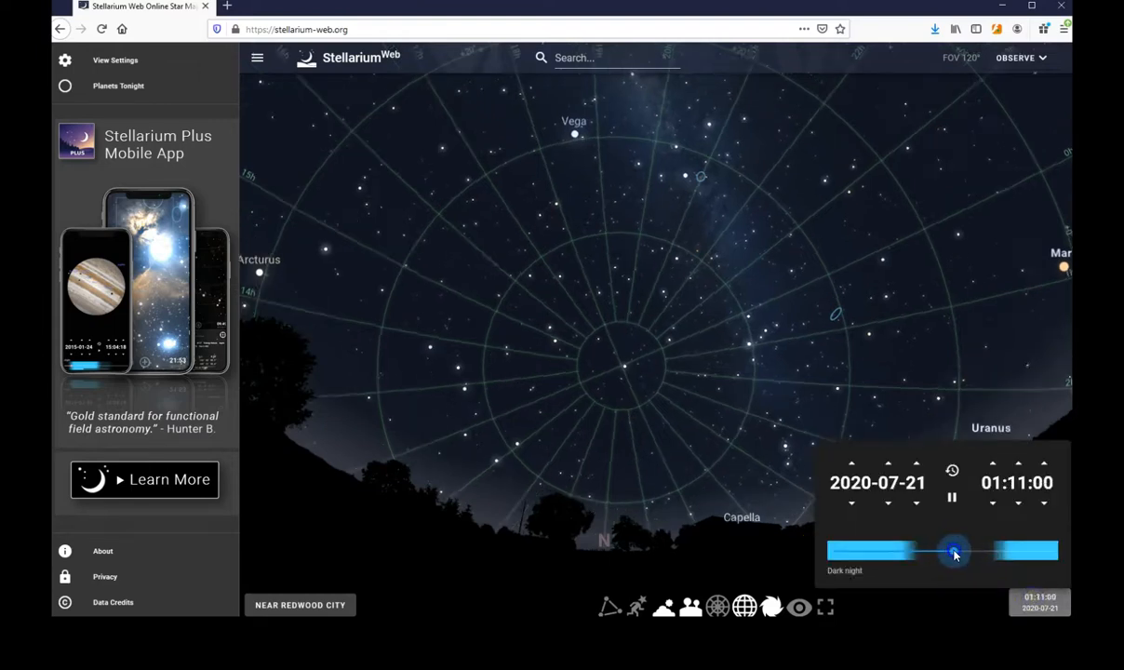
# - Wind the time to about 03:37 and open Polaris's details (magnitude 2.09)
pyautogui.moveTo(953, 551); pyautogui.dragTo(963, 551)
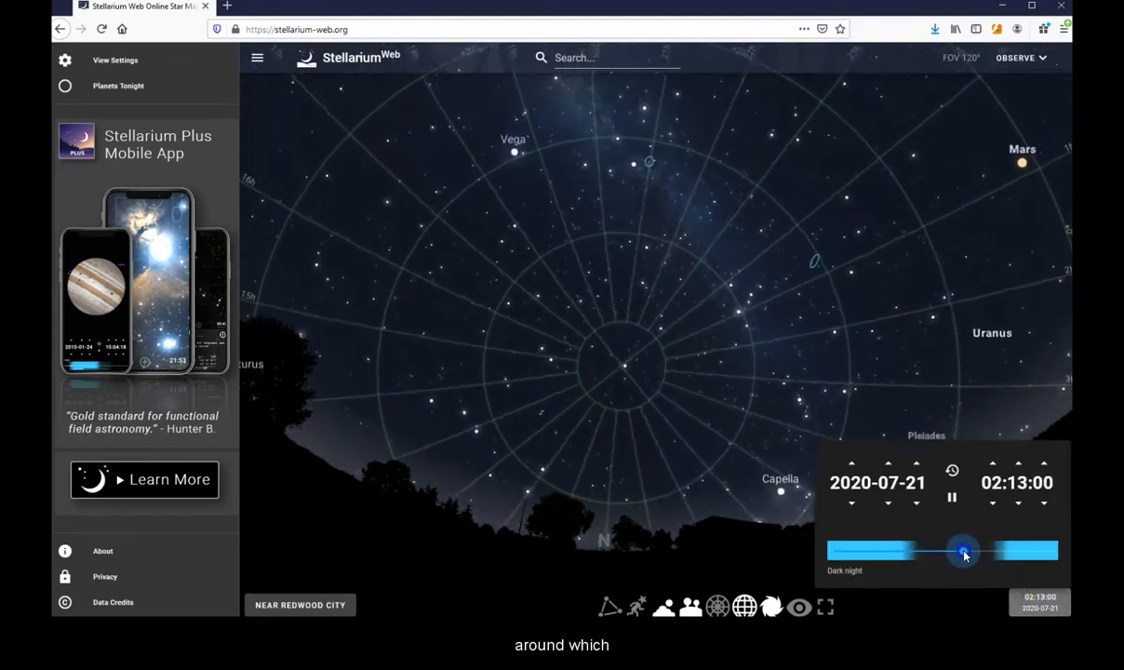
pyautogui.moveTo(961, 551); pyautogui.dragTo(973, 551)
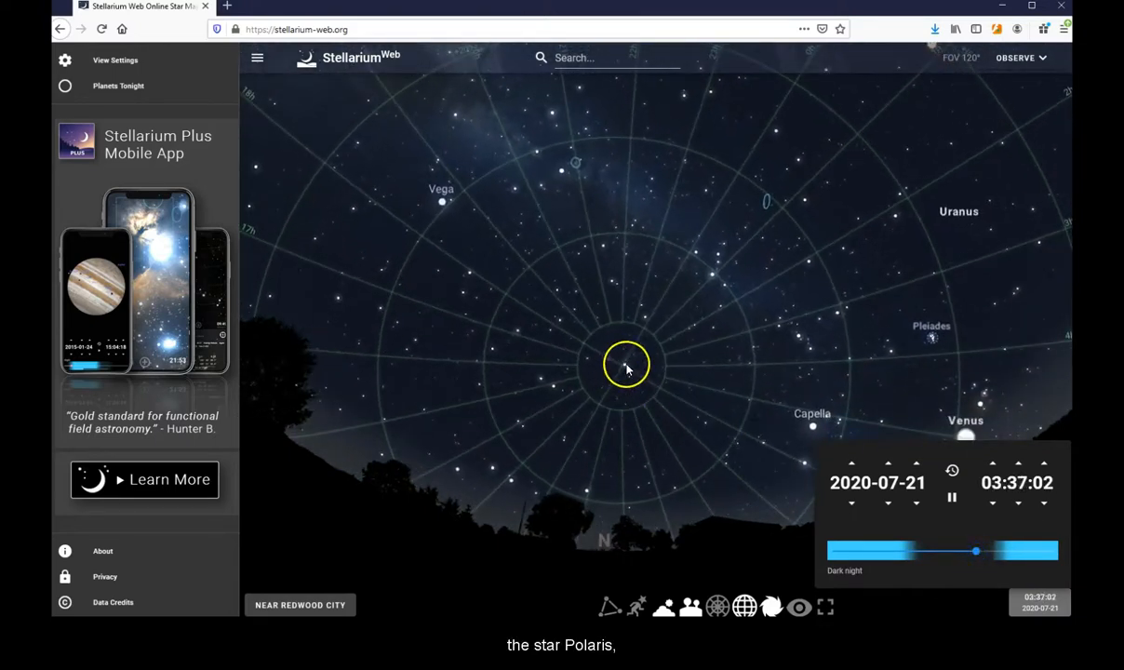
pyautogui.click(626, 364)
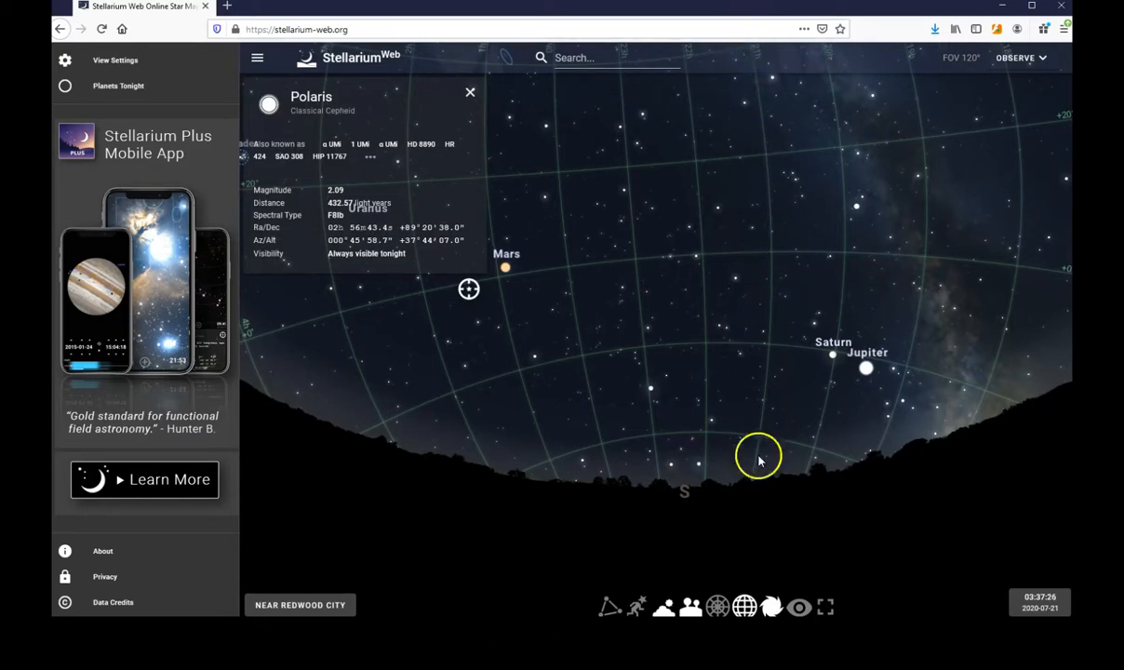
pyautogui.moveTo(610, 153)
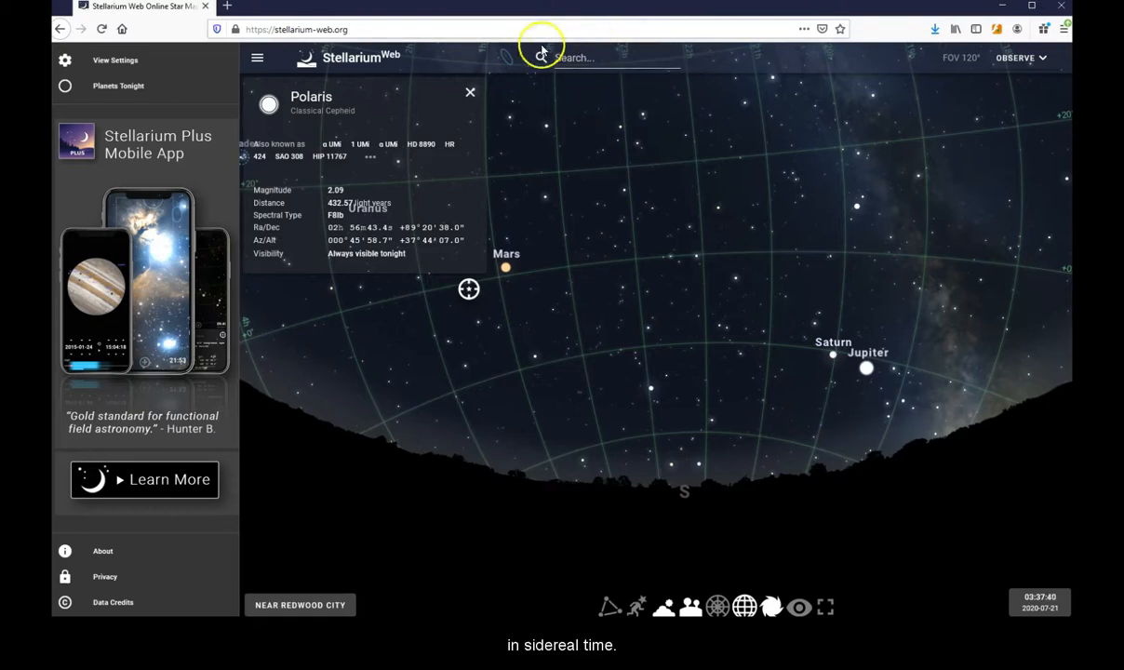
pyautogui.moveTo(555, 93)
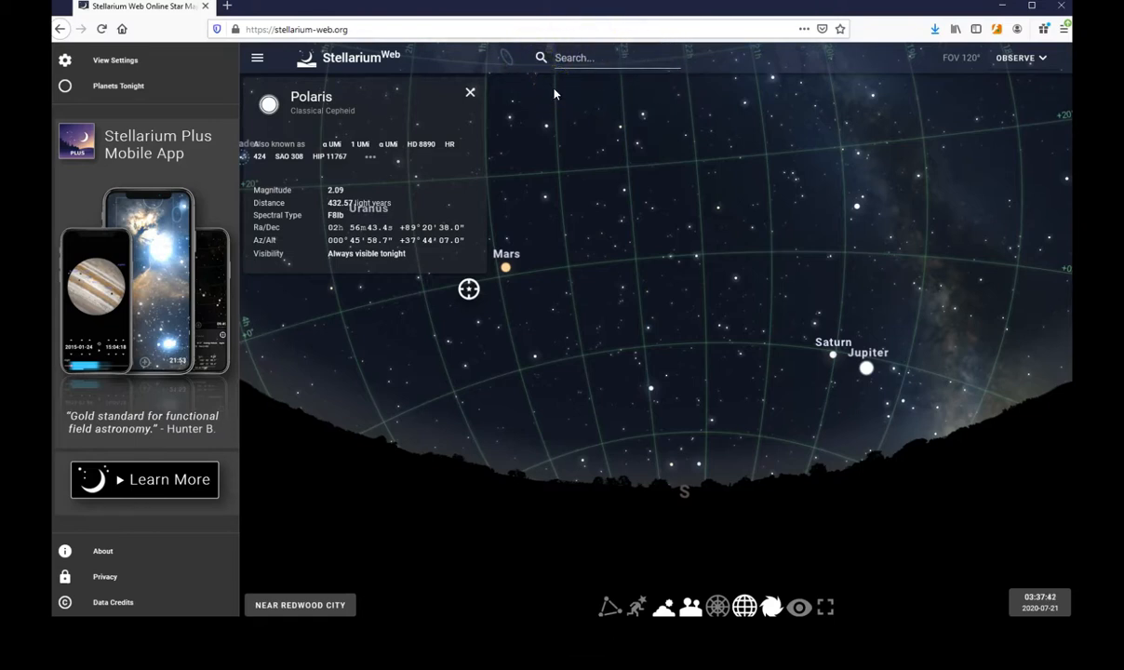
pyautogui.moveTo(983, 523)
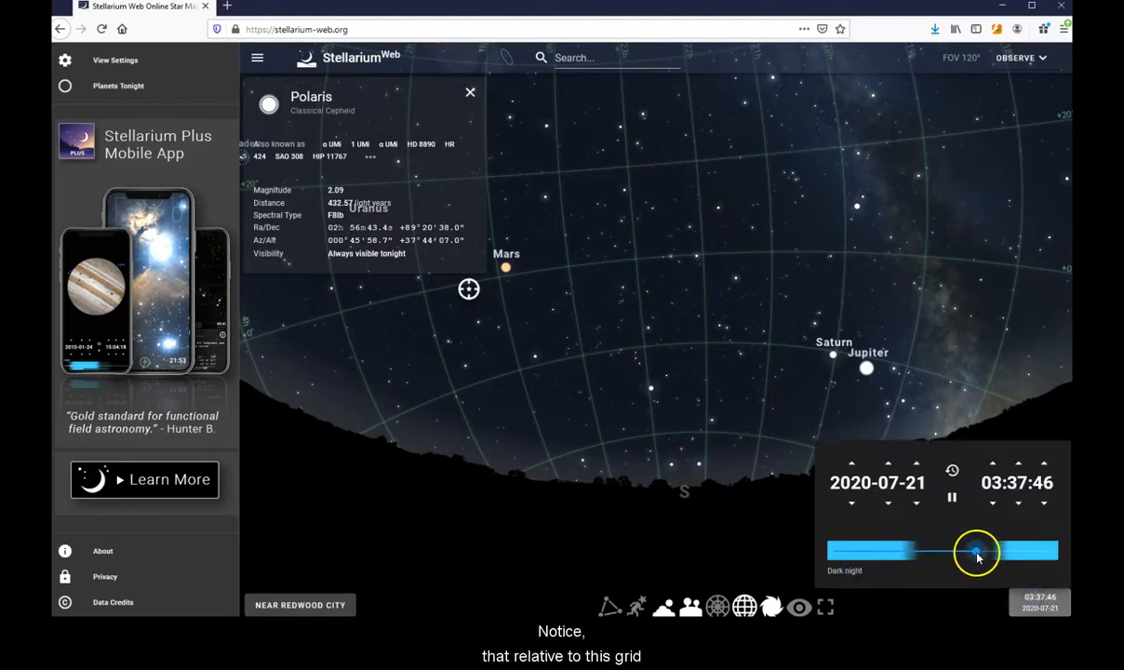
# - Rewind the time to just before 1:00, then settle it at about 02:59
pyautogui.moveTo(977, 551); pyautogui.dragTo(969, 551)
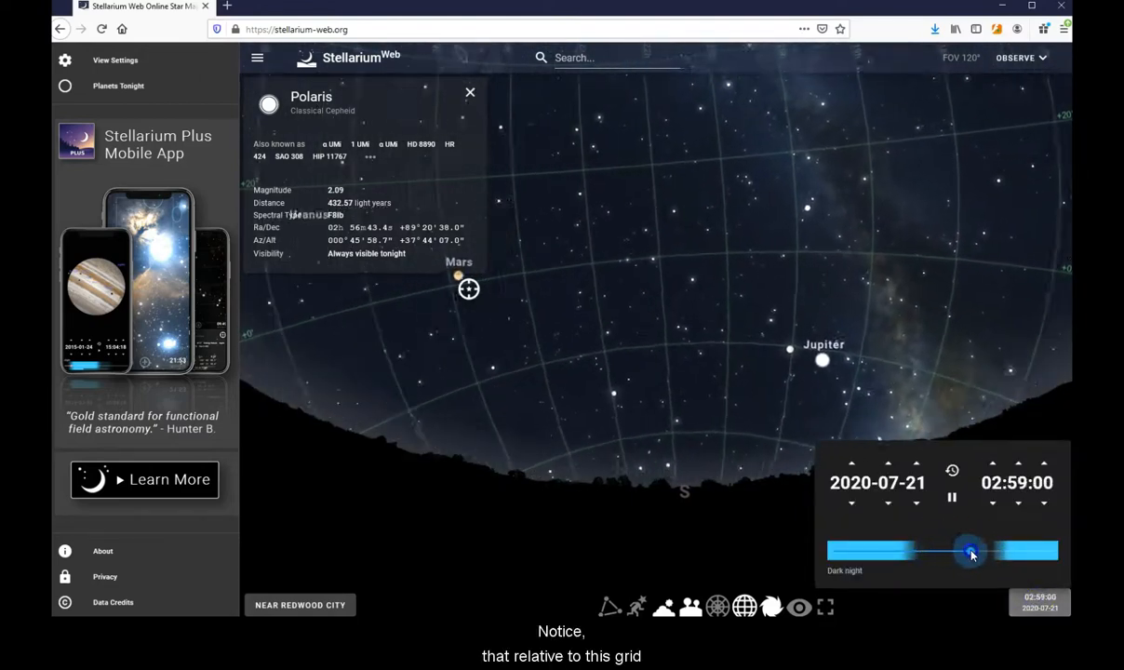
pyautogui.moveTo(971, 551); pyautogui.dragTo(952, 550)
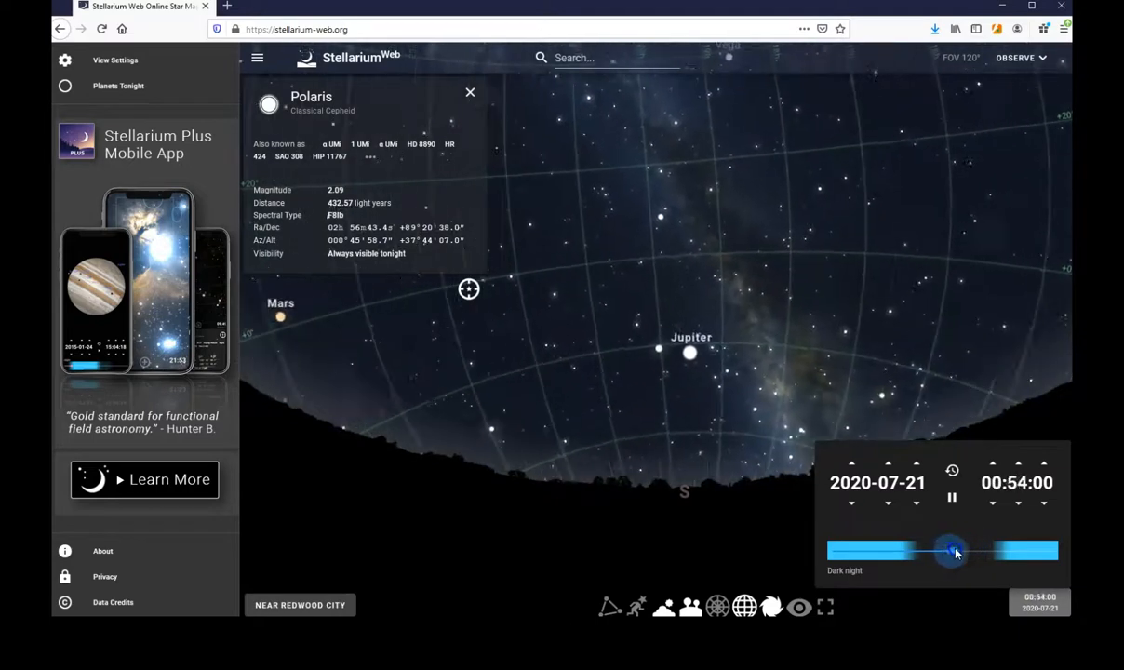
pyautogui.moveTo(949, 550); pyautogui.dragTo(970, 551)
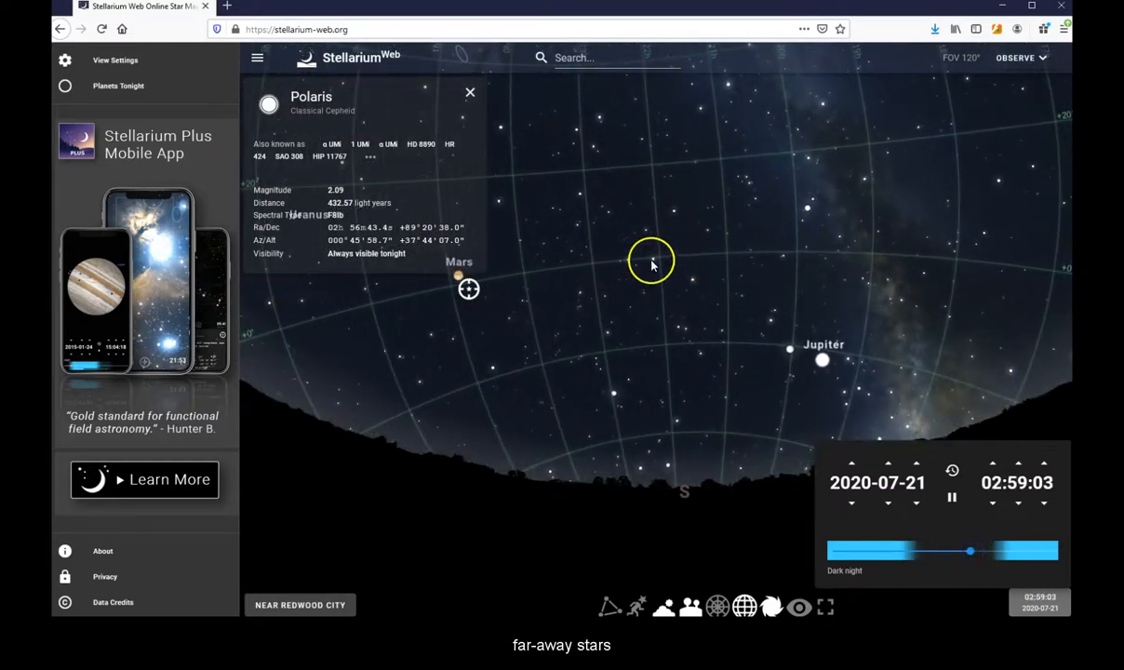
# - Open Markab's details and rewind the time to about 1:15
pyautogui.click(672, 210)
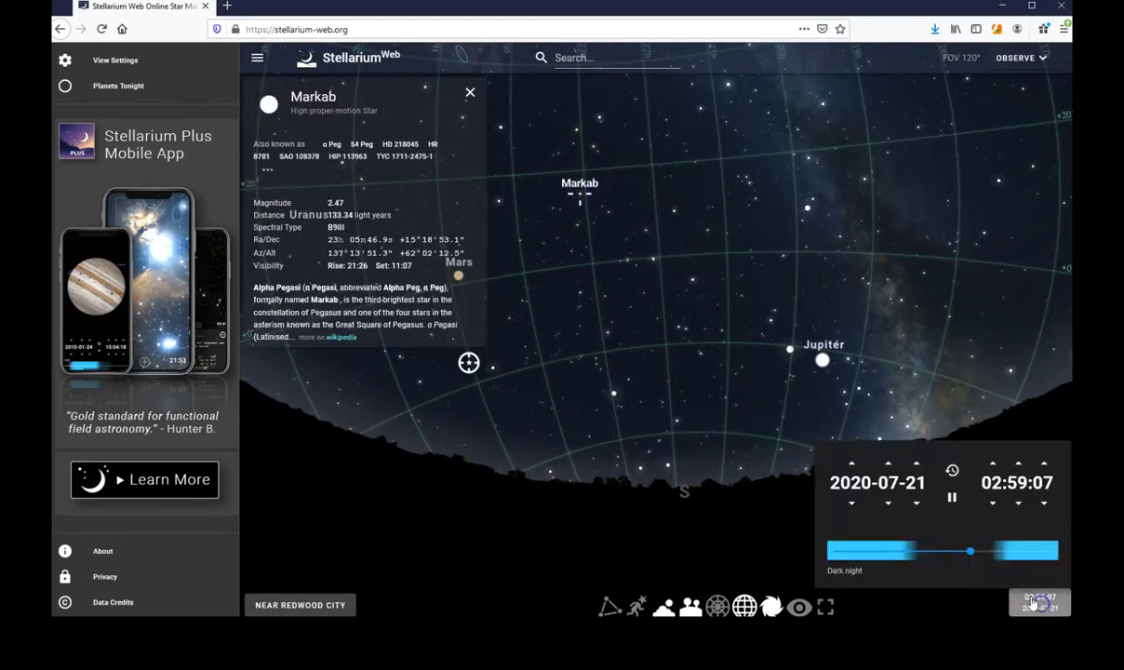
pyautogui.moveTo(971, 550); pyautogui.dragTo(965, 551)
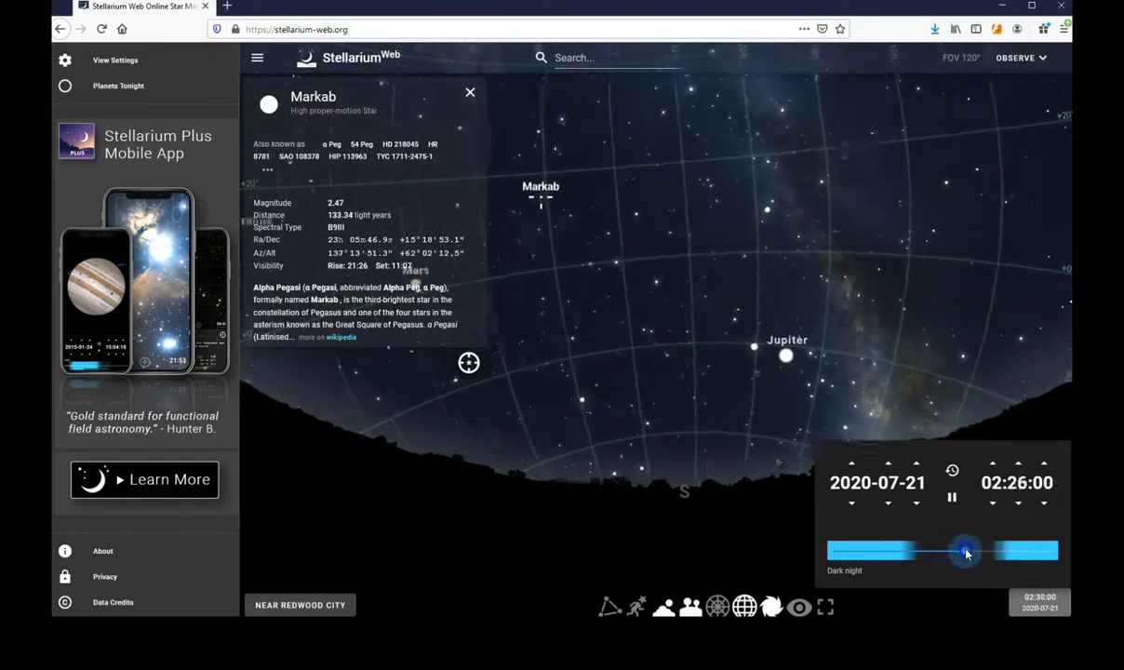
pyautogui.moveTo(965, 550); pyautogui.dragTo(954, 550)
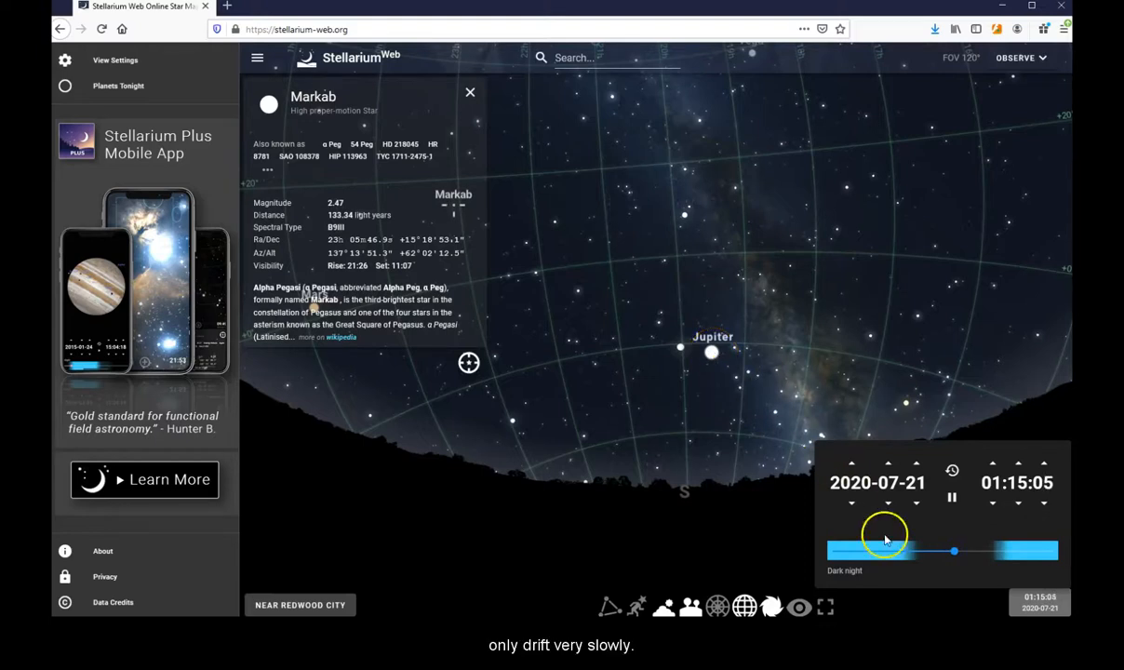
# - Advance the time through daybreak to late morning, then pull it back to dawn
pyautogui.moveTo(884, 550); pyautogui.dragTo(968, 549)
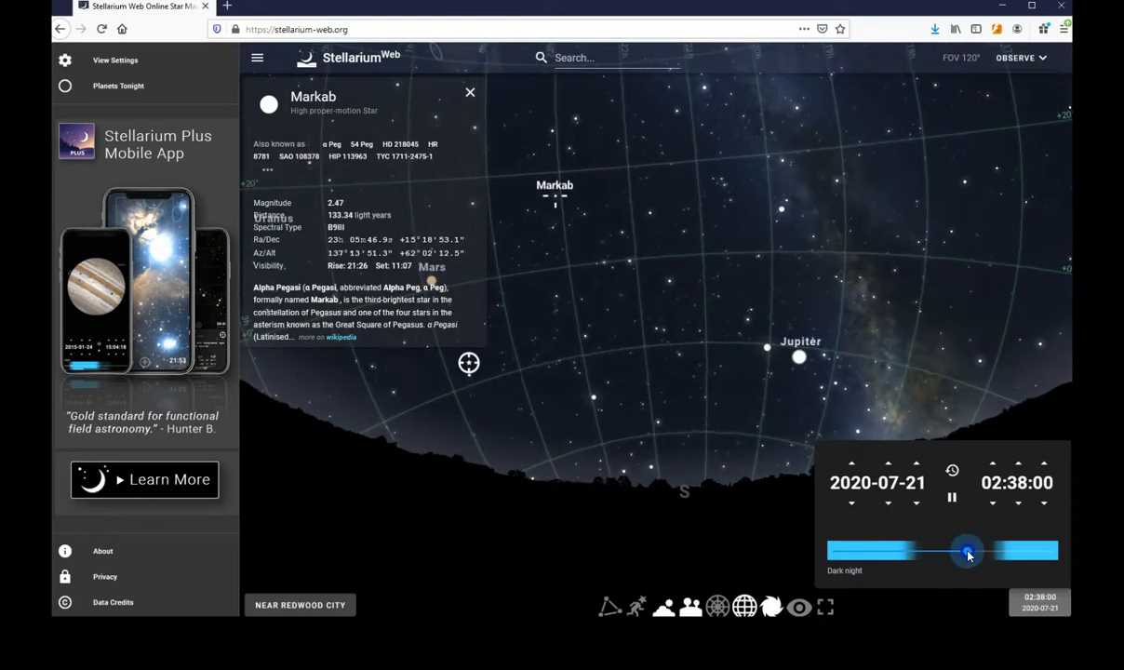
pyautogui.moveTo(968, 551); pyautogui.dragTo(1000, 555)
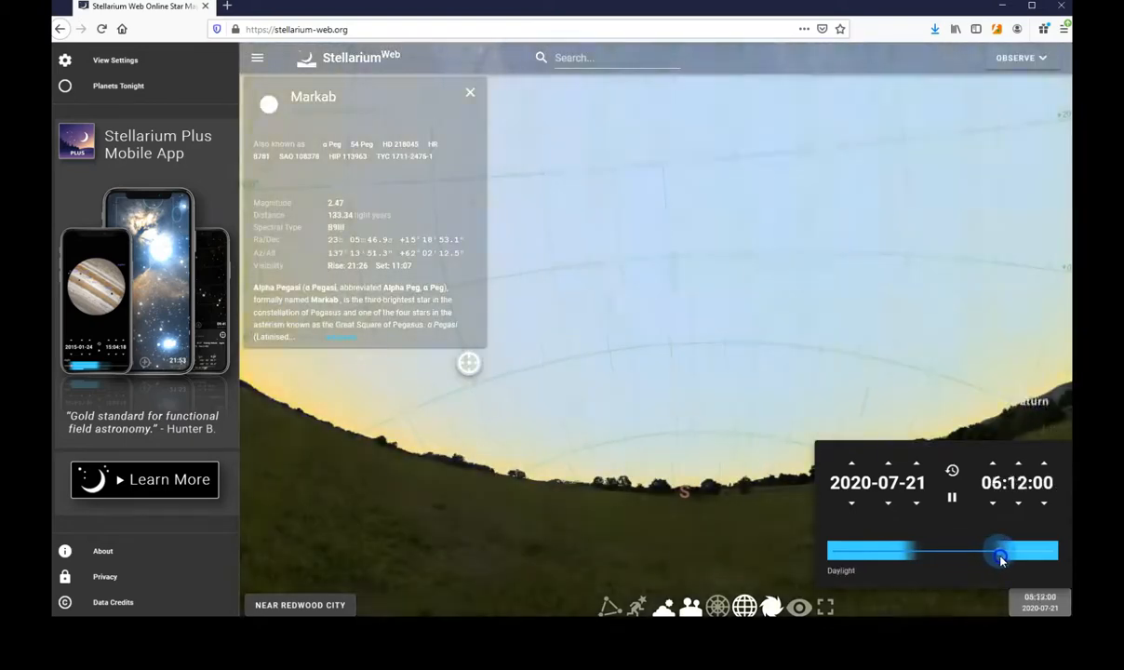
pyautogui.moveTo(1000, 556); pyautogui.dragTo(1049, 557)
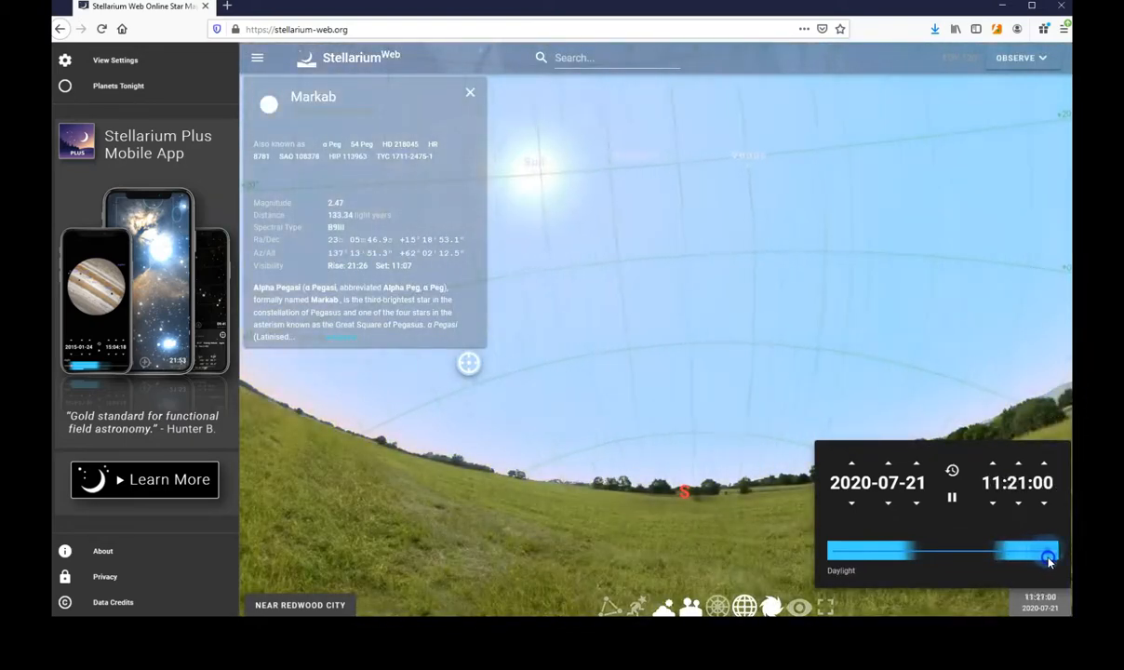
pyautogui.moveTo(1049, 550); pyautogui.dragTo(1056, 550)
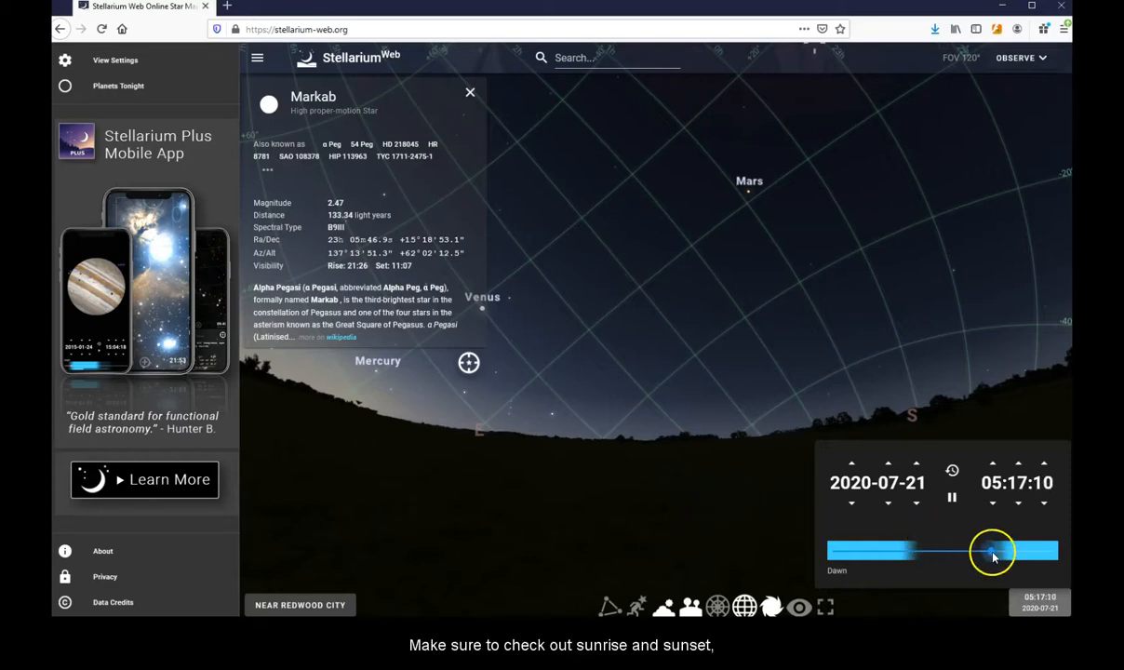
# - Advance past sunrise to mid-morning, then move back to 22:19 on 2020-07-20
pyautogui.moveTo(990, 550); pyautogui.dragTo(1000, 551)
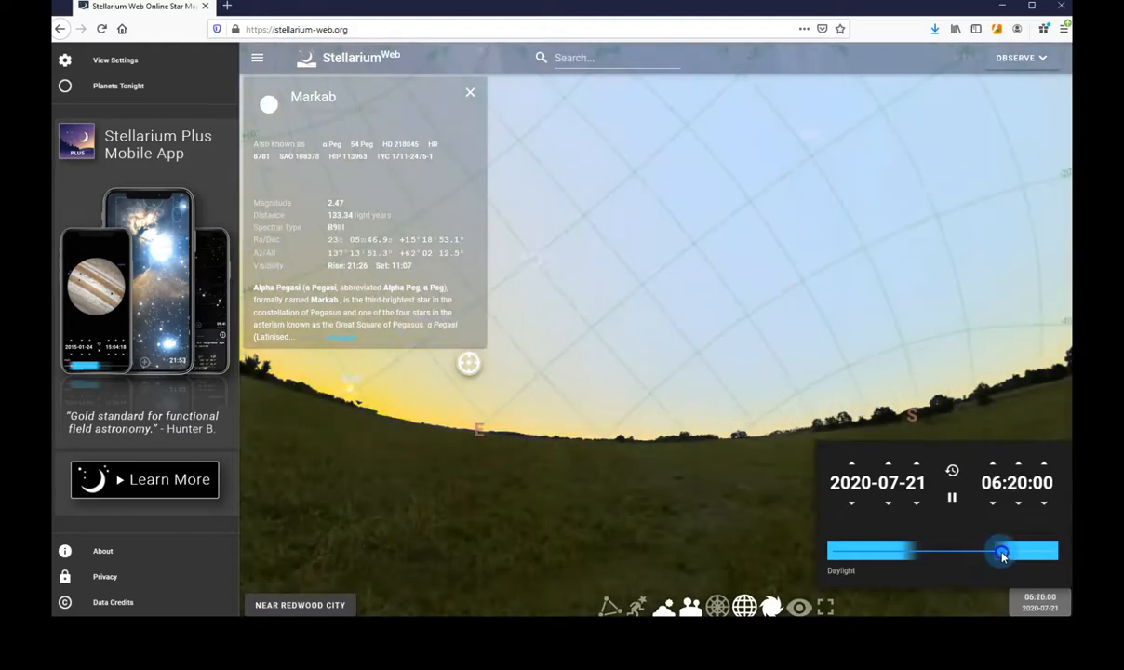
pyautogui.moveTo(1000, 552); pyautogui.dragTo(1036, 552)
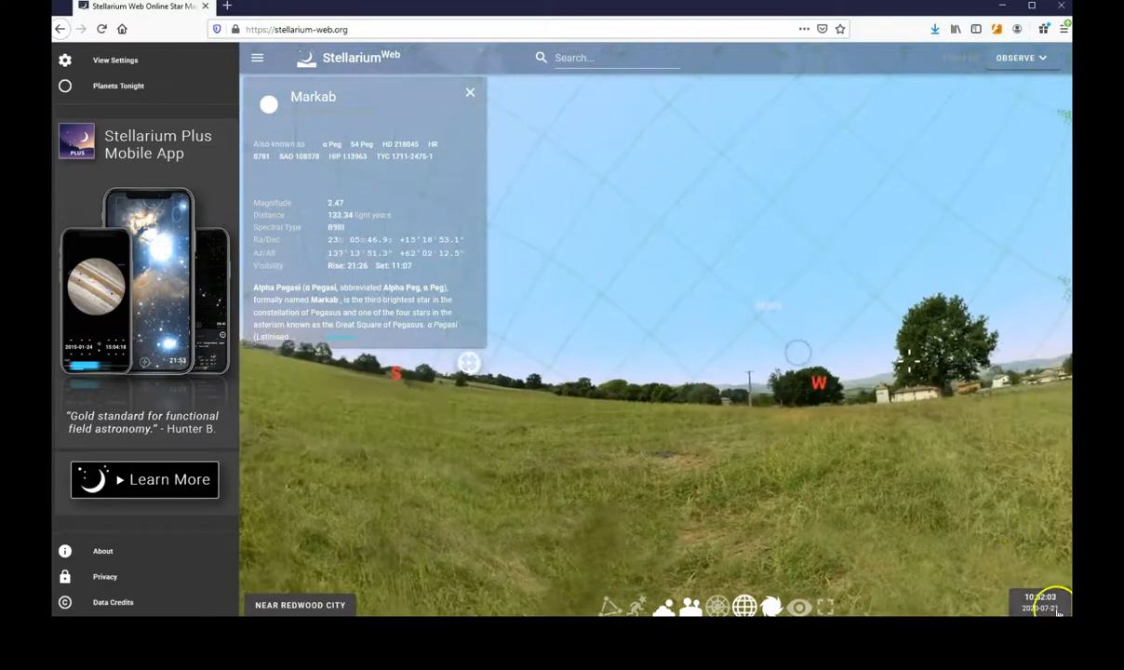
pyautogui.click(1039, 602)
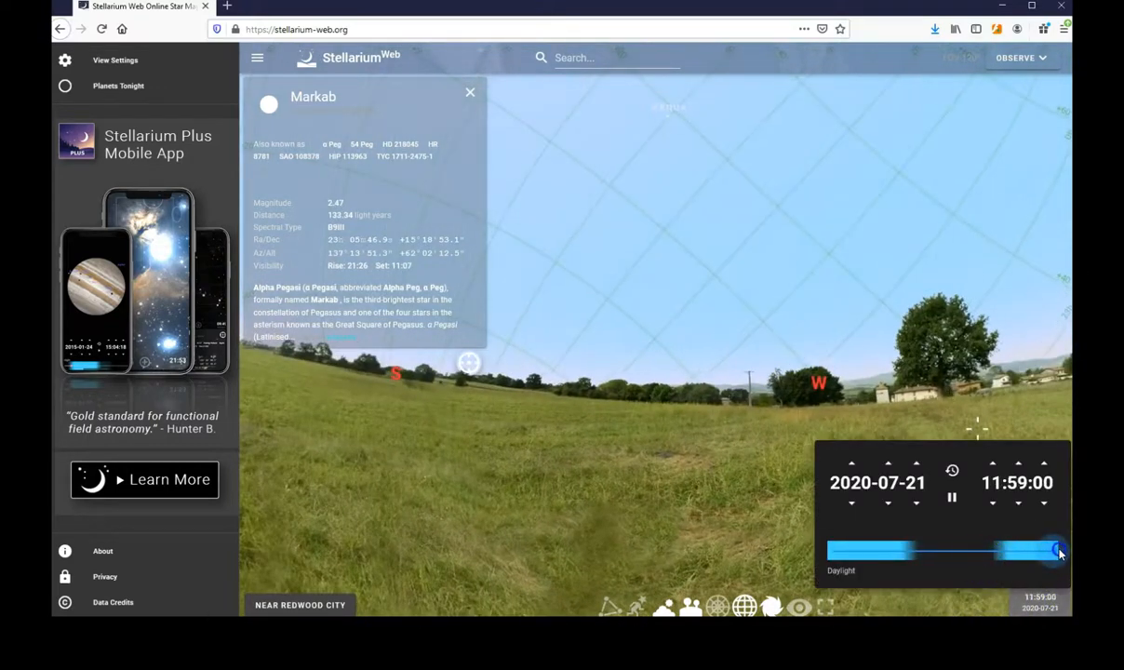
pyautogui.moveTo(1057, 550); pyautogui.dragTo(912, 550)
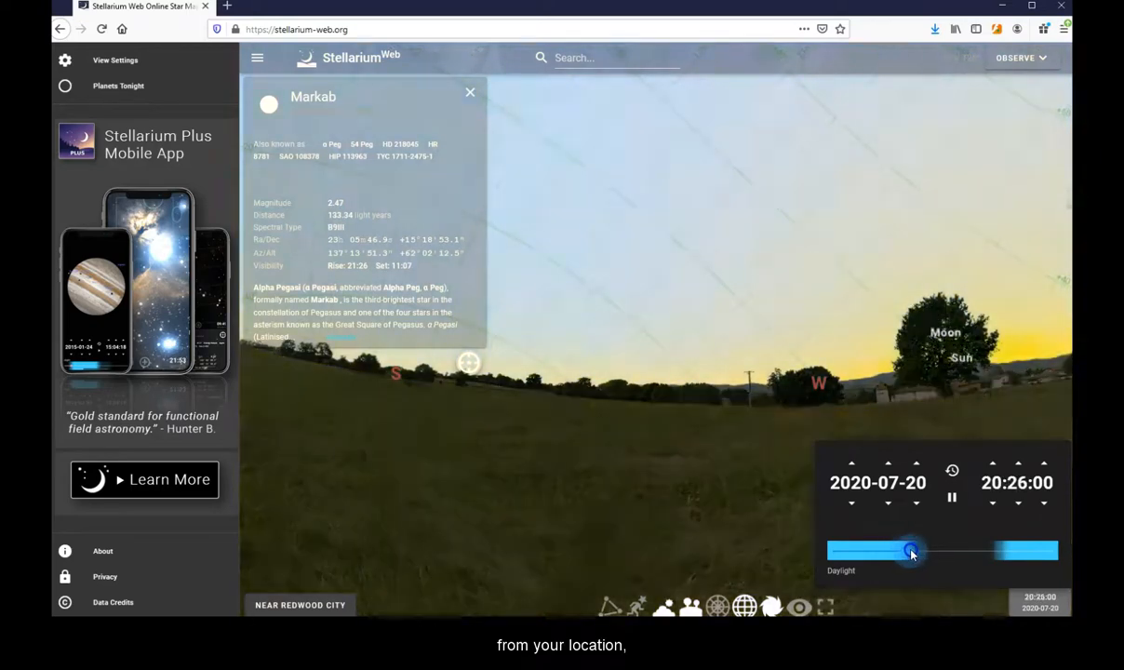
pyautogui.moveTo(910, 551); pyautogui.dragTo(927, 550)
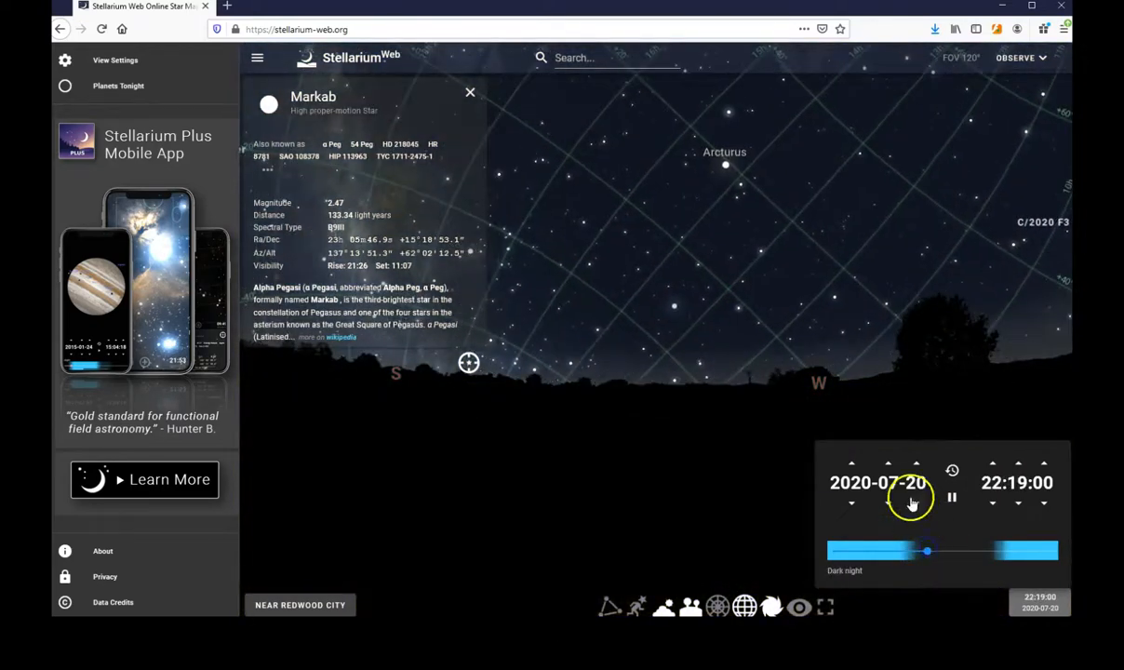
# - Advance the date to November 2020 and move the time to 11:59 on 2020-11-21
pyautogui.click(886, 463)
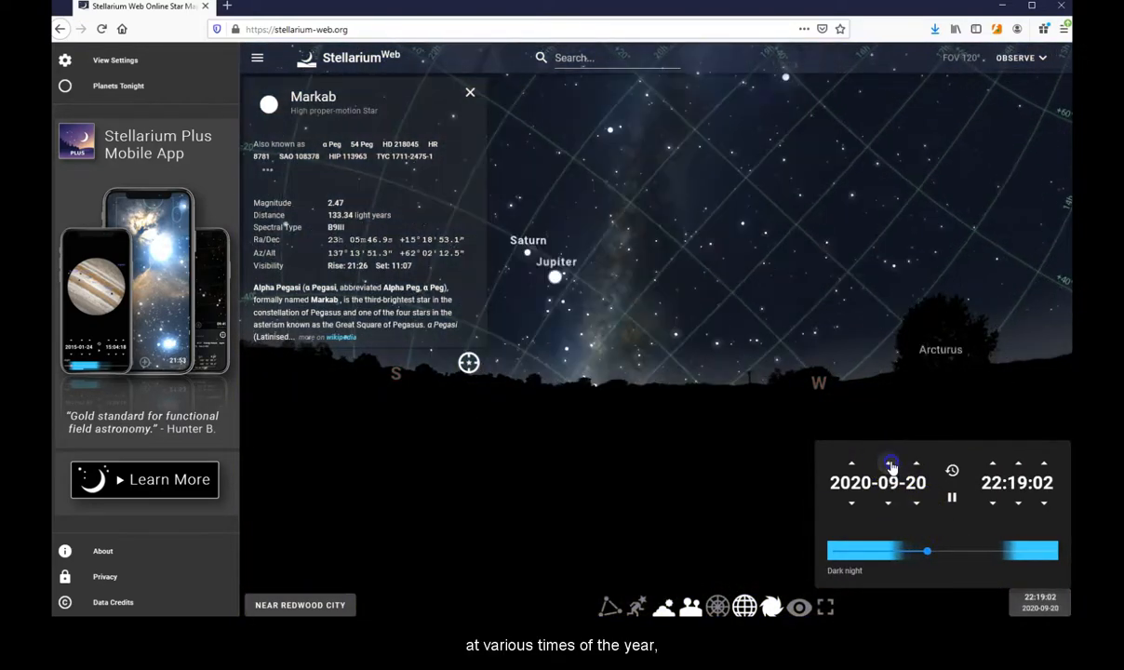
pyautogui.moveTo(926, 550); pyautogui.dragTo(930, 550)
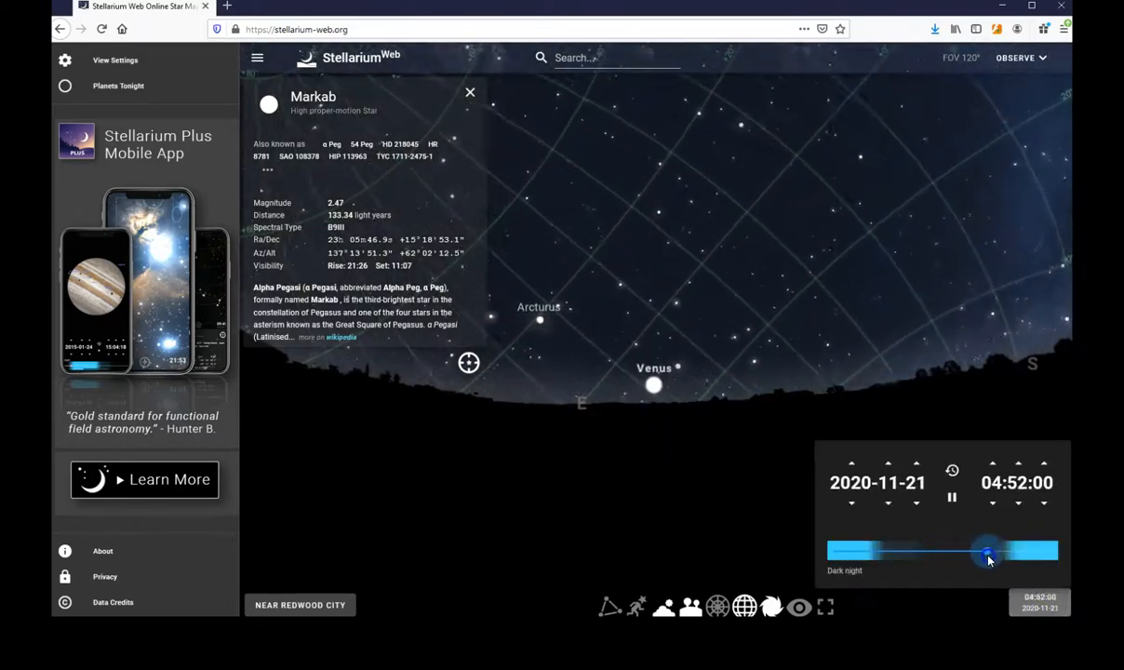
pyautogui.moveTo(989, 555); pyautogui.dragTo(1012, 556)
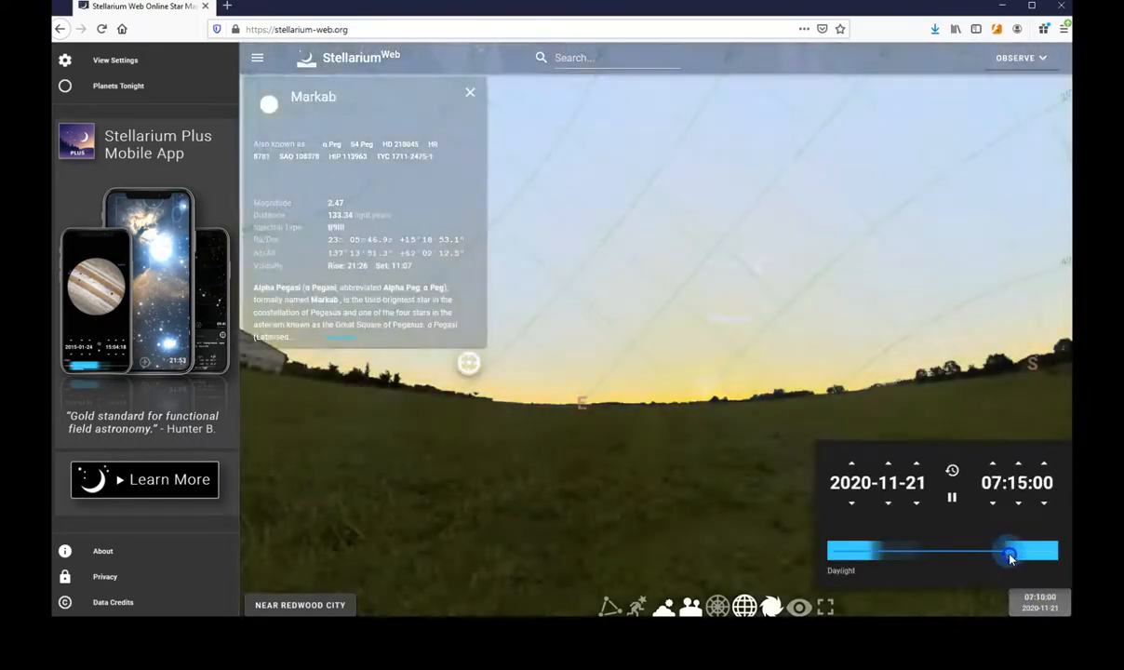
pyautogui.moveTo(1009, 554); pyautogui.dragTo(1031, 552)
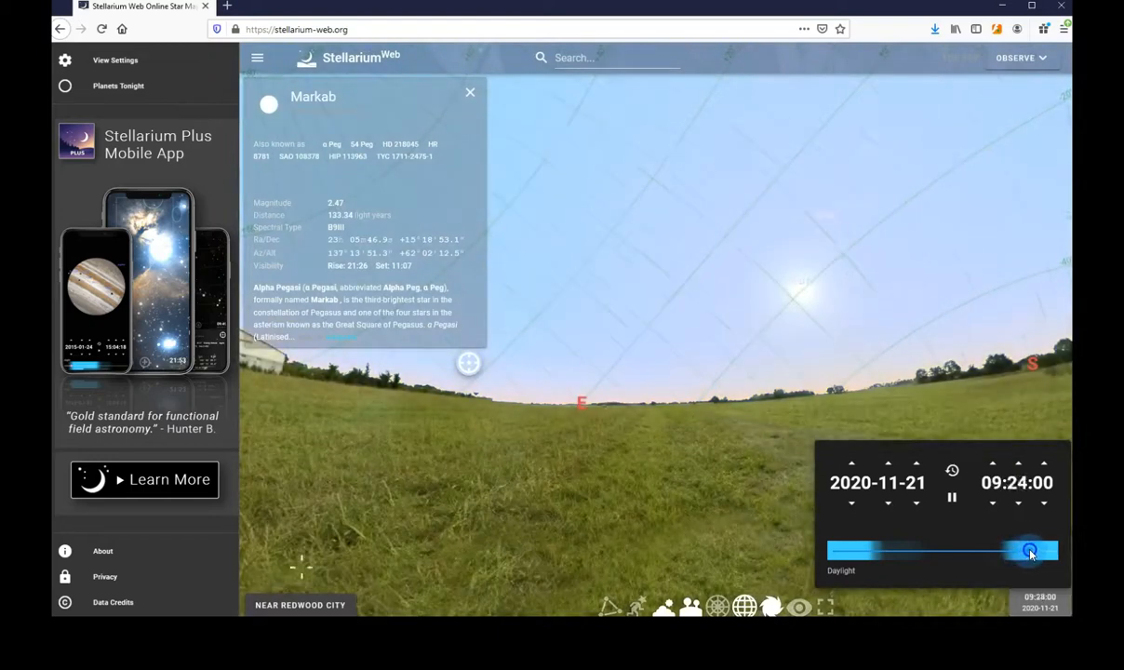
pyautogui.moveTo(1033, 550); pyautogui.dragTo(1035, 550)
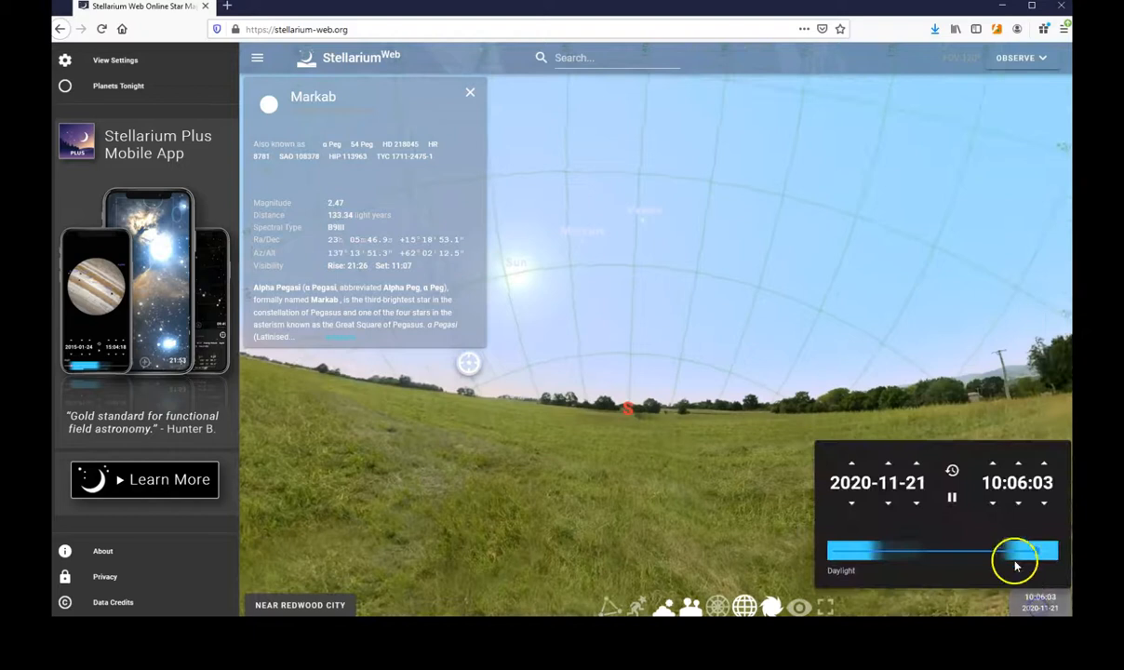
pyautogui.moveTo(1015, 559); pyautogui.dragTo(1056, 554)
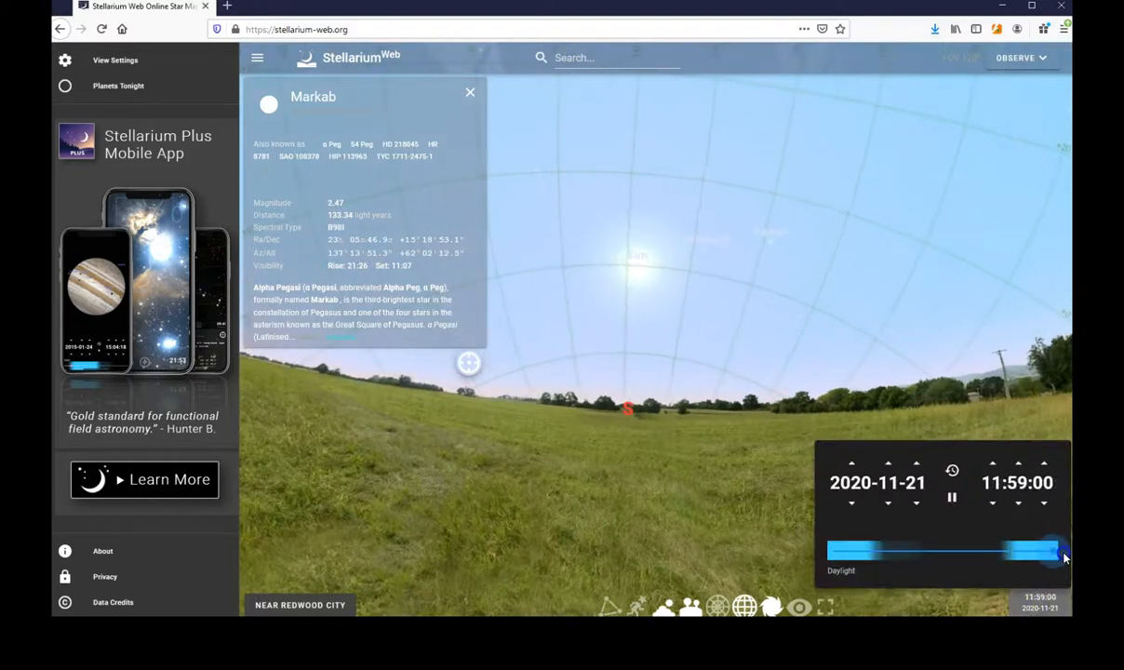
pyautogui.click(300, 605)
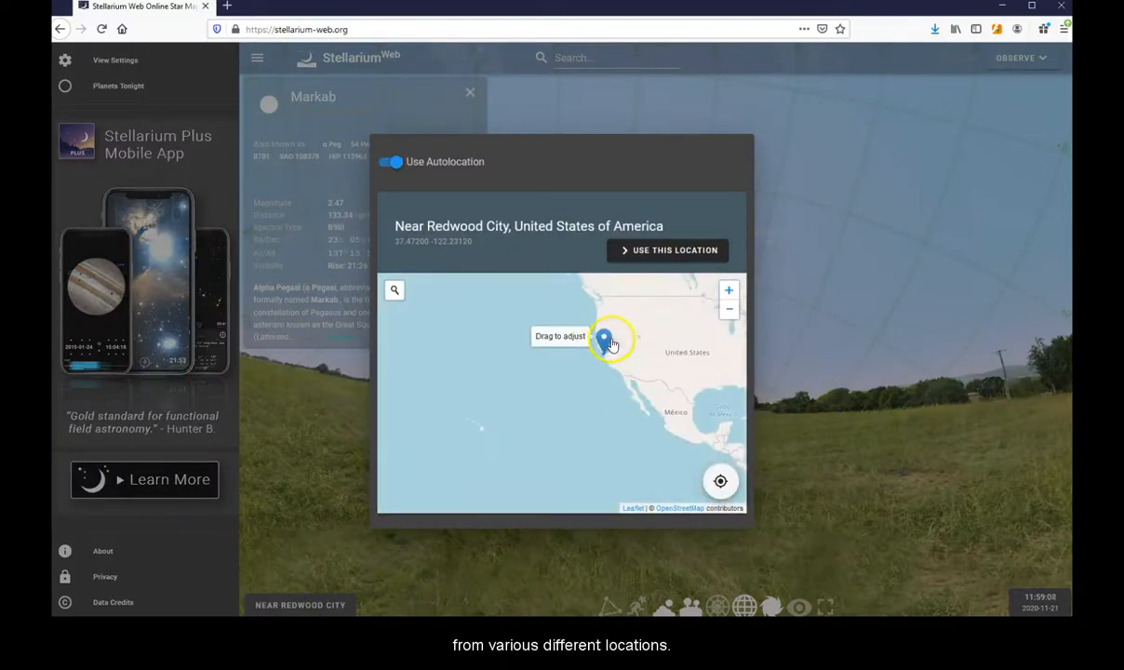
# - Drag the location marker east from Redwood City into the western United States
pyautogui.moveTo(605, 338); pyautogui.dragTo(651, 337)
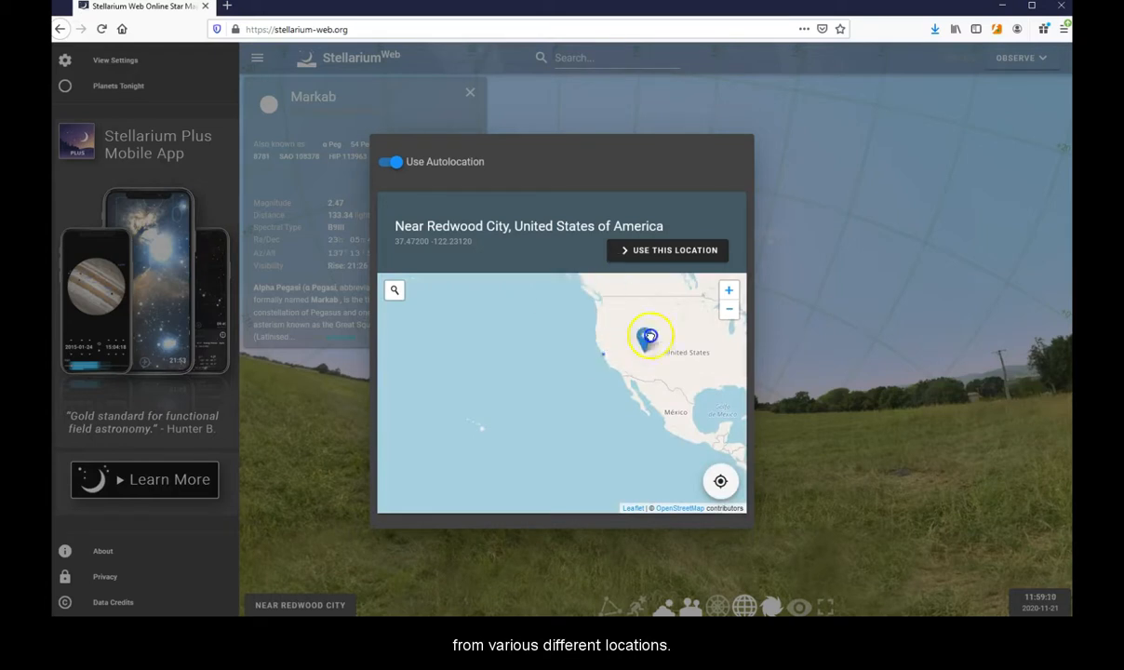